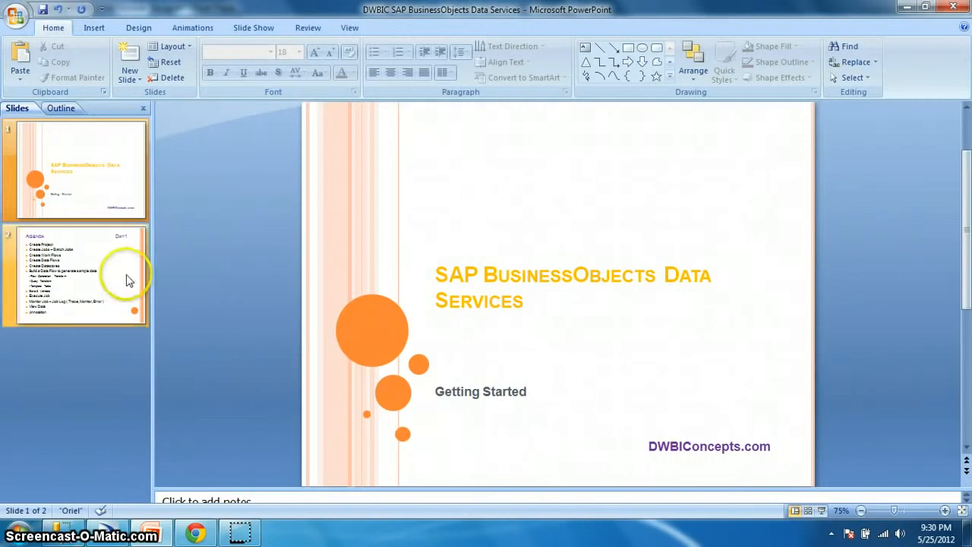
Create a new project named DWBICONCEPTS via Project > New > Project.
{"action": "left_click", "coordinate": [73, 275]}
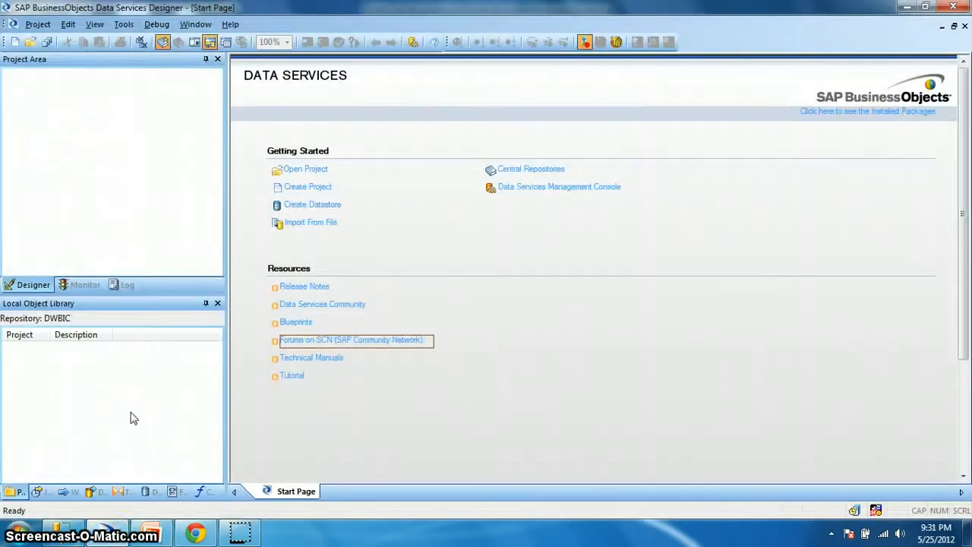
{"action": "mouse_move", "coordinate": [152, 231]}
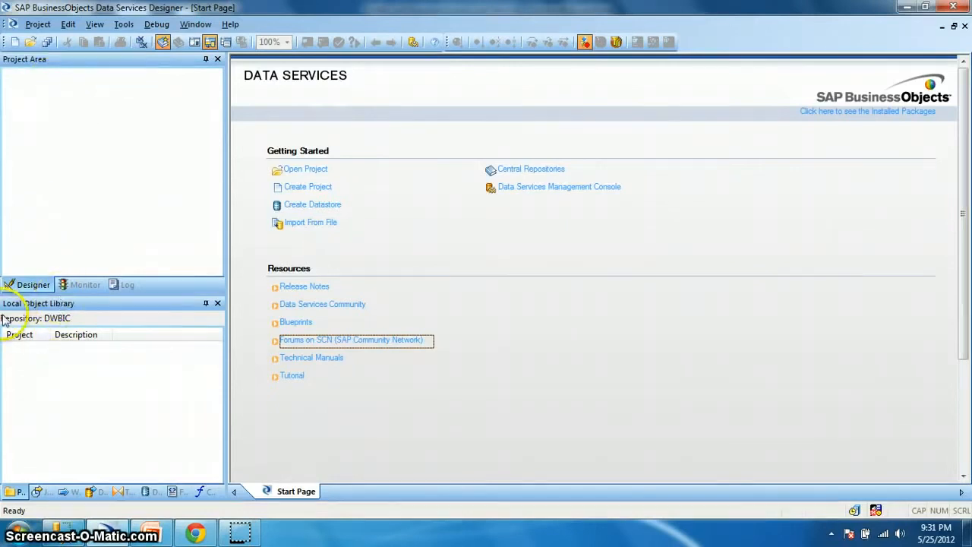
{"action": "mouse_move", "coordinate": [64, 314]}
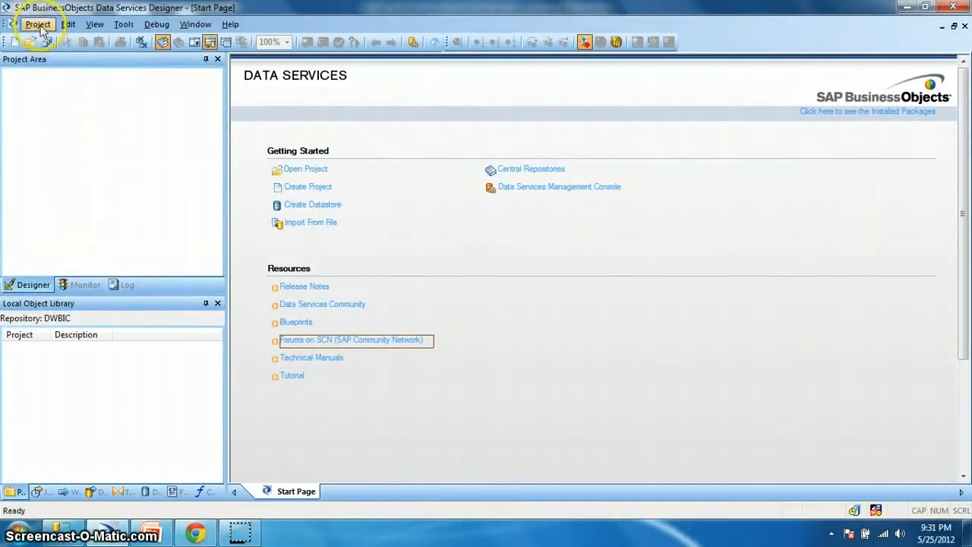
{"action": "left_click", "coordinate": [38, 24]}
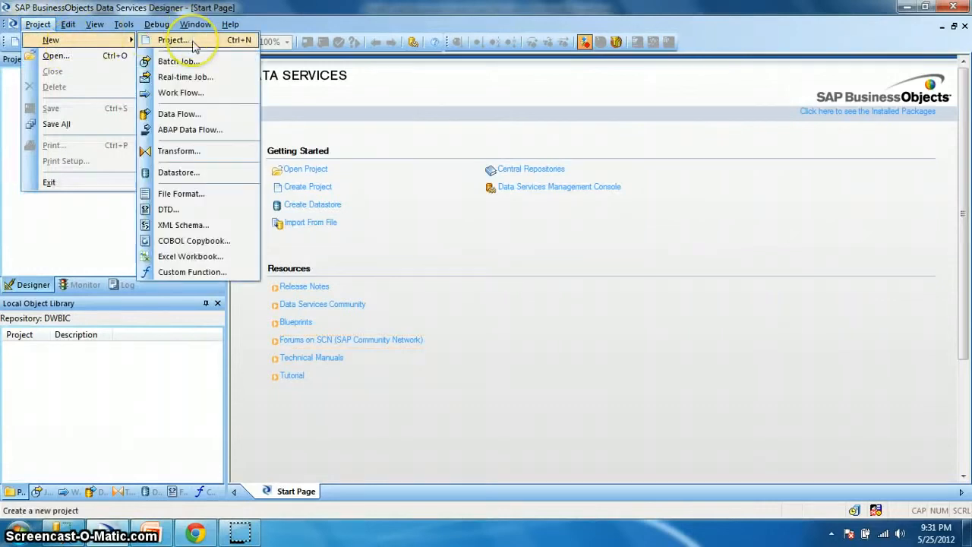
{"action": "left_click", "coordinate": [175, 36]}
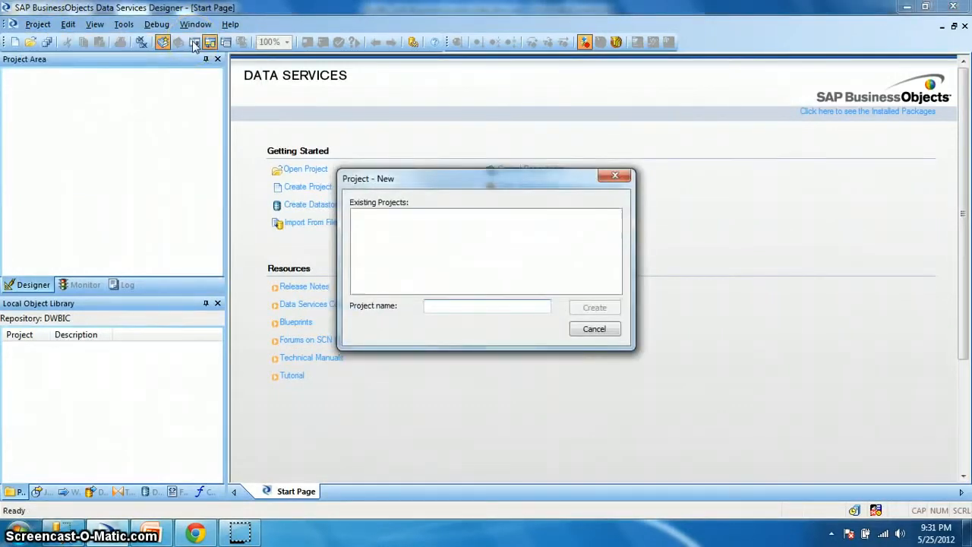
{"action": "type", "text": "DWBI"}
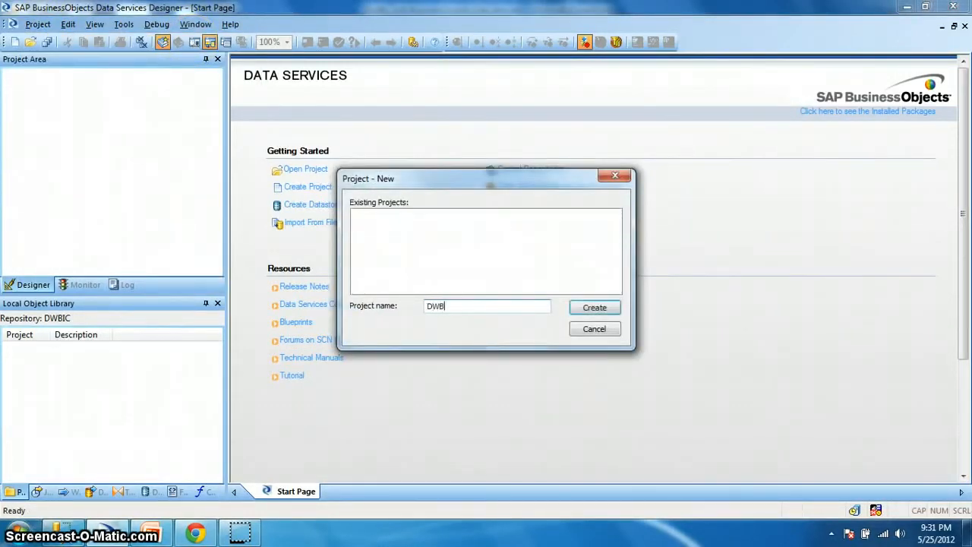
{"action": "type", "text": "ICONCEPTS"}
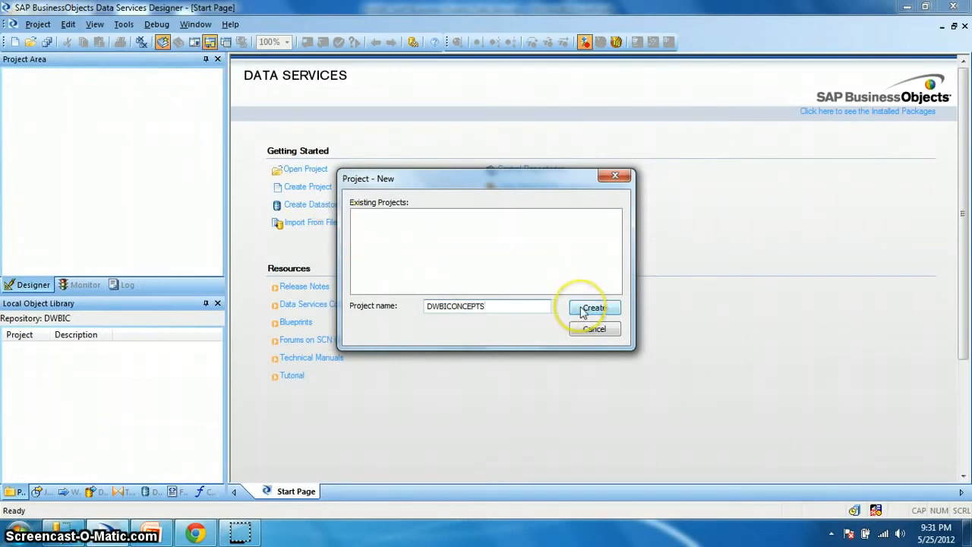
{"action": "left_click", "coordinate": [595, 307]}
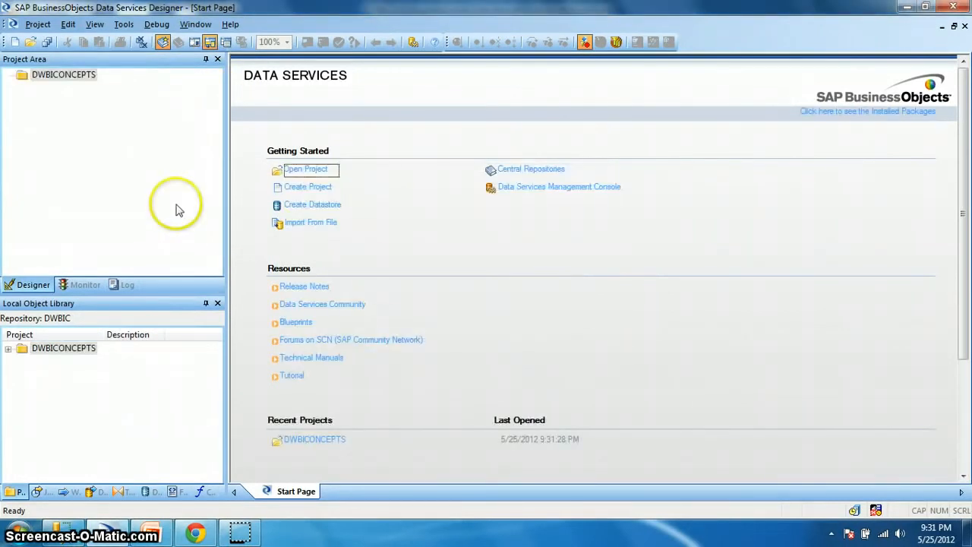
{"action": "mouse_move", "coordinate": [64, 81]}
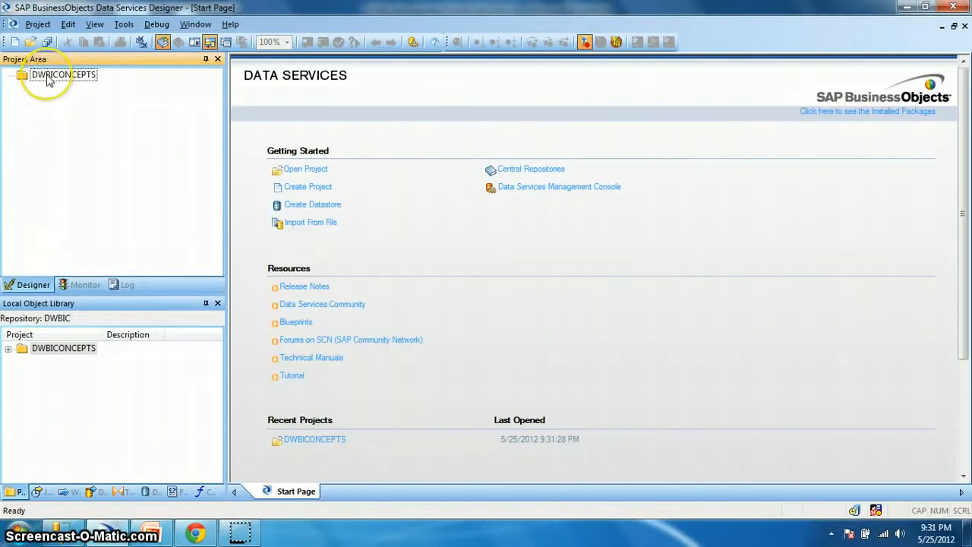
Add a new batch job to DWBICONCEPTS and name it Job_Cust_Stg.
{"action": "right_click", "coordinate": [55, 76]}
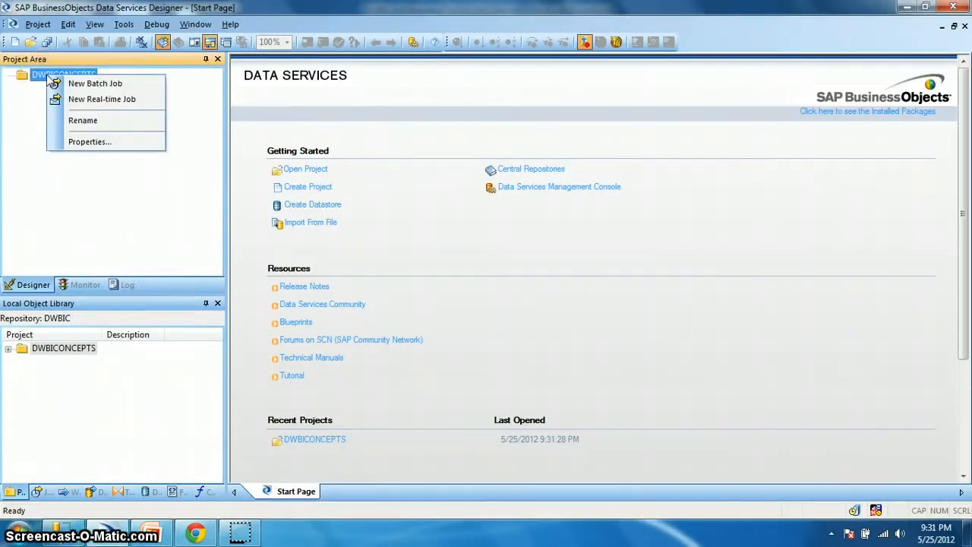
{"action": "mouse_move", "coordinate": [134, 89]}
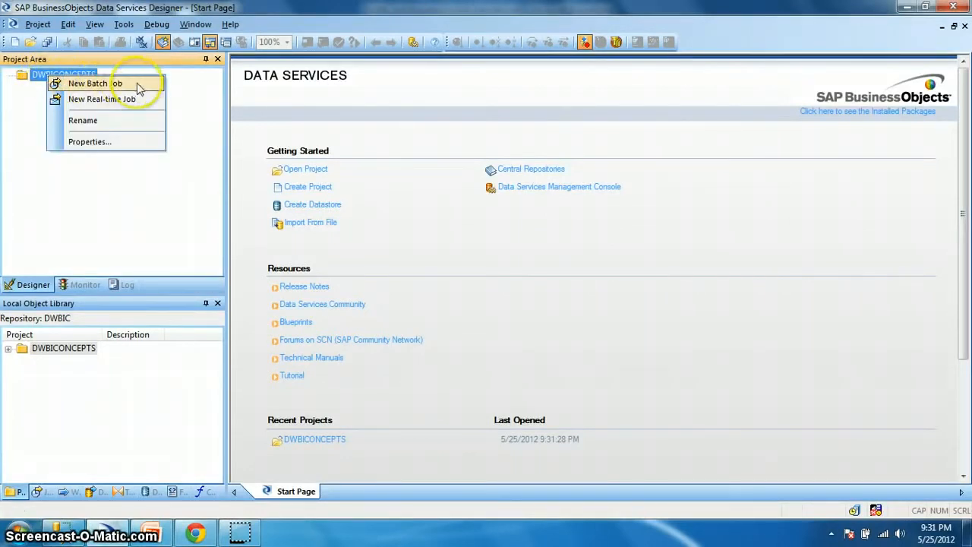
{"action": "left_click", "coordinate": [109, 85]}
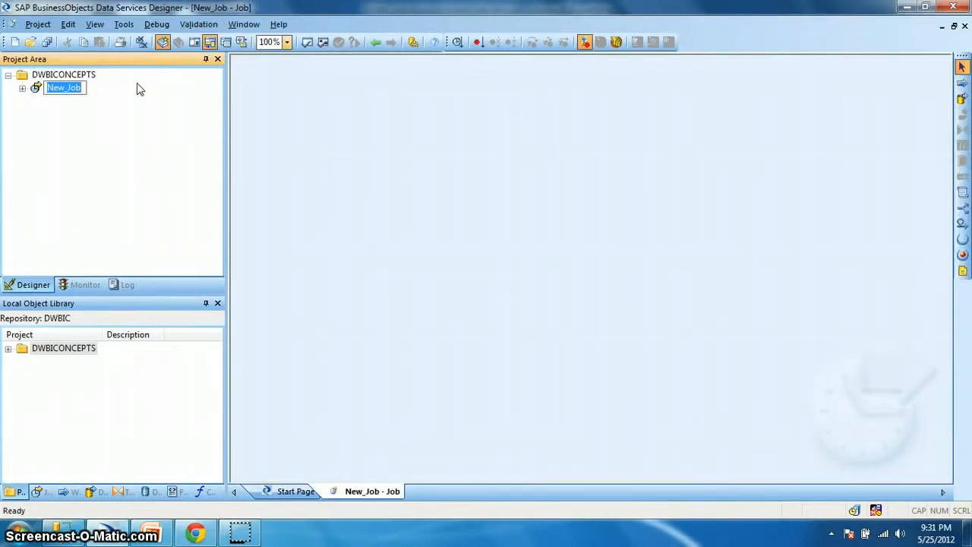
{"action": "type", "text": "Job_Cust"}
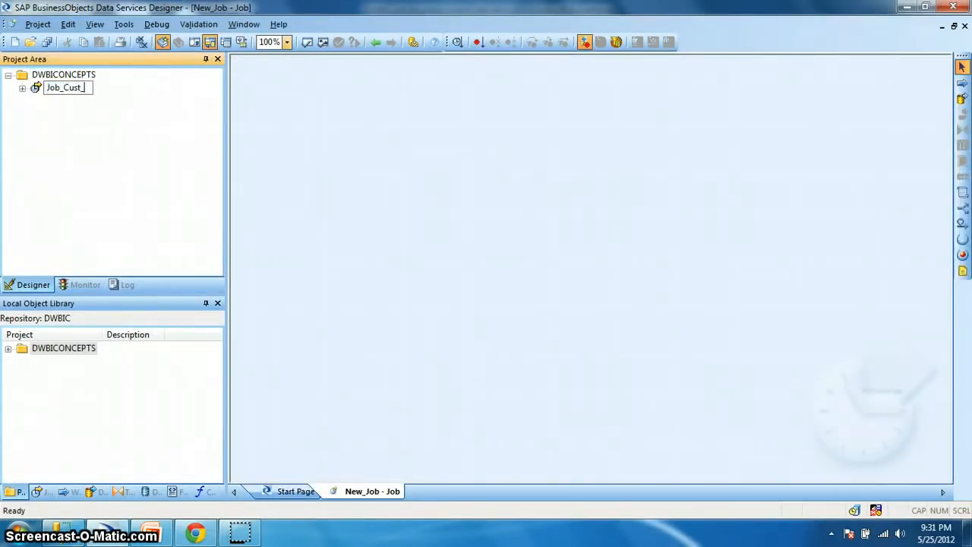
{"action": "type", "text": "_St"}
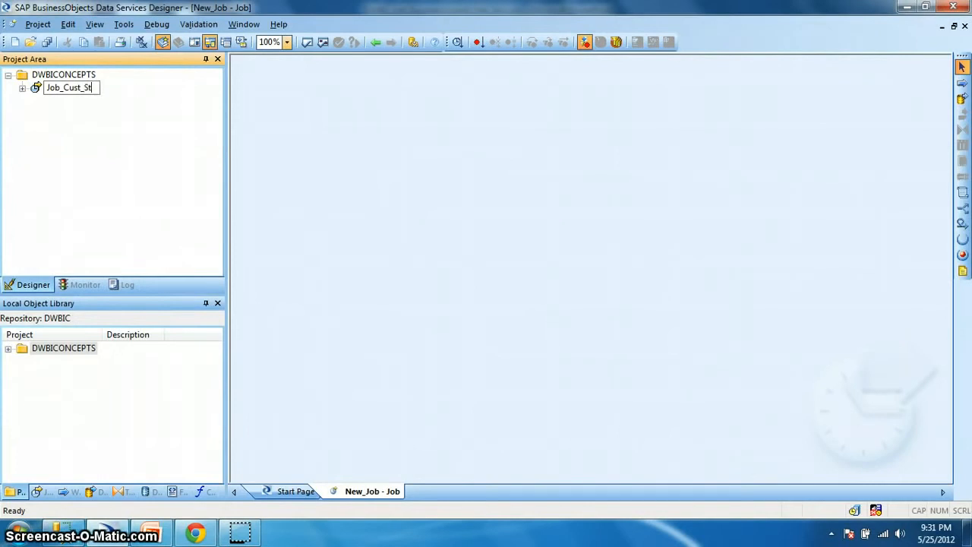
{"action": "key", "text": "Enter"}
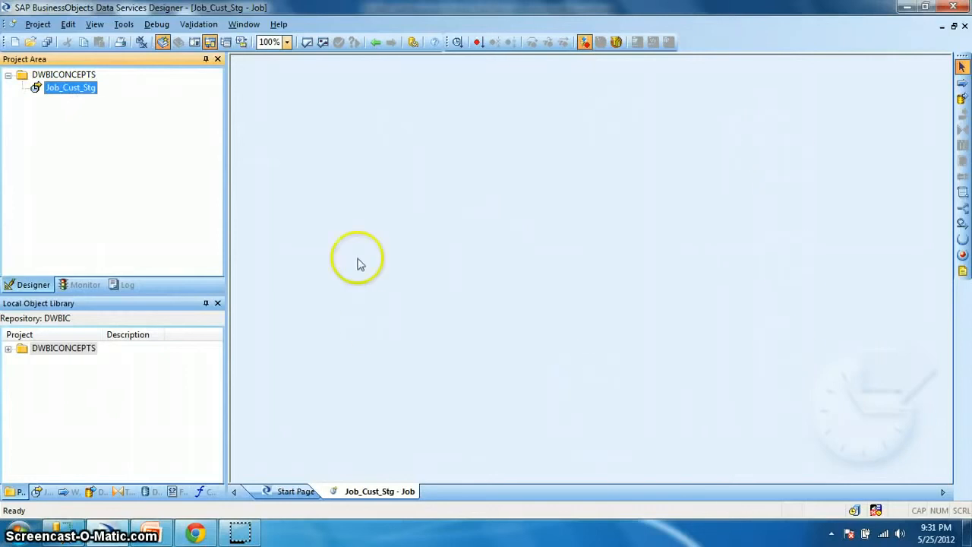
{"action": "mouse_move", "coordinate": [581, 294]}
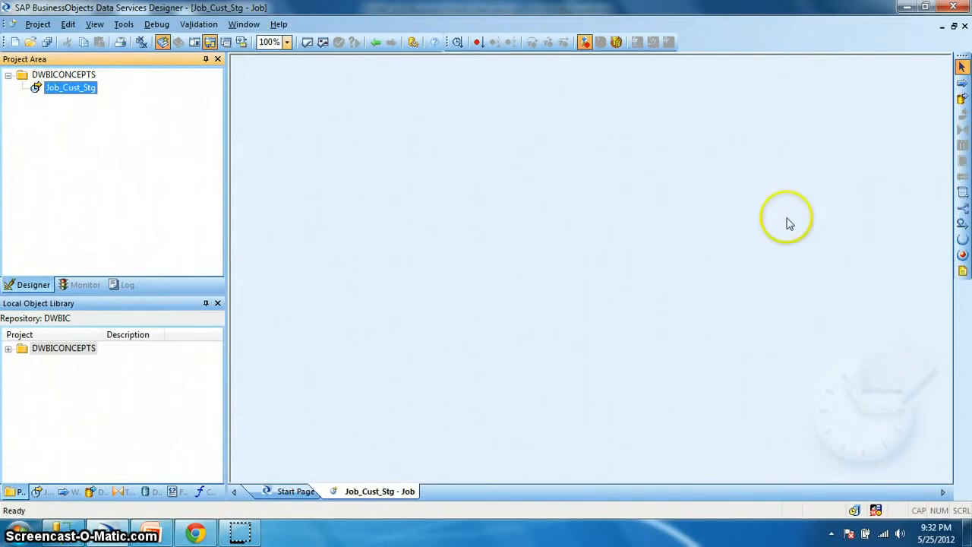
{"action": "mouse_move", "coordinate": [941, 112]}
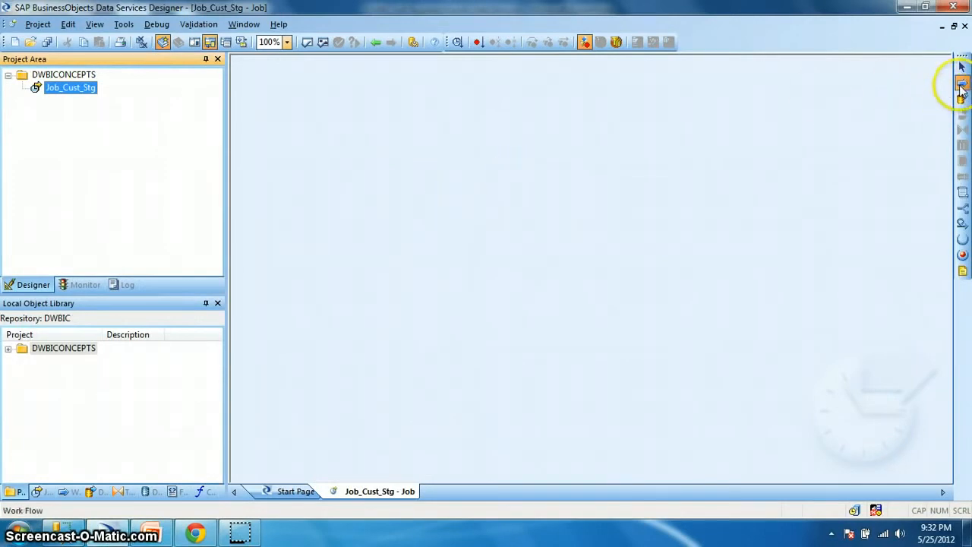
{"action": "mouse_move", "coordinate": [962, 79]}
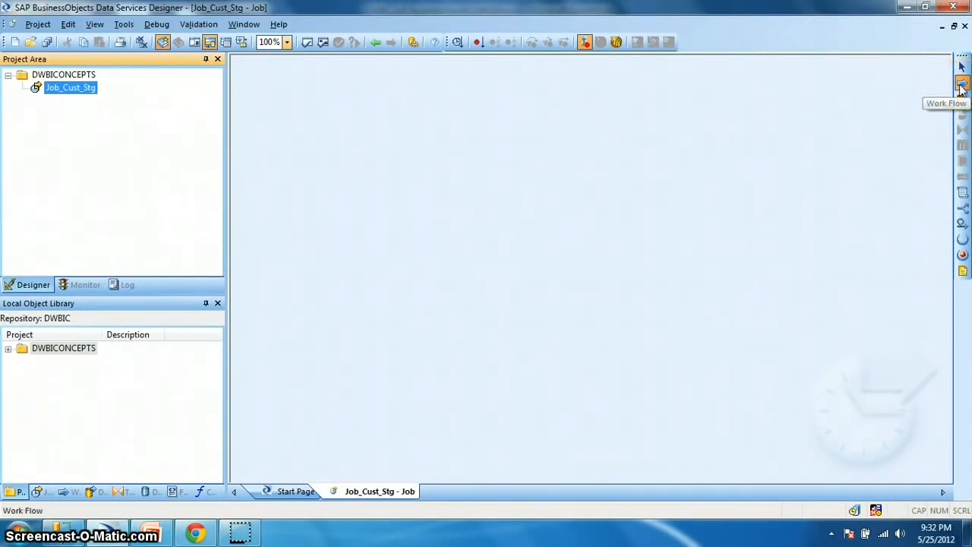
Place work flow Wf_Cust_Stg in Job_Cust_Stg and enter its workspace.
{"action": "left_click", "coordinate": [964, 85]}
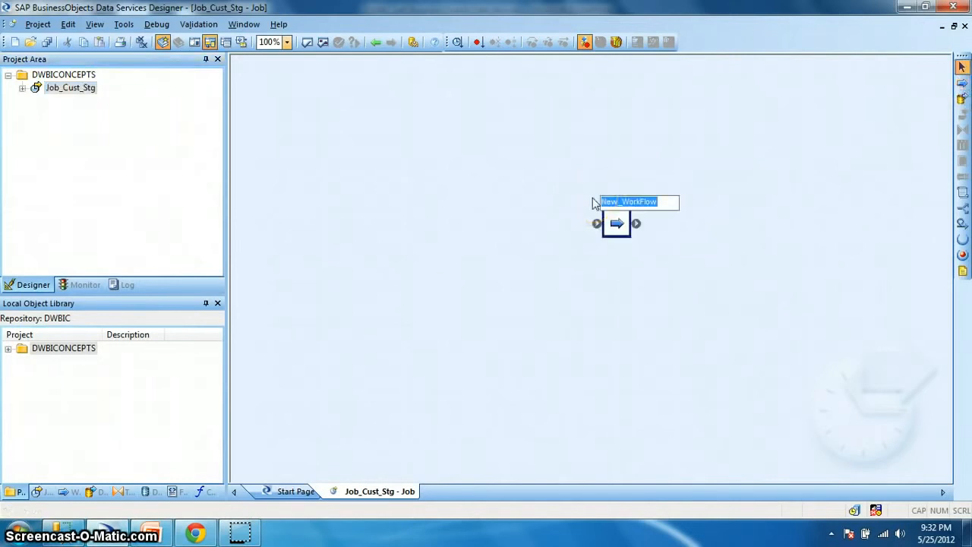
{"action": "type", "text": "W"}
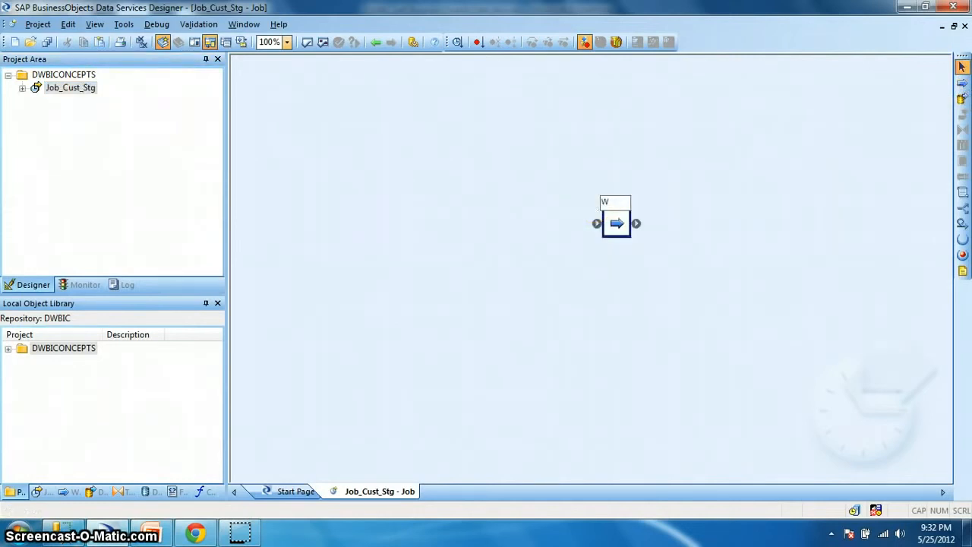
{"action": "type", "text": "f_Cust_Stg"}
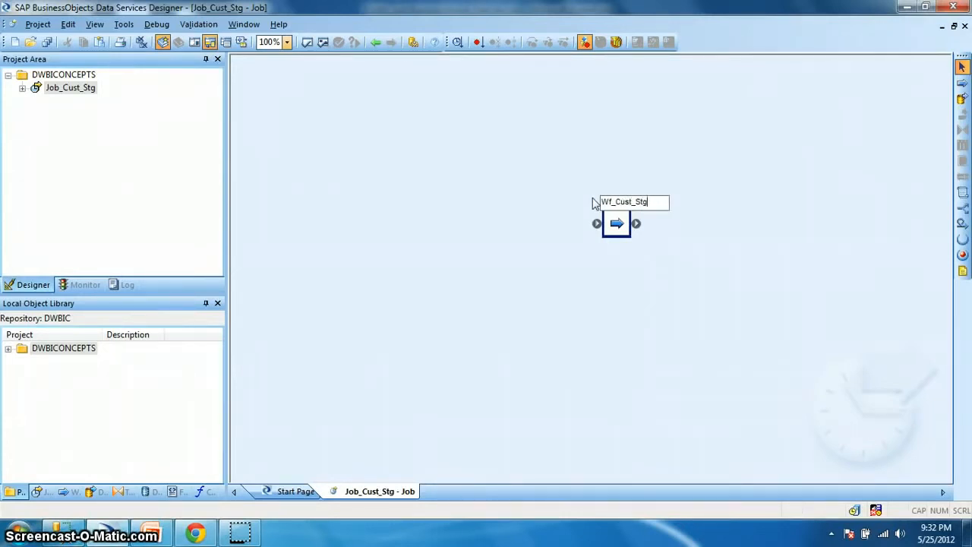
{"action": "left_click", "coordinate": [617, 225]}
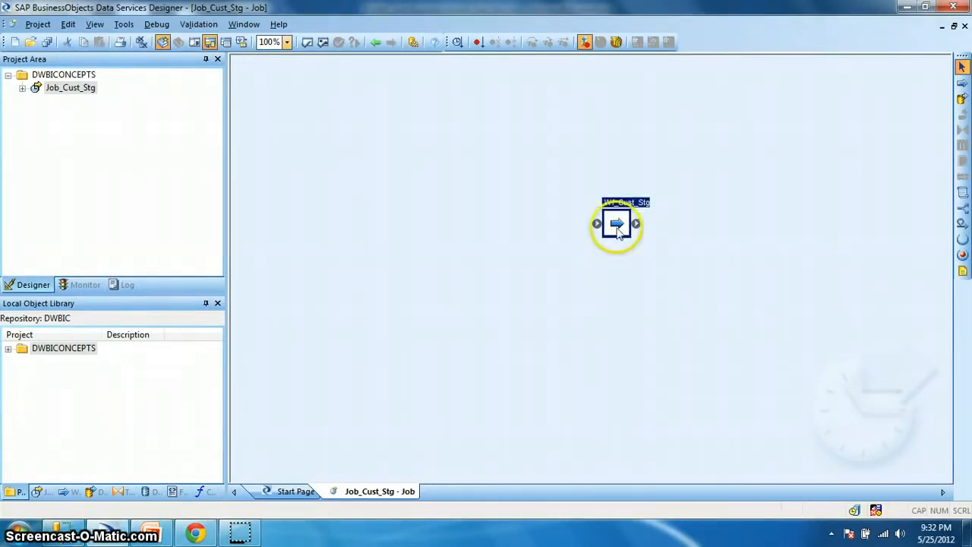
{"action": "left_click_drag", "start_coordinate": [616, 225], "coordinate": [494, 203]}
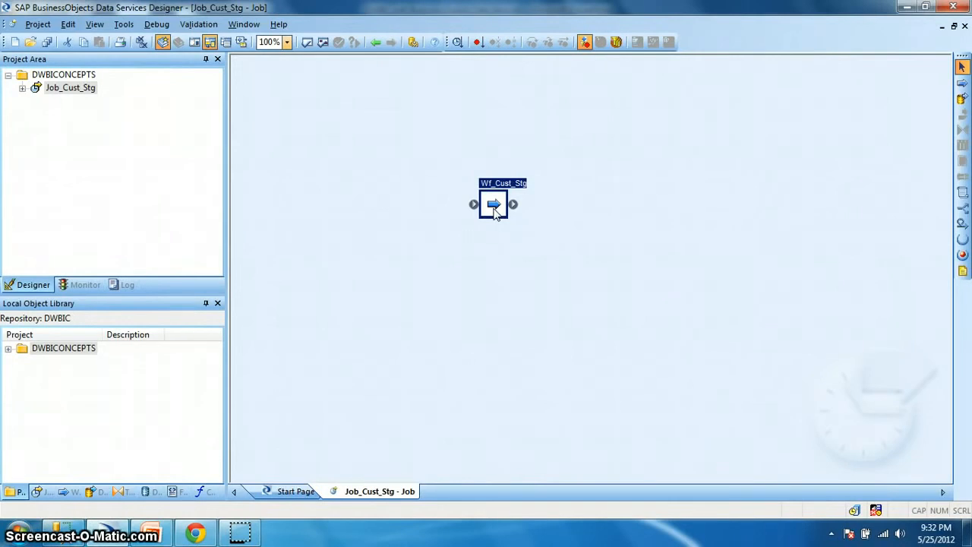
{"action": "left_click", "coordinate": [492, 205]}
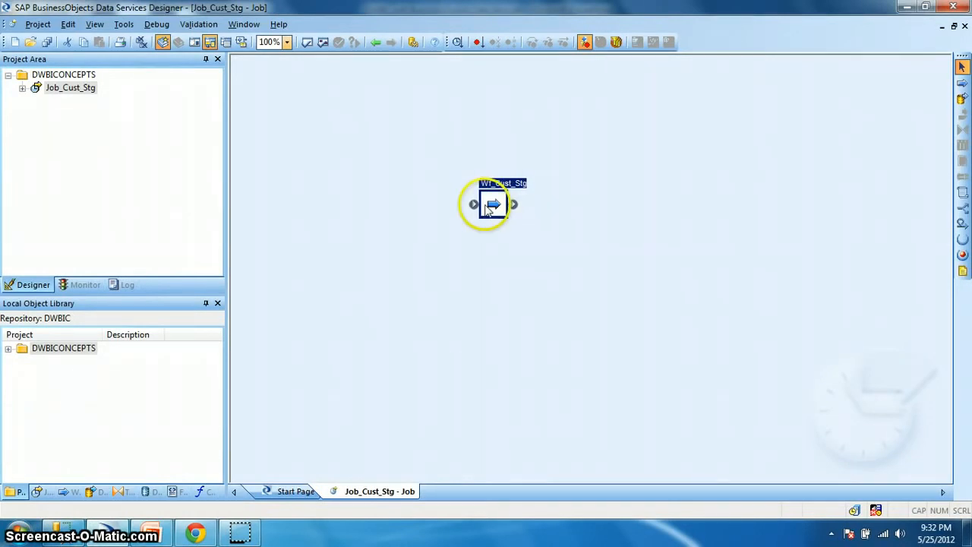
{"action": "double_click", "coordinate": [492, 203]}
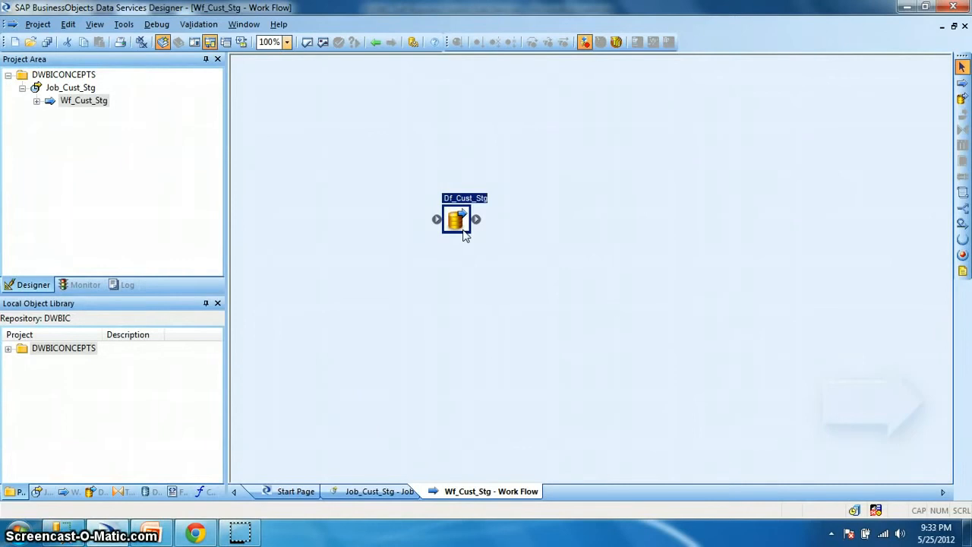
Enter the Df_Cust_Stg data flow inside Wf_Cust_Stg.
{"action": "left_click", "coordinate": [456, 219]}
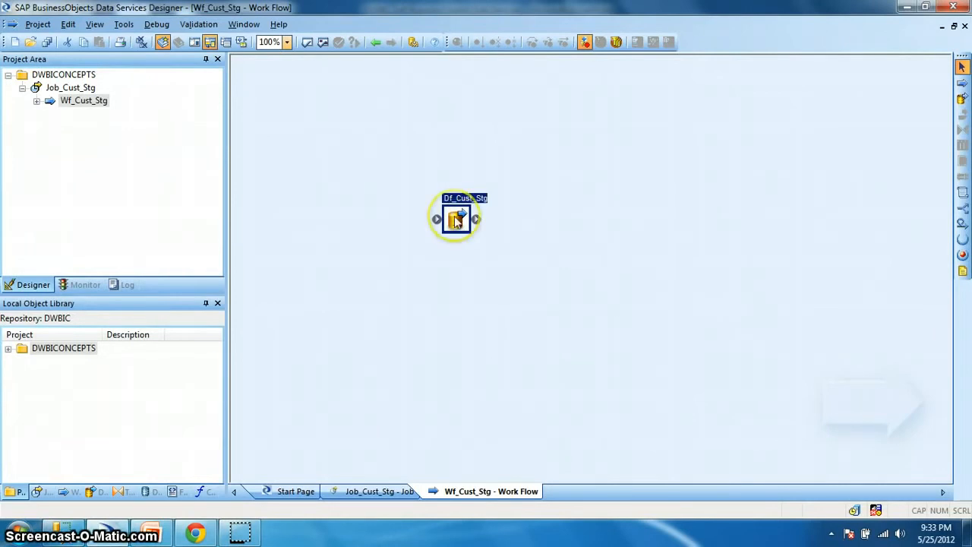
{"action": "double_click", "coordinate": [456, 218]}
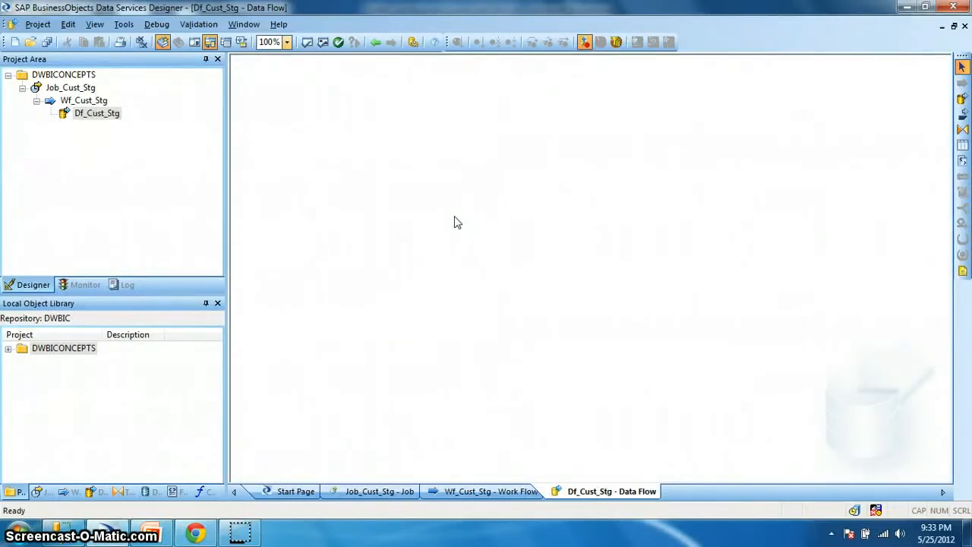
{"action": "mouse_move", "coordinate": [120, 492]}
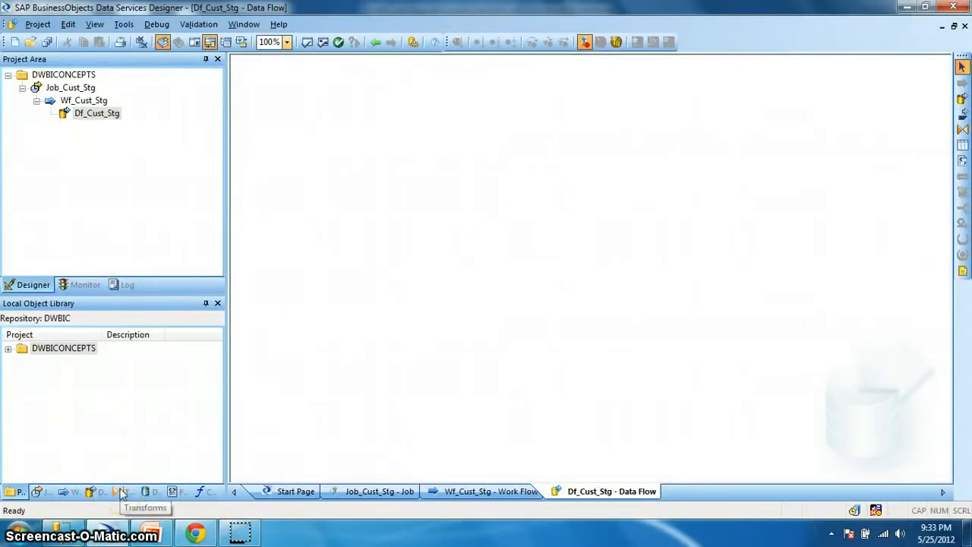
Add a Row_Generation transform to Df_Cust_Stg and bring up its editor.
{"action": "left_click", "coordinate": [121, 492]}
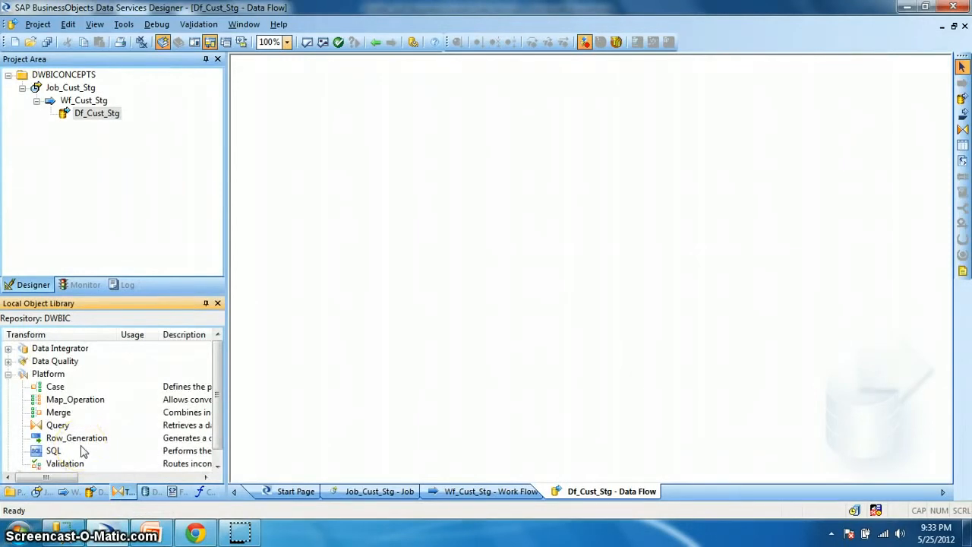
{"action": "mouse_move", "coordinate": [79, 445]}
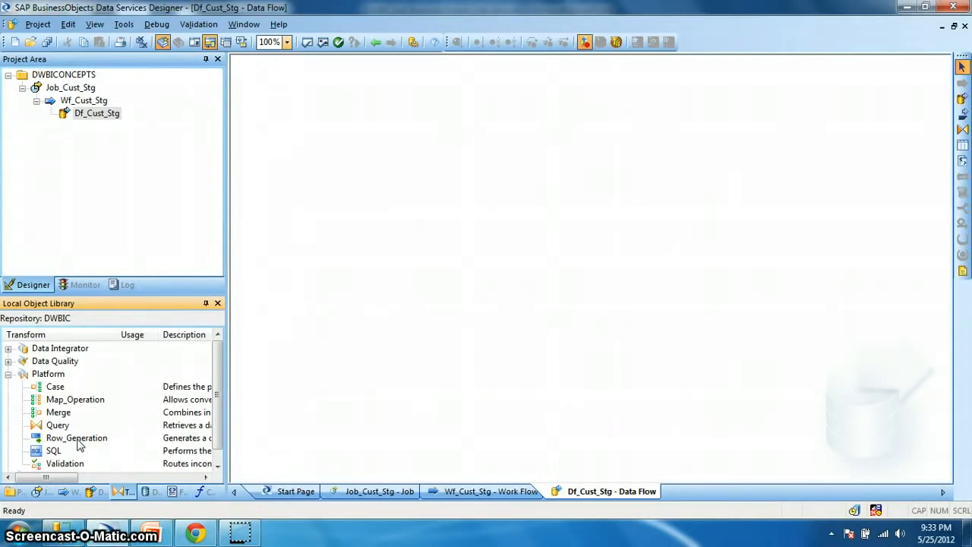
{"action": "left_click", "coordinate": [76, 438]}
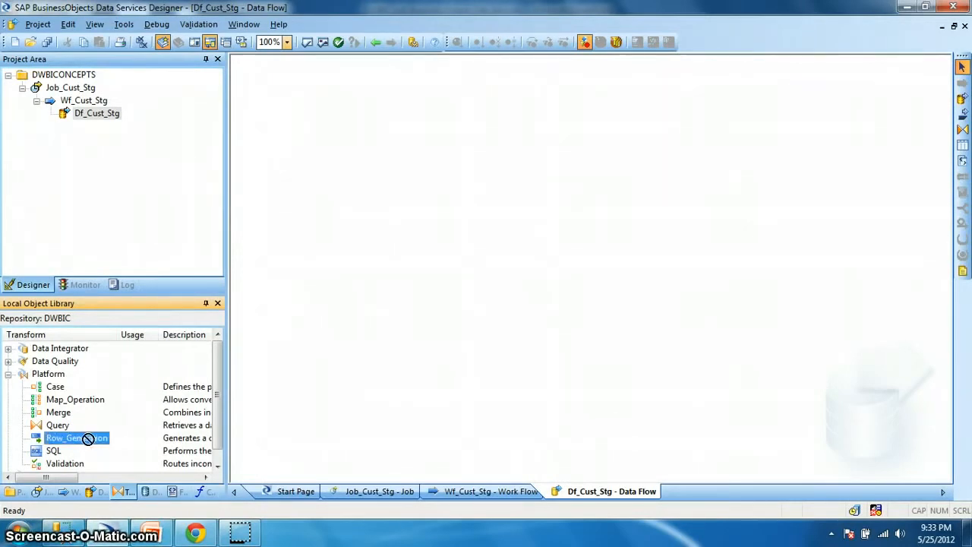
{"action": "left_click_drag", "start_coordinate": [76, 438], "coordinate": [319, 224]}
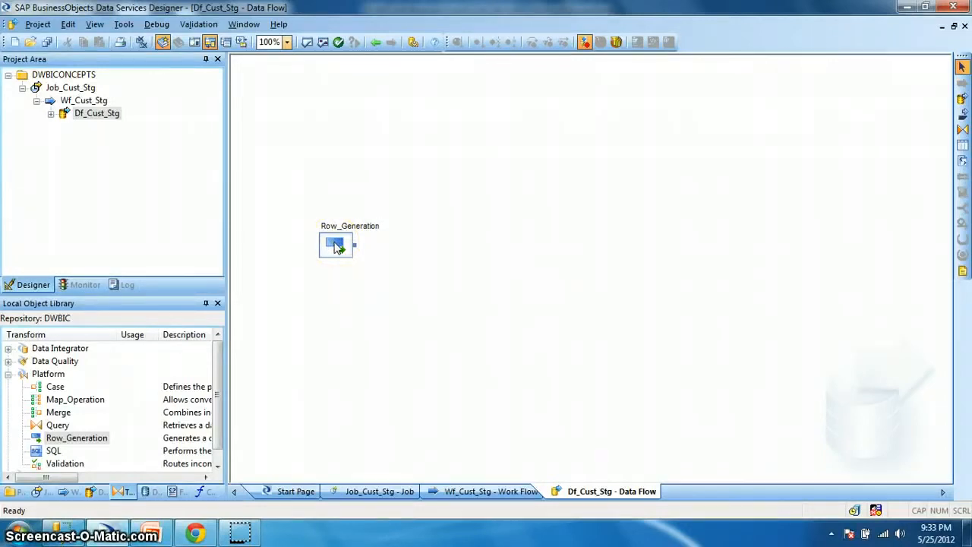
{"action": "double_click", "coordinate": [336, 245]}
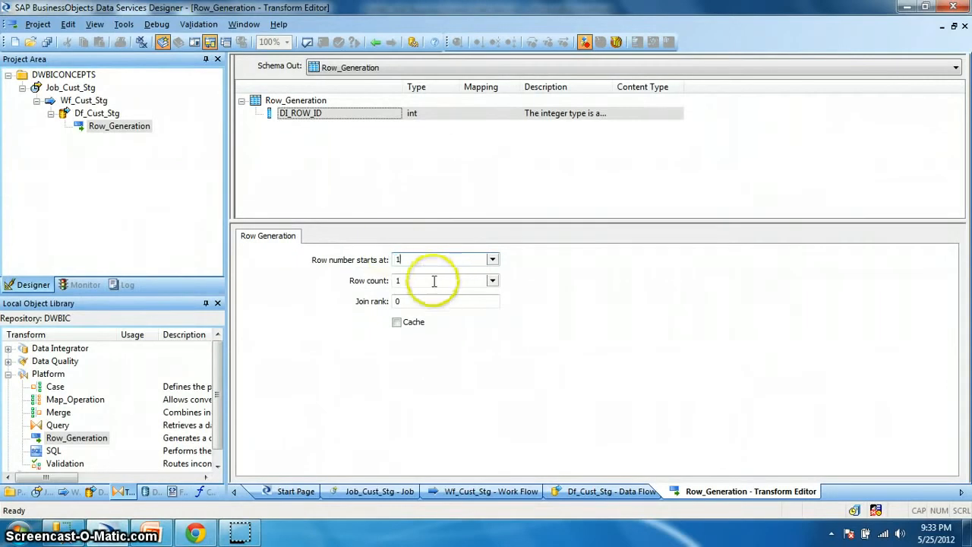
Set Row_Generation's row count to 10000 and validate with no errors.
{"action": "left_click", "coordinate": [429, 280]}
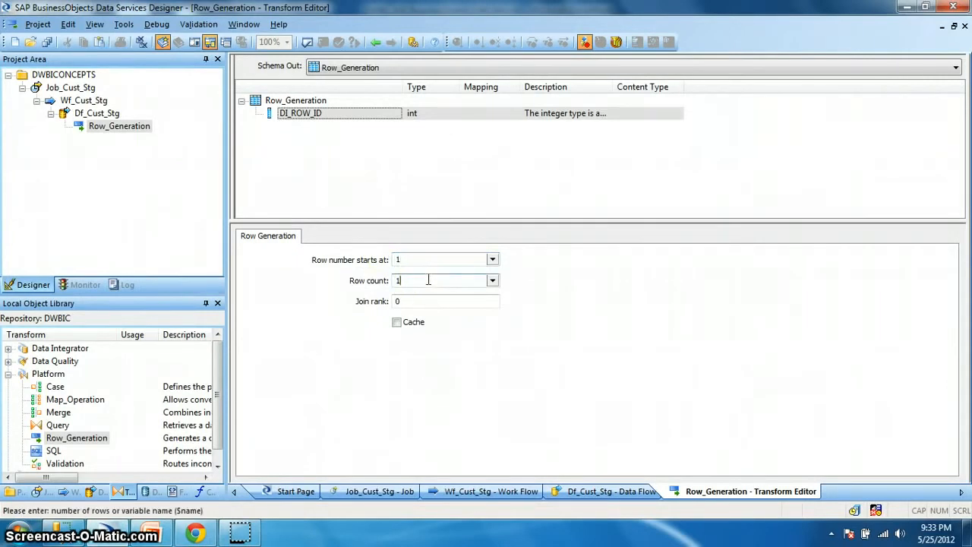
{"action": "type", "text": "10000"}
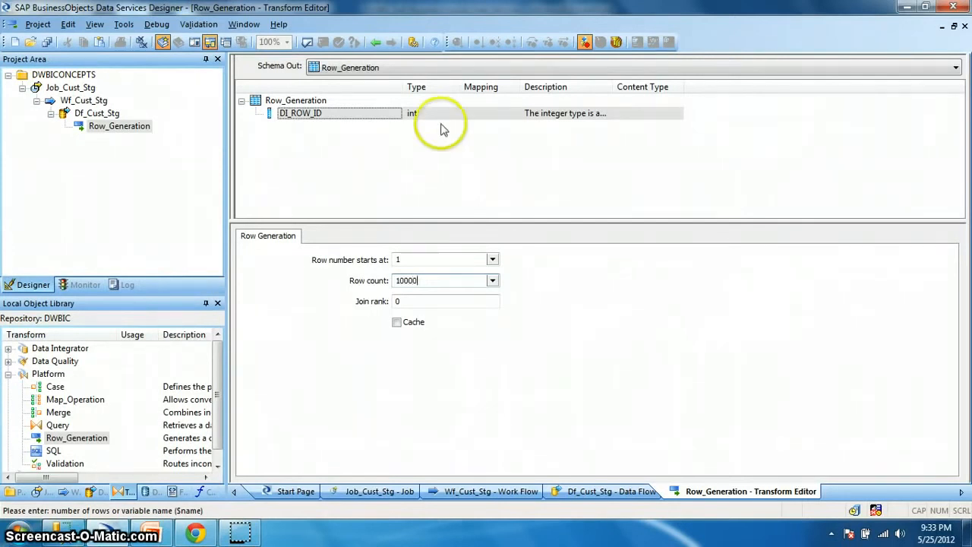
{"action": "mouse_move", "coordinate": [318, 45]}
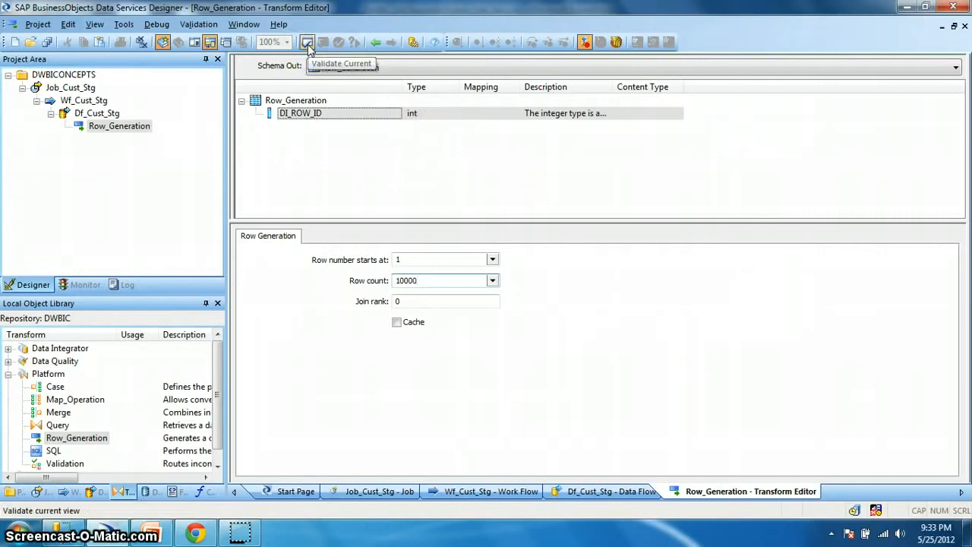
{"action": "left_click", "coordinate": [313, 43]}
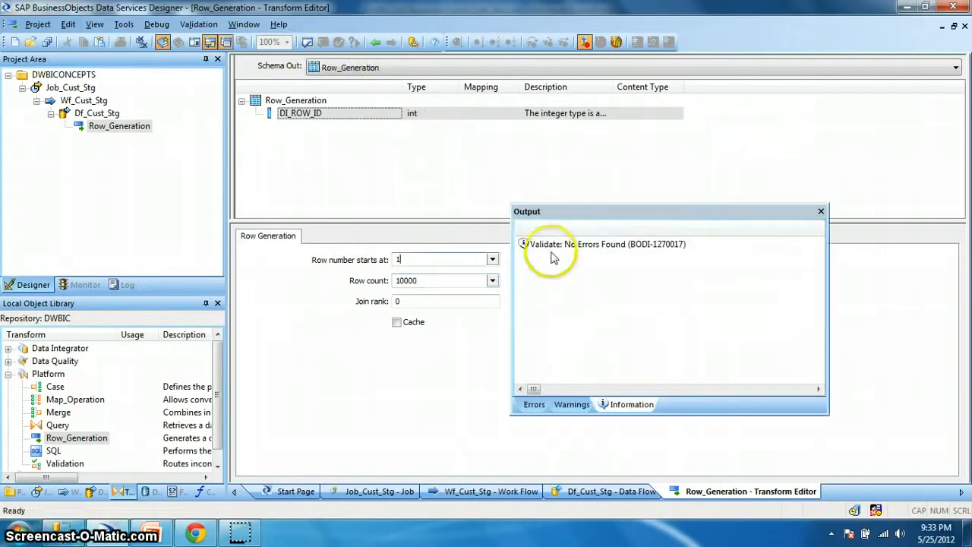
{"action": "left_click", "coordinate": [820, 211]}
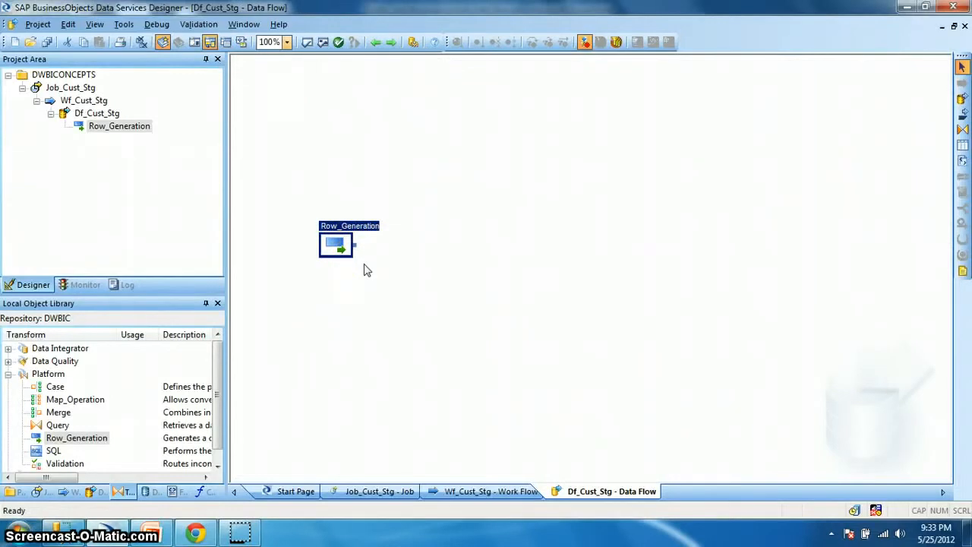
{"action": "mouse_move", "coordinate": [255, 357]}
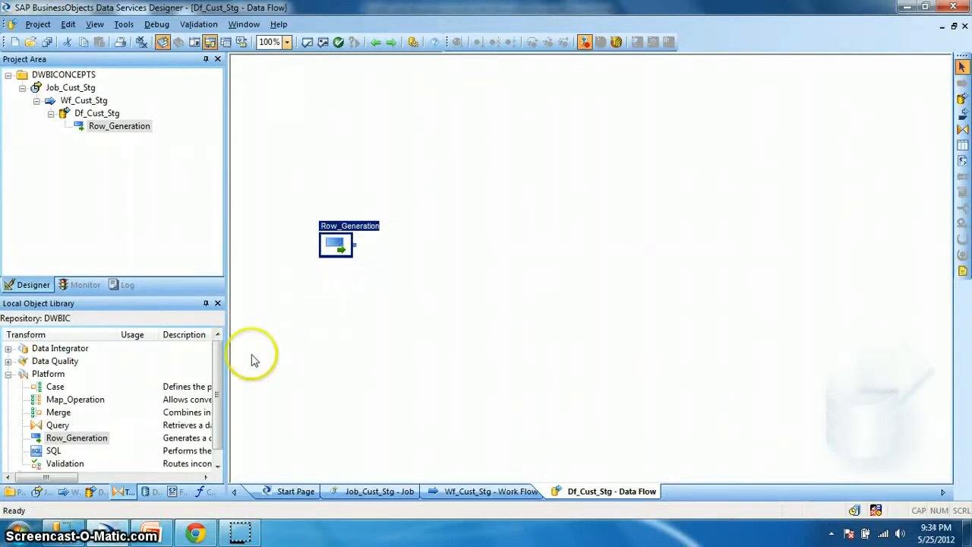
Add Query transform Qry_Extract, connect Row_Generation to it, and enter its editor.
{"action": "left_click", "coordinate": [57, 425]}
{"action": "type", "text": "Qry_Extract"}
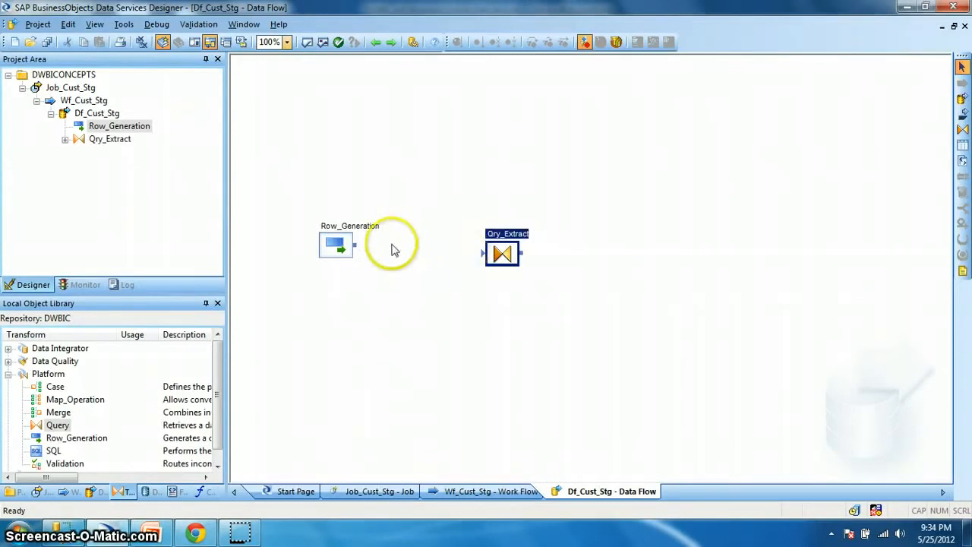
{"action": "left_click_drag", "start_coordinate": [353, 244], "coordinate": [501, 253]}
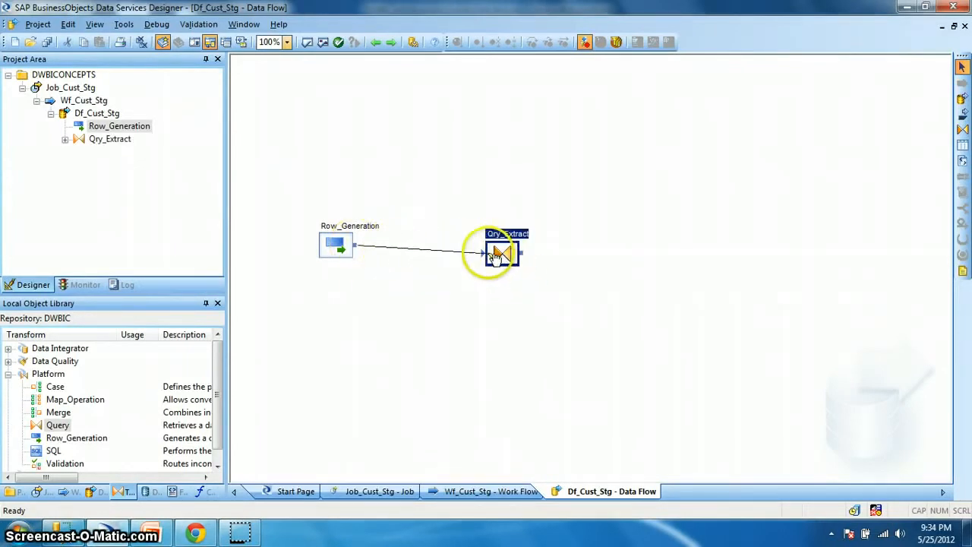
{"action": "left_click_drag", "start_coordinate": [501, 253], "coordinate": [472, 245]}
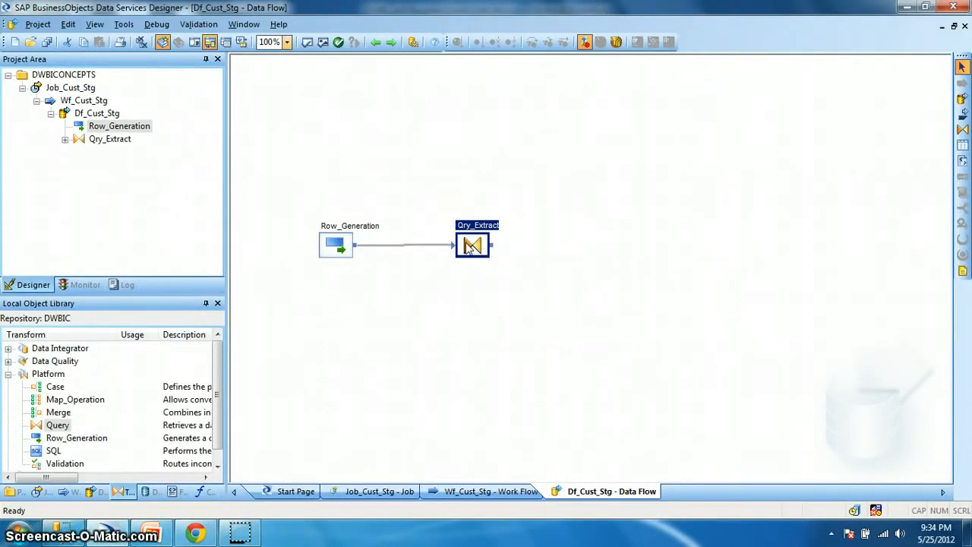
{"action": "double_click", "coordinate": [471, 245]}
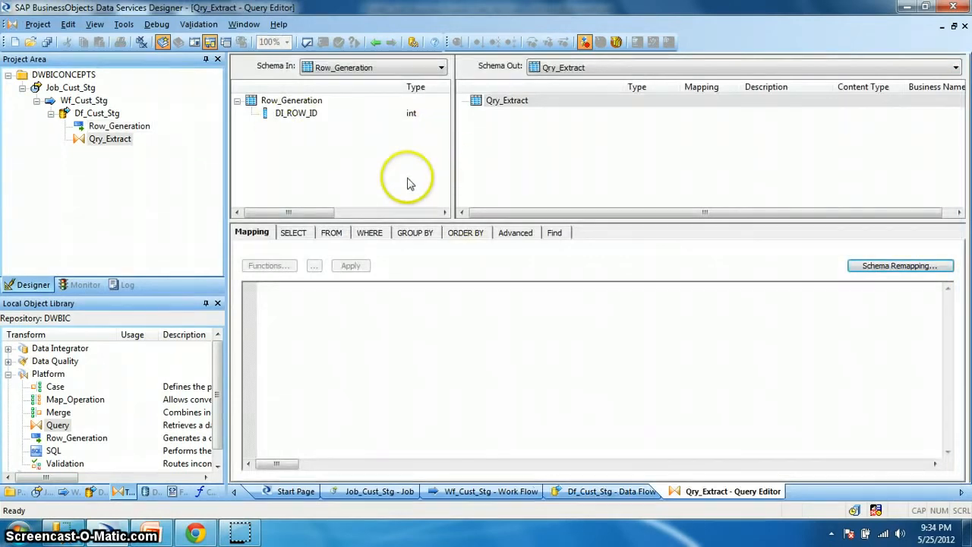
{"action": "mouse_move", "coordinate": [474, 161]}
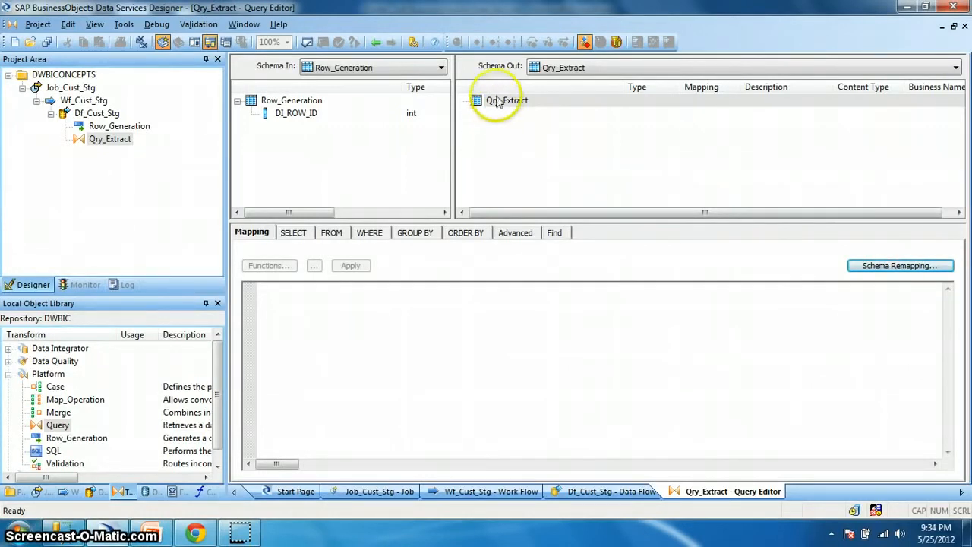
Create int output column Cust_Id and map it to Row_Generation.DI_ROW_ID.
{"action": "right_click", "coordinate": [501, 101]}
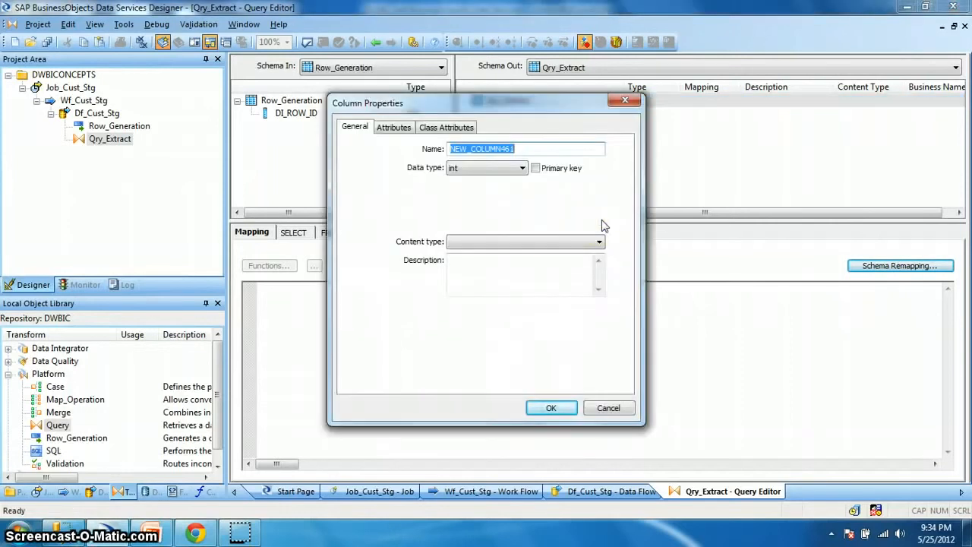
{"action": "type", "text": "C"}
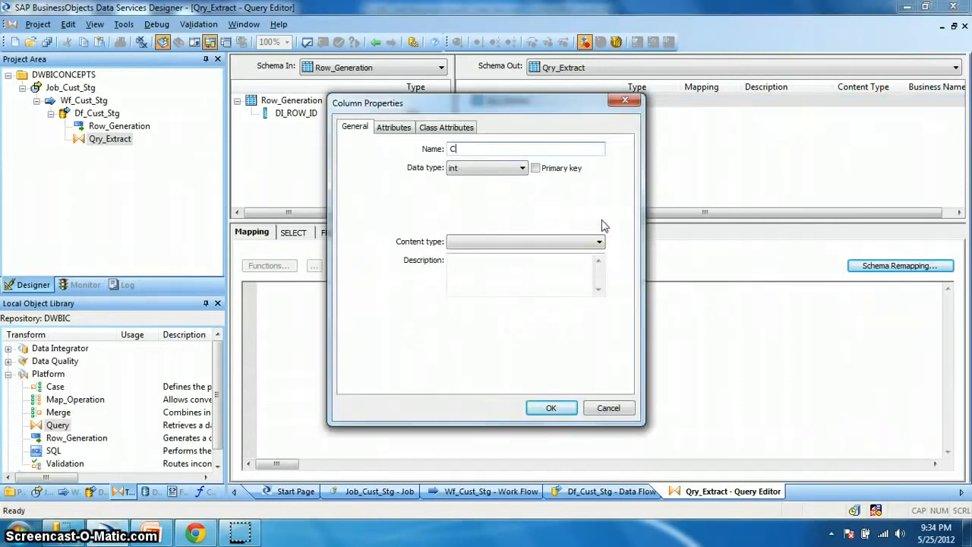
{"action": "type", "text": "ust_Id"}
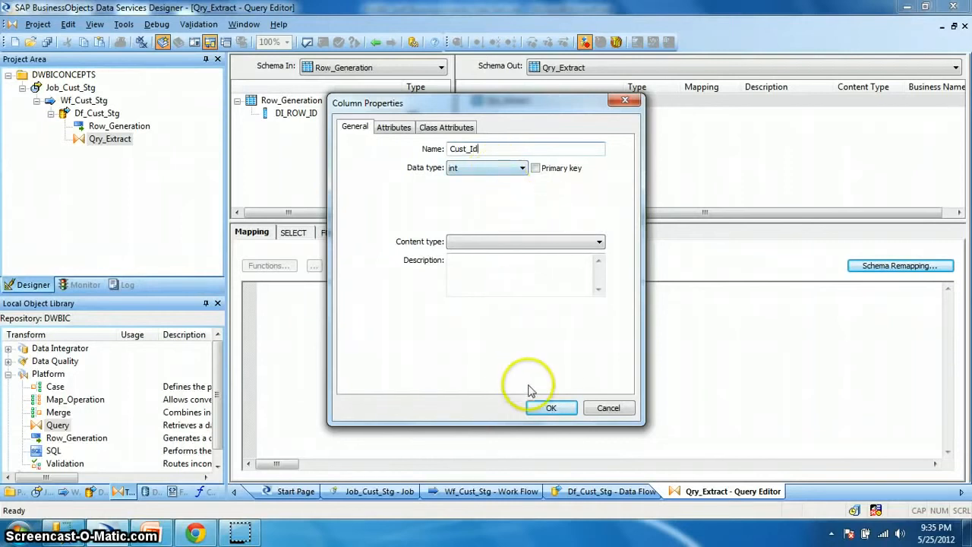
{"action": "left_click", "coordinate": [552, 407]}
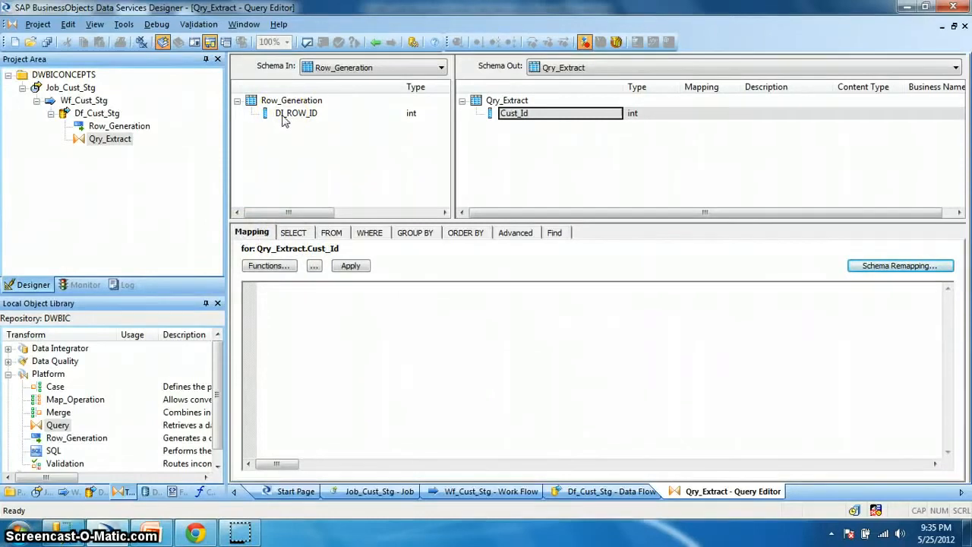
{"action": "left_click", "coordinate": [297, 113]}
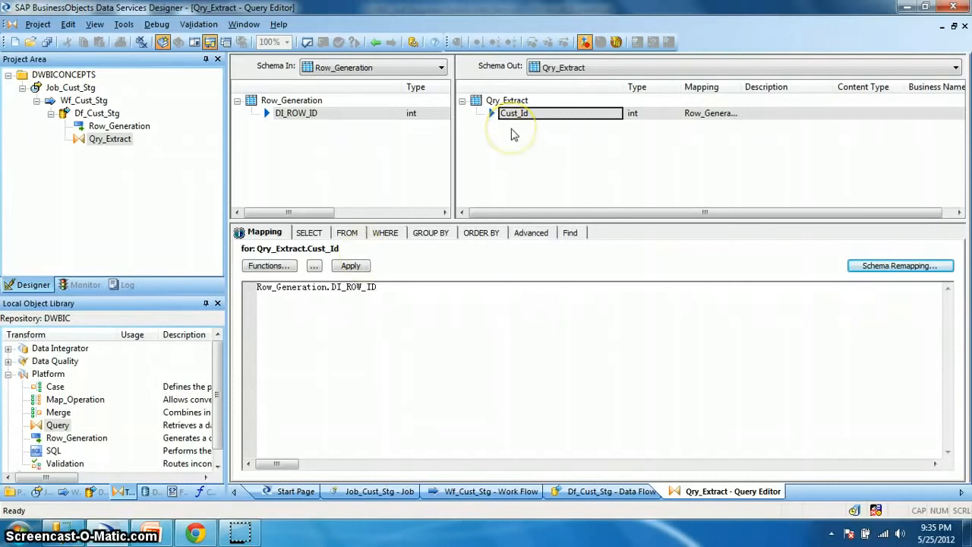
Insert varchar(100) output column Cust_Name below Cust_Id.
{"action": "right_click", "coordinate": [513, 112]}
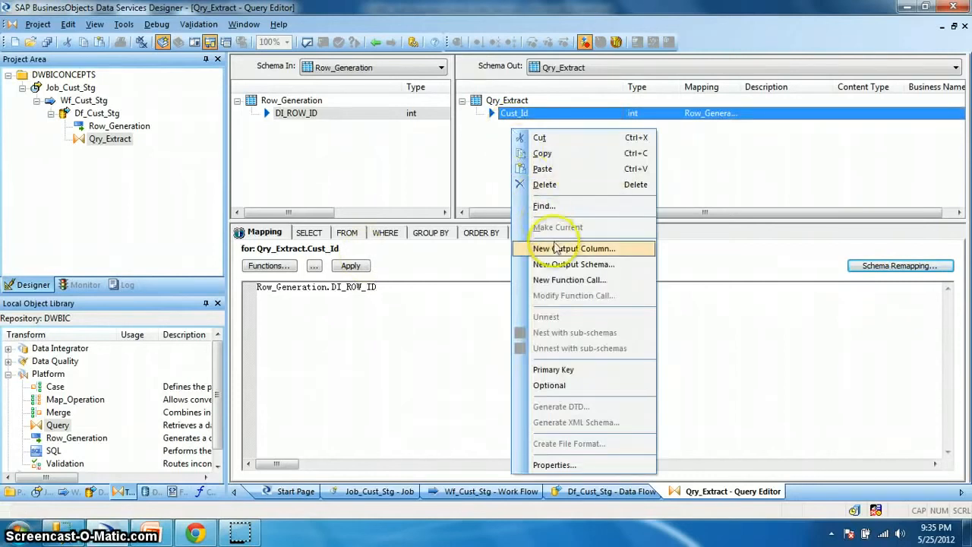
{"action": "left_click", "coordinate": [574, 249]}
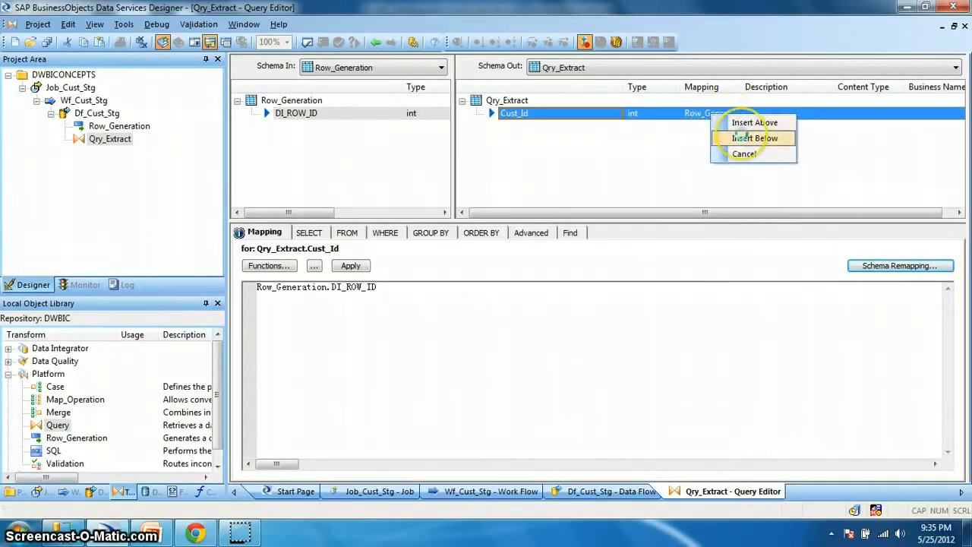
{"action": "left_click", "coordinate": [754, 137]}
{"action": "type", "text": "Cust_Name"}
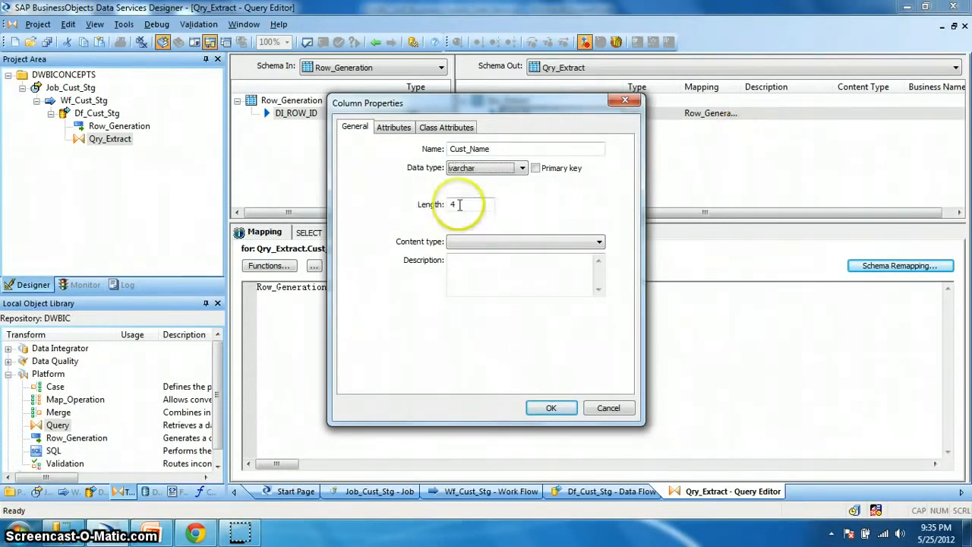
{"action": "type", "text": "1"}
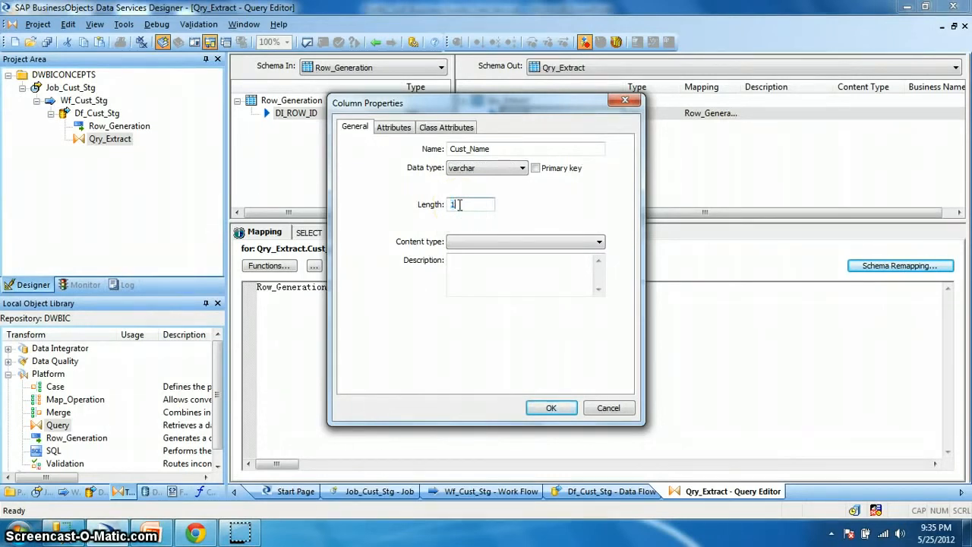
{"action": "type", "text": "00"}
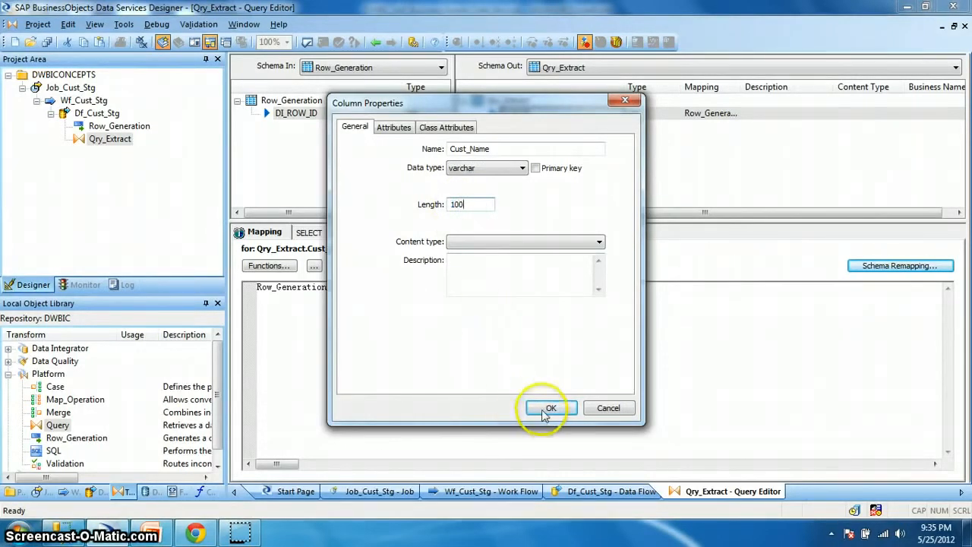
{"action": "left_click", "coordinate": [550, 407]}
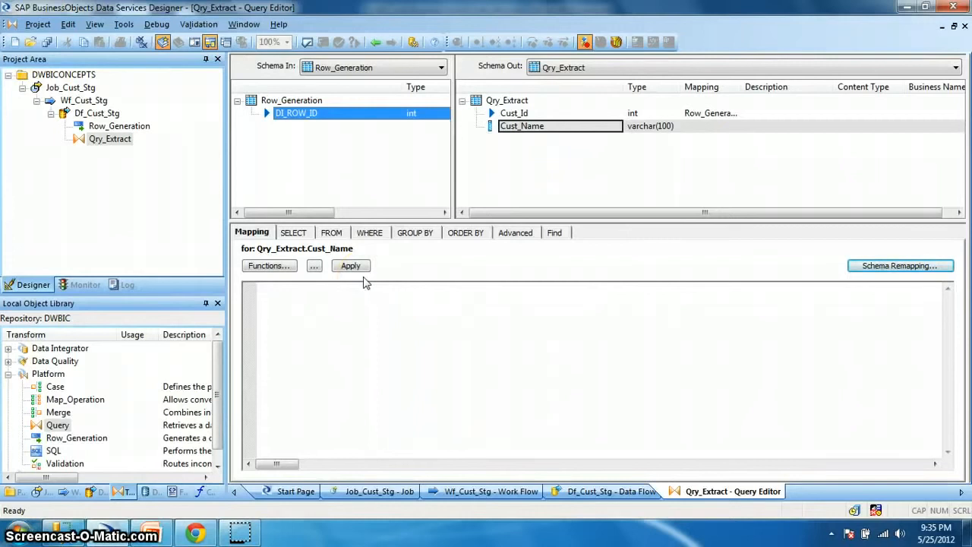
{"action": "mouse_move", "coordinate": [372, 298]}
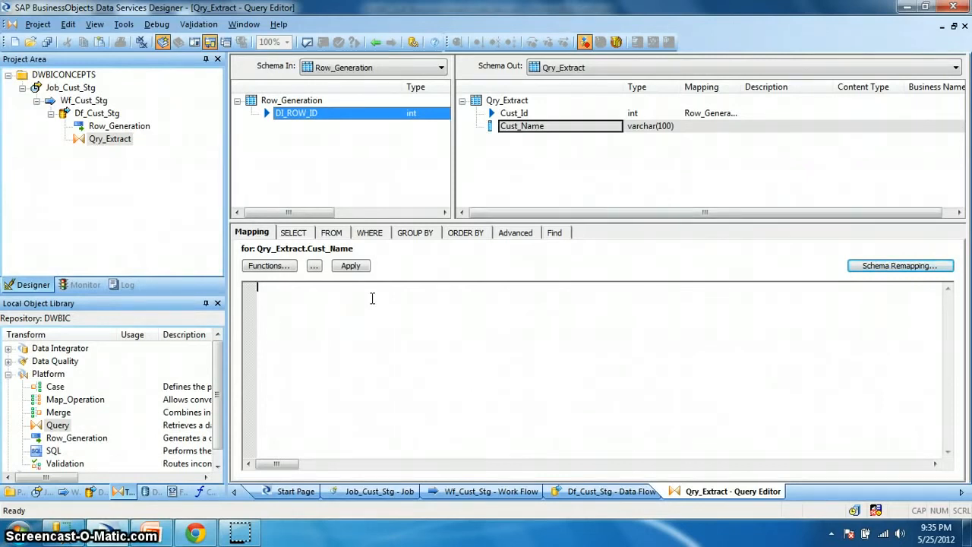
Map Cust_Name to 'Cust_' || Row_Generation.DI_ROW_ID.
{"action": "type", "text": "'Cu"}
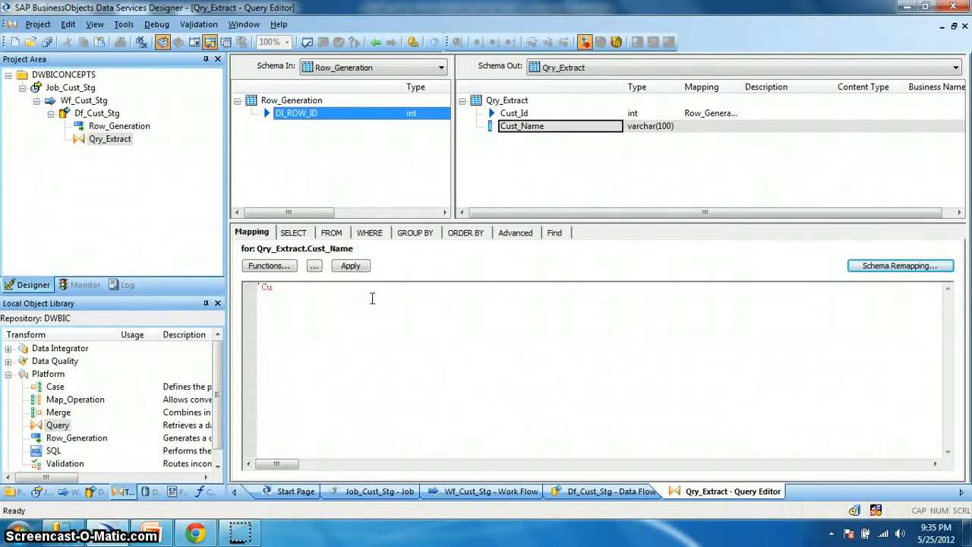
{"action": "type", "text": "st' ||"}
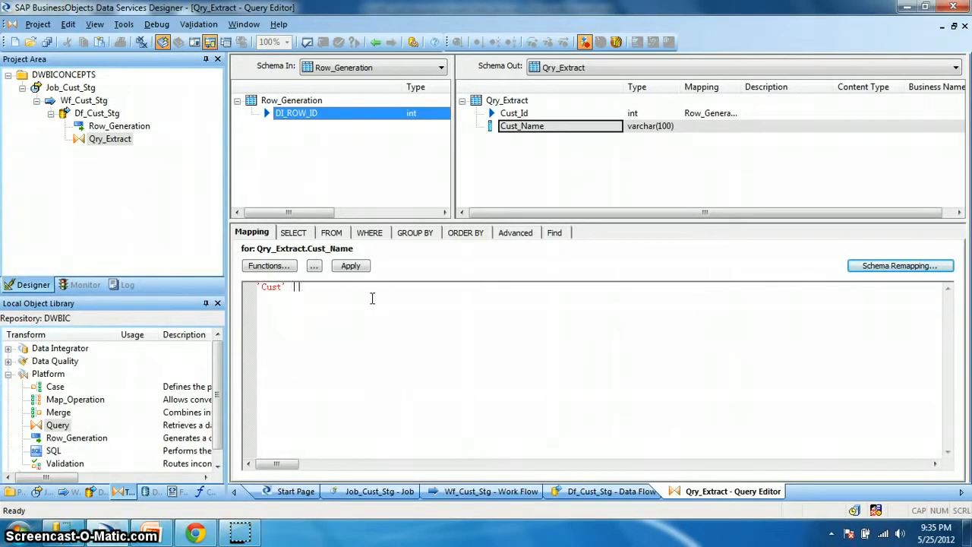
{"action": "left_click", "coordinate": [297, 113]}
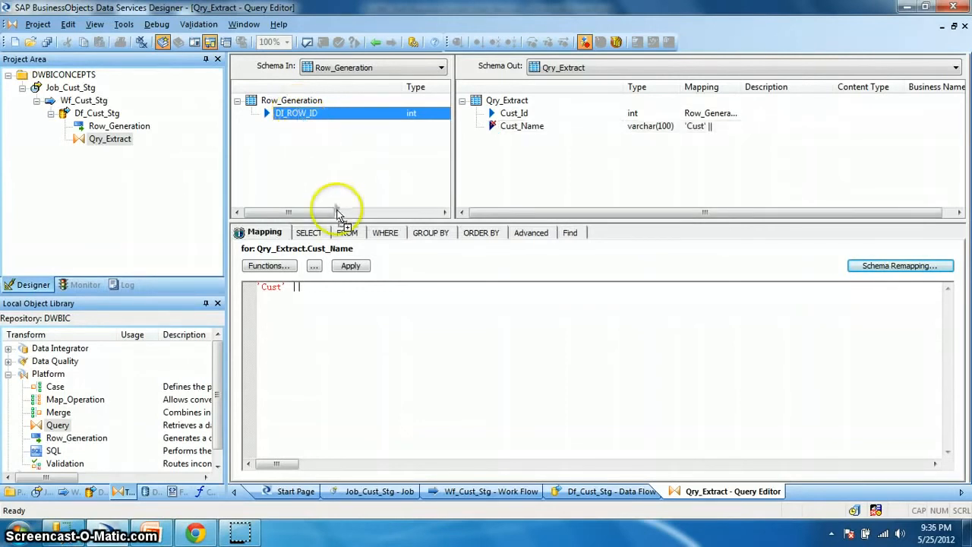
{"action": "type", "text": "Row_Generation.DI_ROW_ID"}
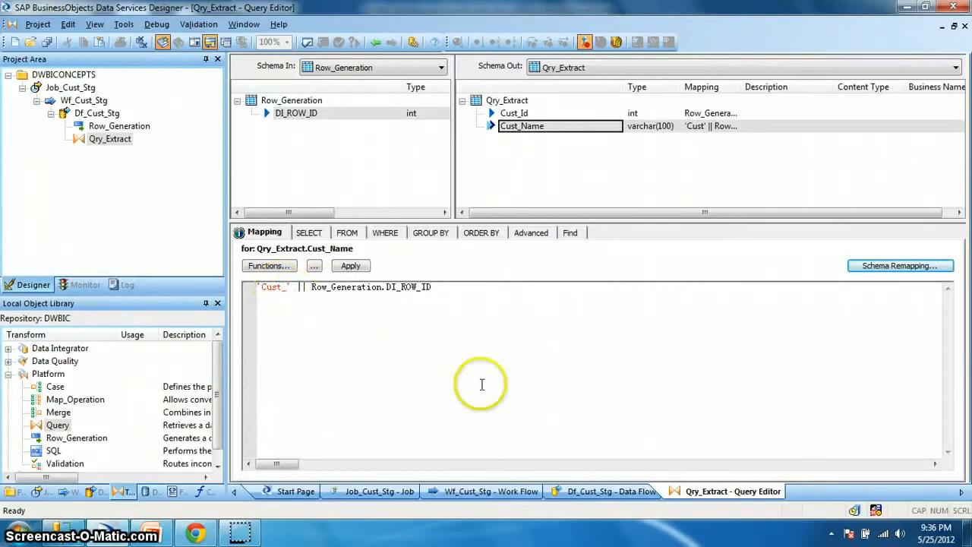
{"action": "mouse_move", "coordinate": [508, 398]}
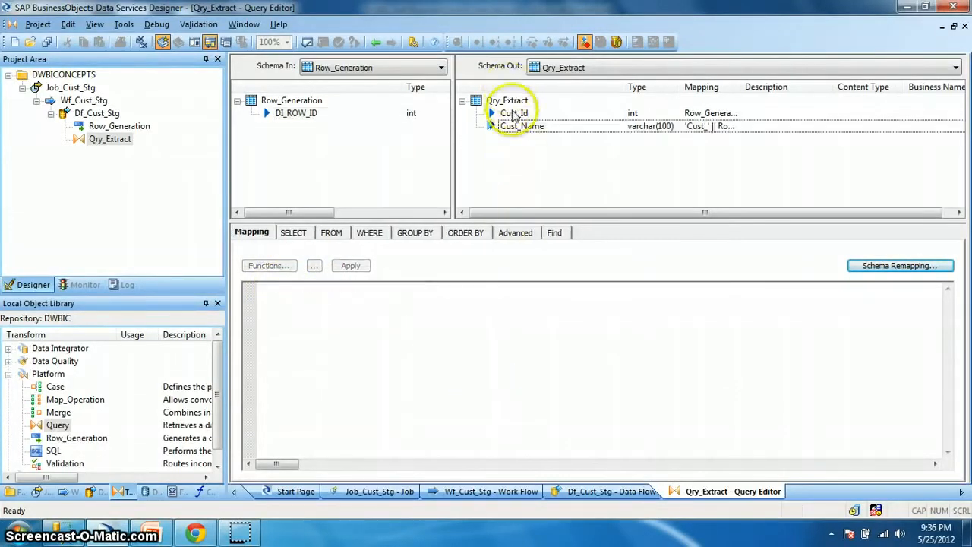
Insert date column Load_Date below Cust_Name, mapped to sysdate().
{"action": "right_click", "coordinate": [518, 125]}
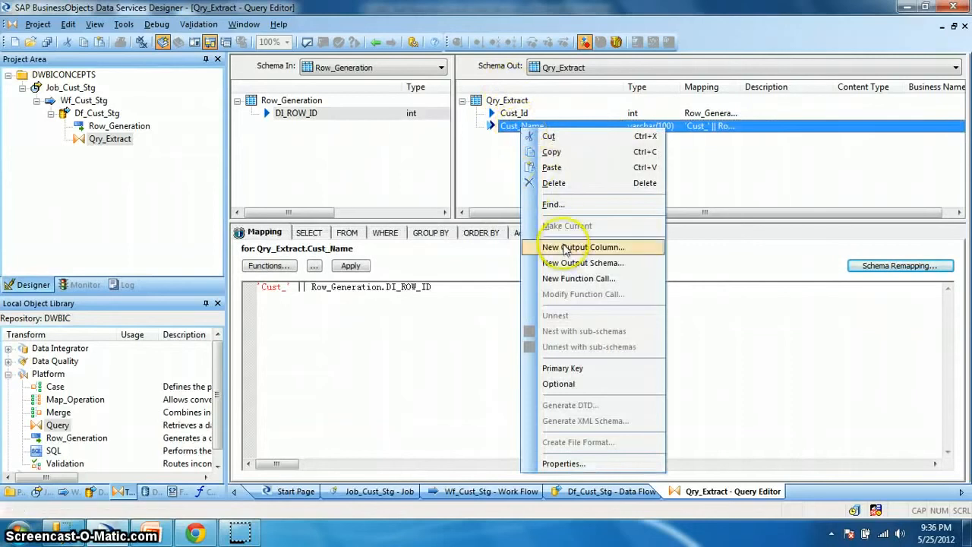
{"action": "mouse_move", "coordinate": [571, 246]}
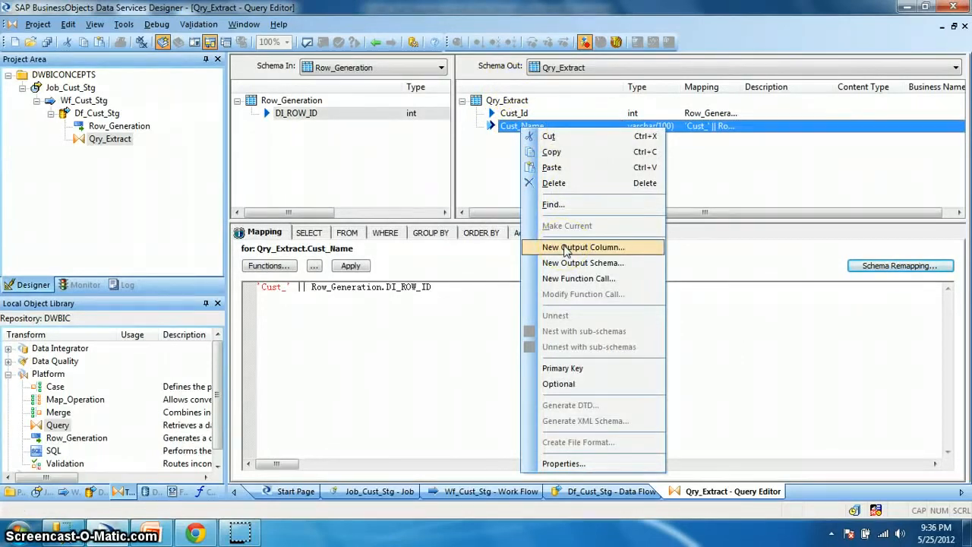
{"action": "left_click", "coordinate": [582, 246]}
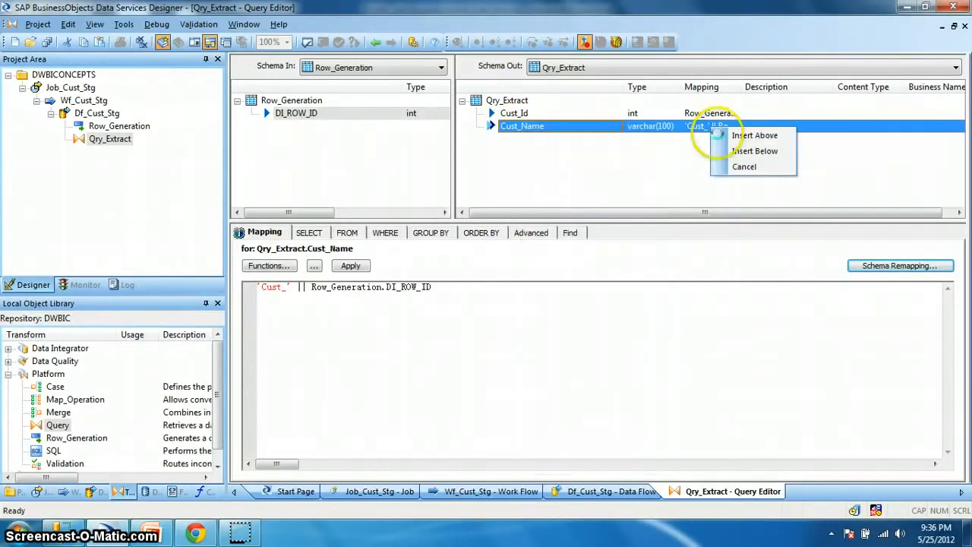
{"action": "left_click", "coordinate": [755, 151]}
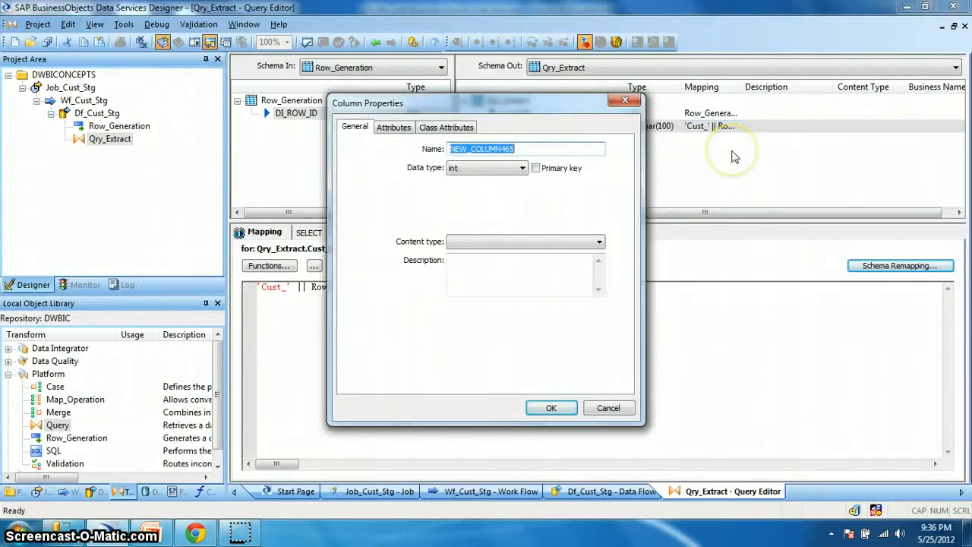
{"action": "type", "text": "Load_Da"}
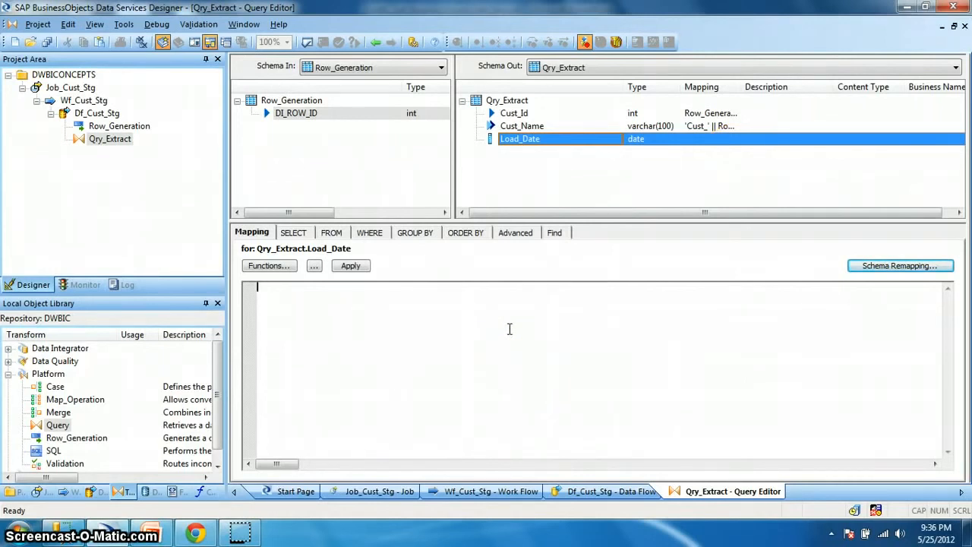
{"action": "type", "text": "sys"}
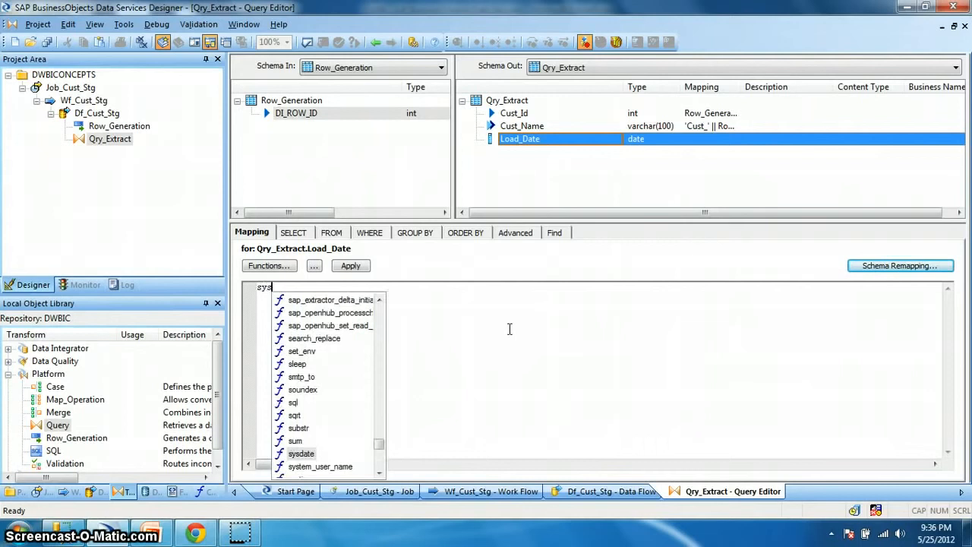
{"action": "double_click", "coordinate": [301, 453]}
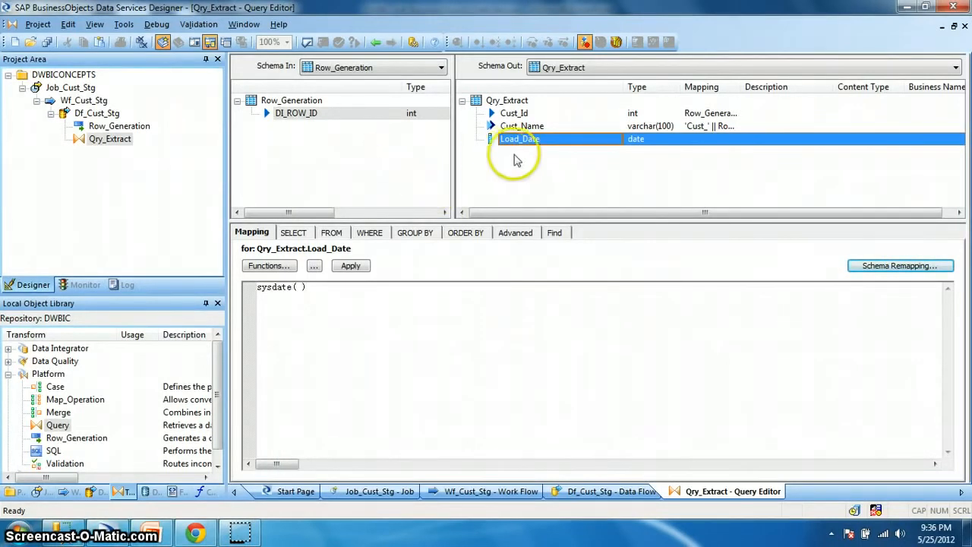
{"action": "left_click", "coordinate": [307, 42]}
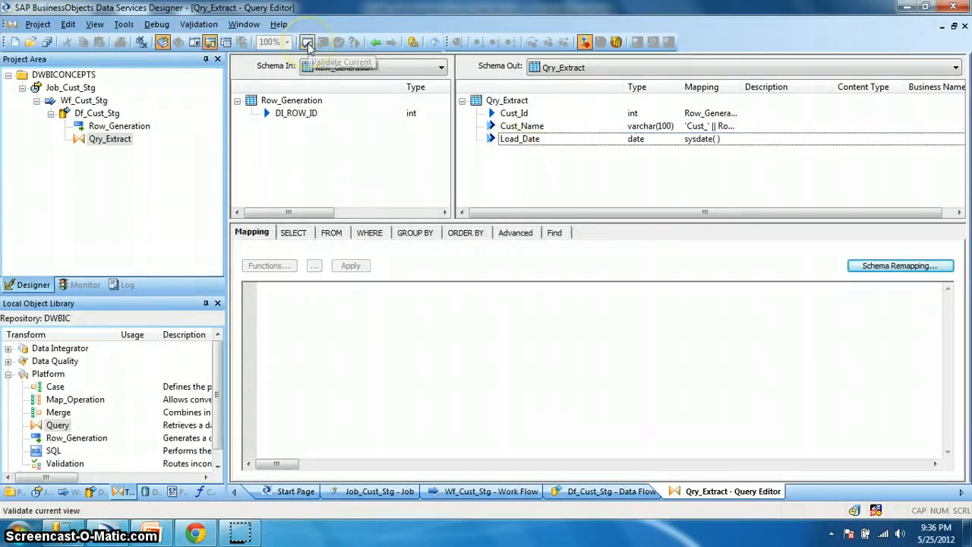
Validate the query and review the DI_ROW_ID conversion warning.
{"action": "left_click", "coordinate": [313, 42]}
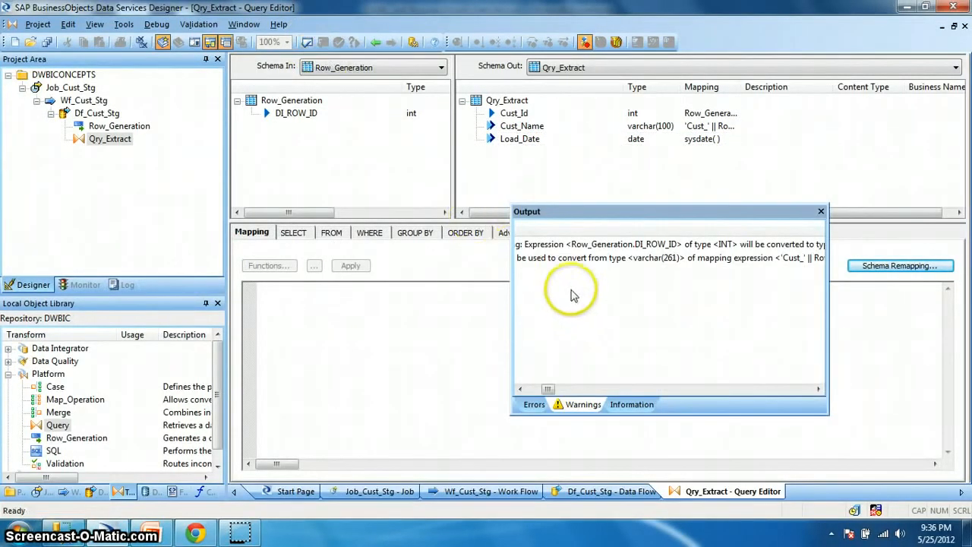
{"action": "mouse_move", "coordinate": [558, 400]}
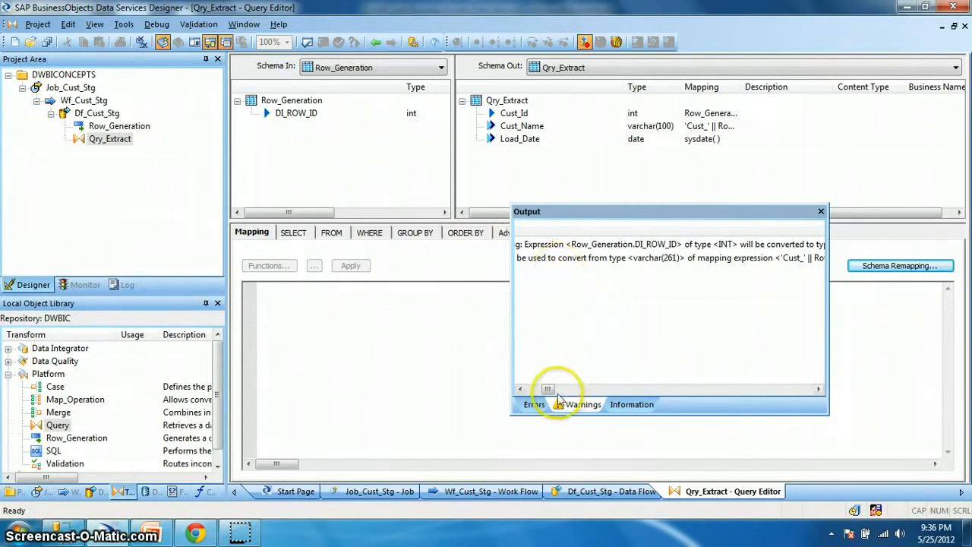
{"action": "left_click", "coordinate": [520, 389]}
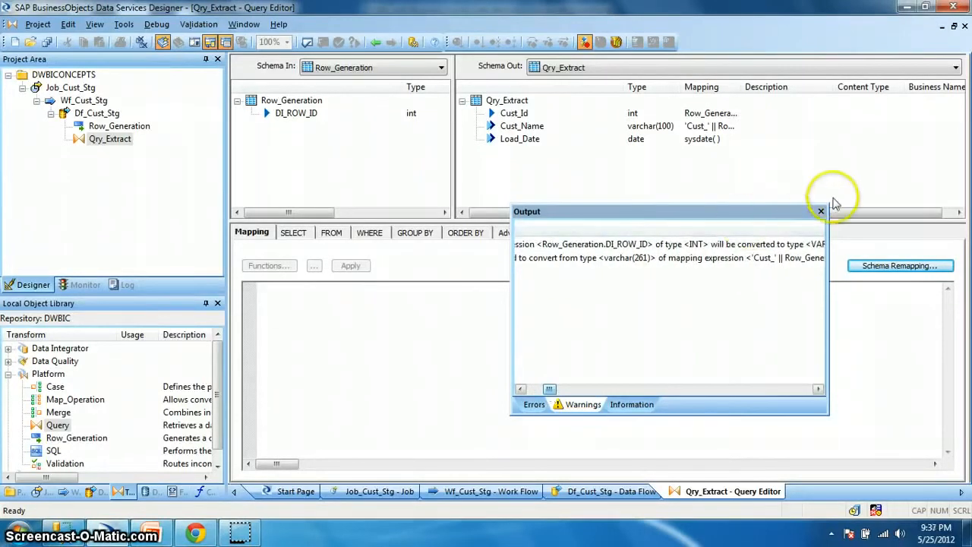
{"action": "left_click", "coordinate": [821, 210]}
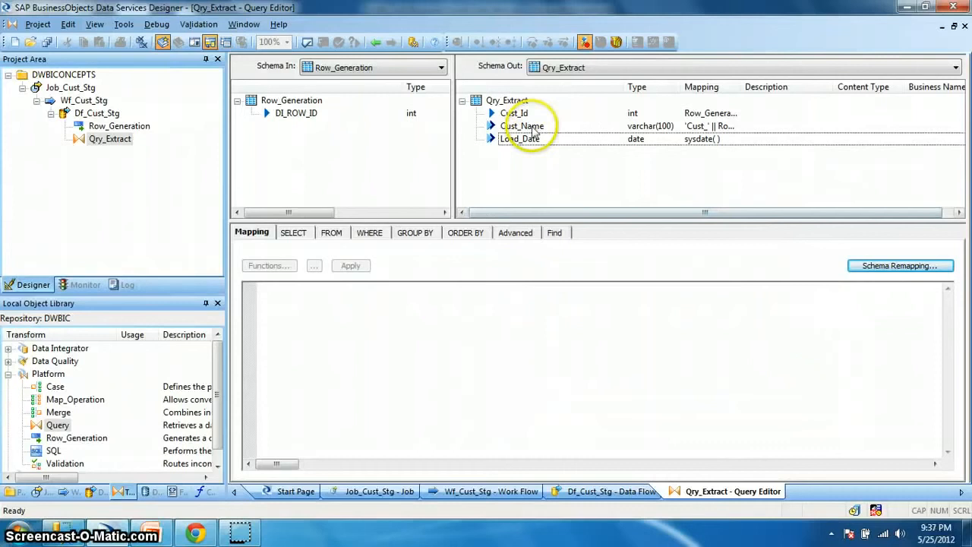
Change Cust_Name's mapping to 'Cust_' || to_char(Row_Generation.DI_ROW_ID) and validate with no errors.
{"action": "left_click", "coordinate": [521, 126]}
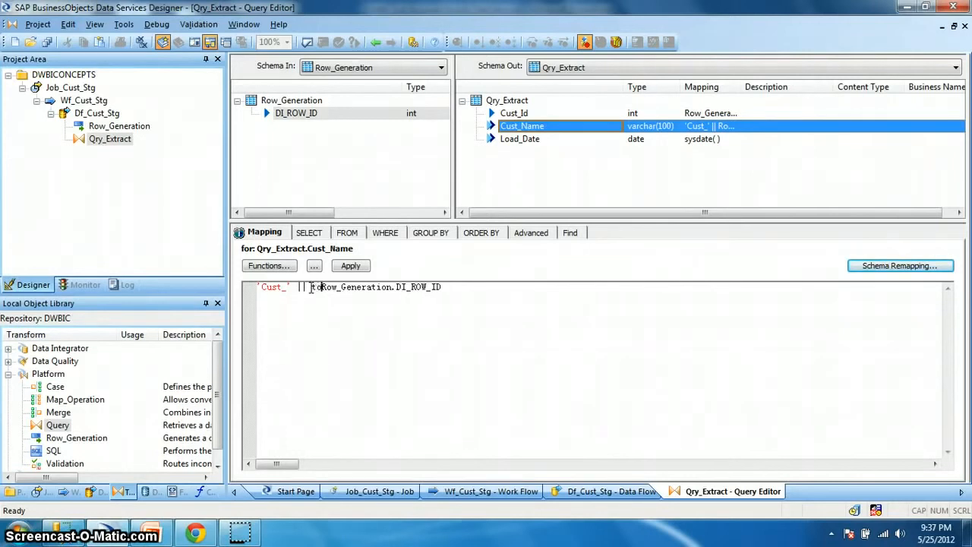
{"action": "type", "text": "to_char("}
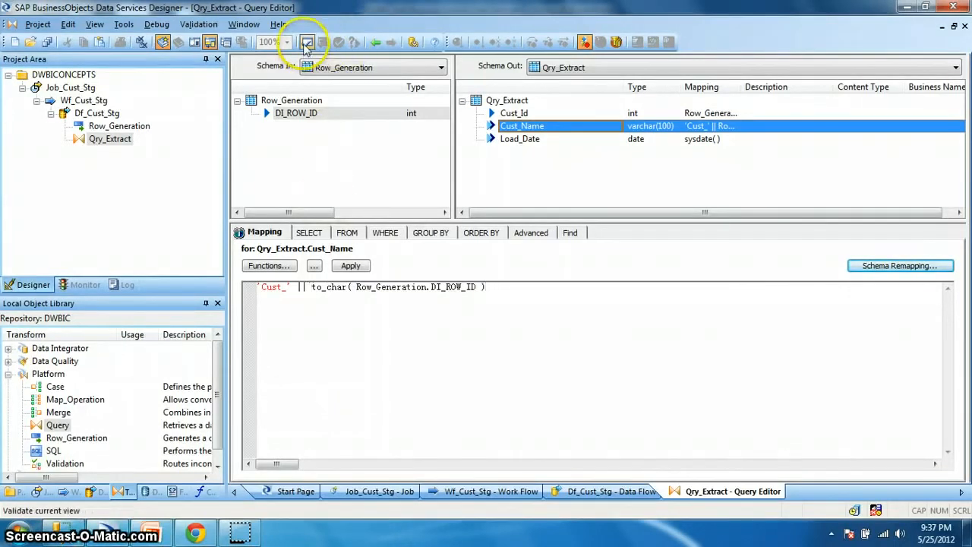
{"action": "left_click", "coordinate": [307, 42]}
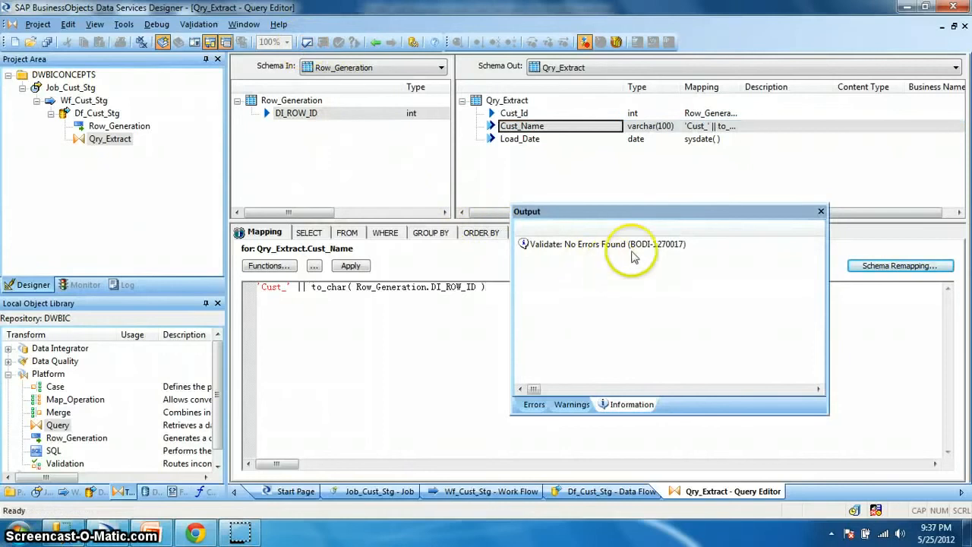
{"action": "mouse_move", "coordinate": [763, 243]}
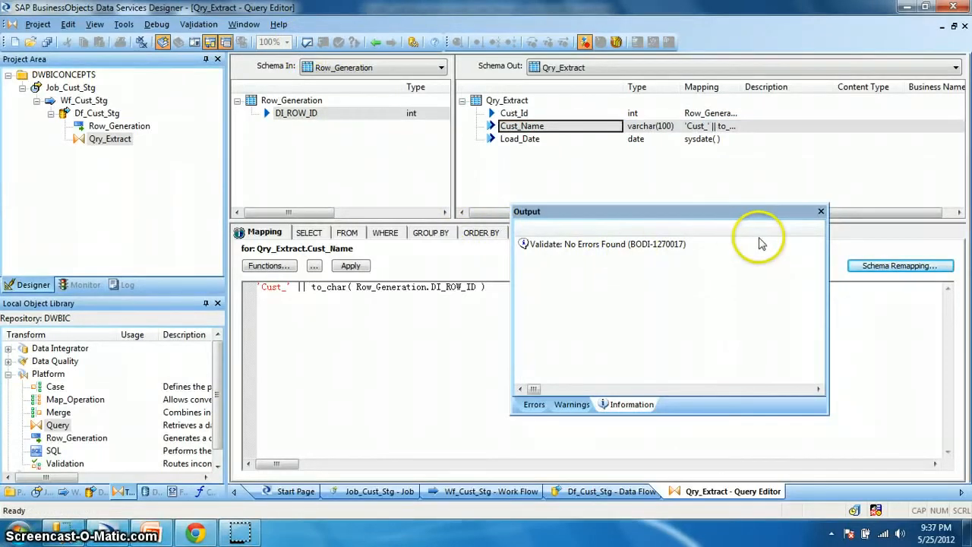
{"action": "left_click", "coordinate": [820, 211]}
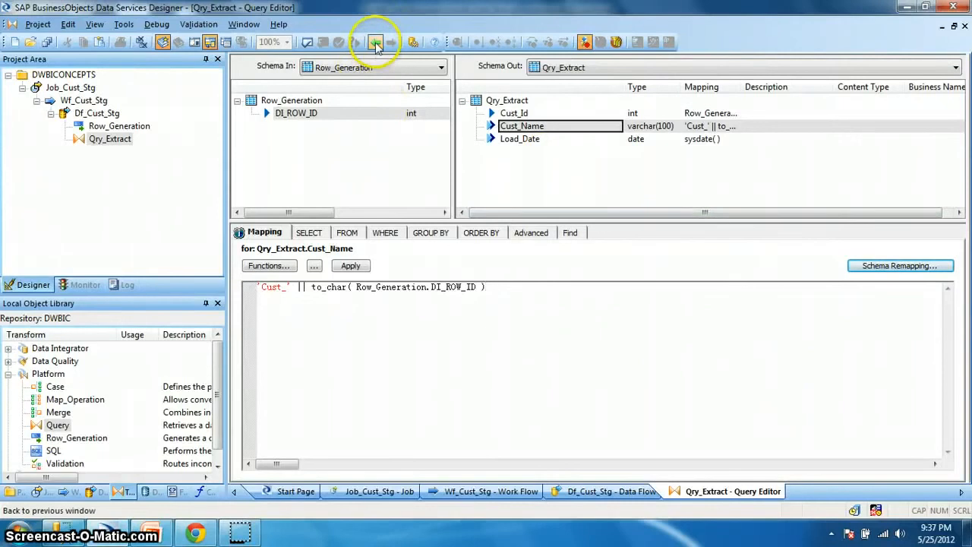
Return from the Query Editor to the Df_Cust_Stg data flow workspace.
{"action": "left_click", "coordinate": [374, 43]}
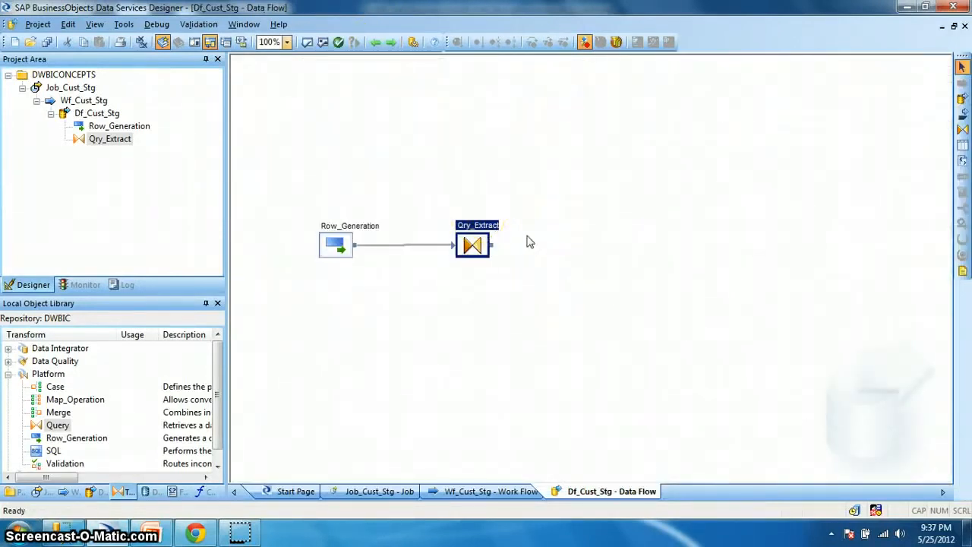
{"action": "double_click", "coordinate": [471, 246]}
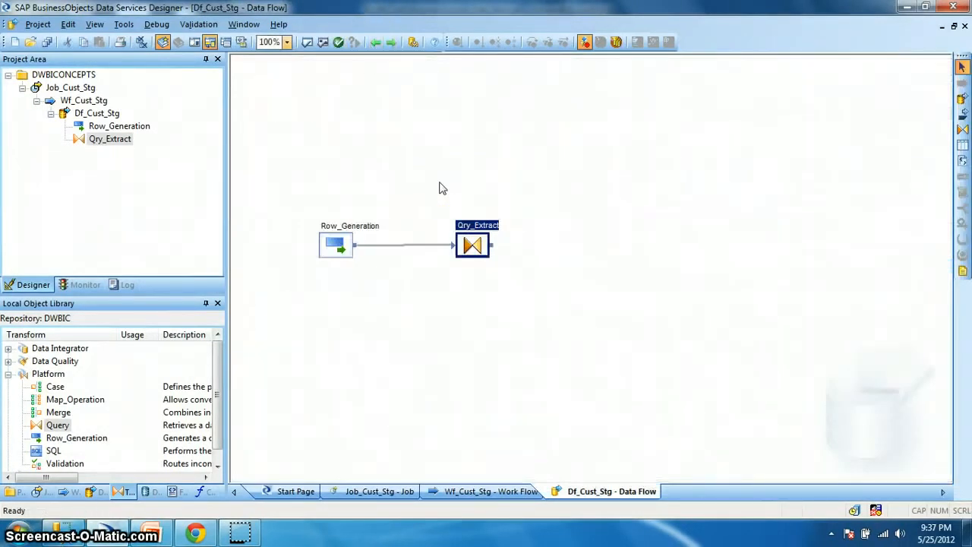
{"action": "mouse_move", "coordinate": [146, 496]}
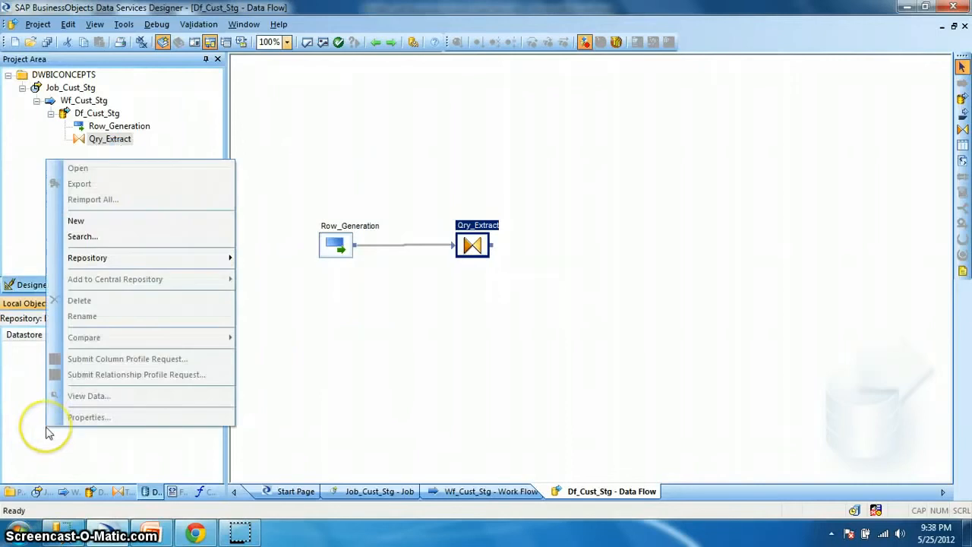
Start a new datastore DS_TGT_REPO of type Microsoft SQL Server, version 2008.
{"action": "left_click", "coordinate": [76, 220]}
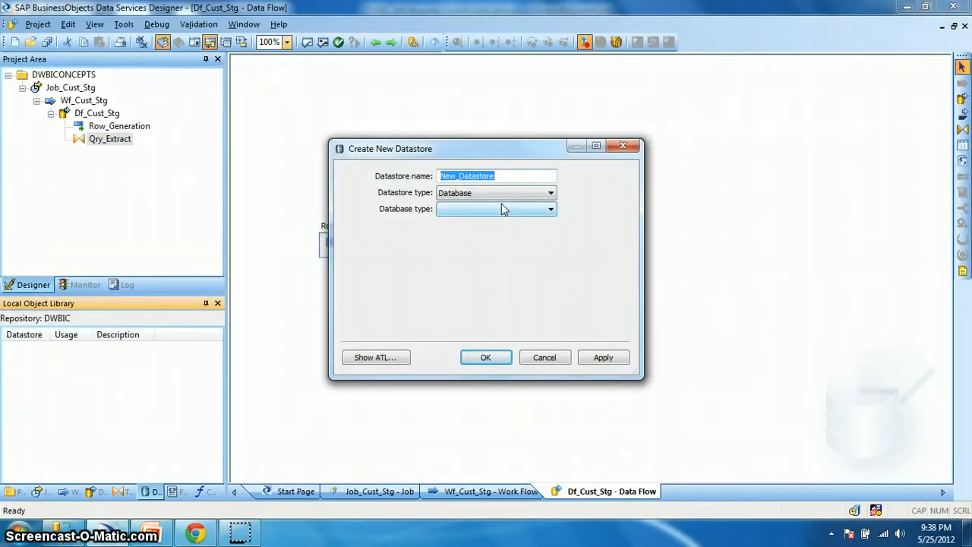
{"action": "type", "text": "DS_TGT_REPO"}
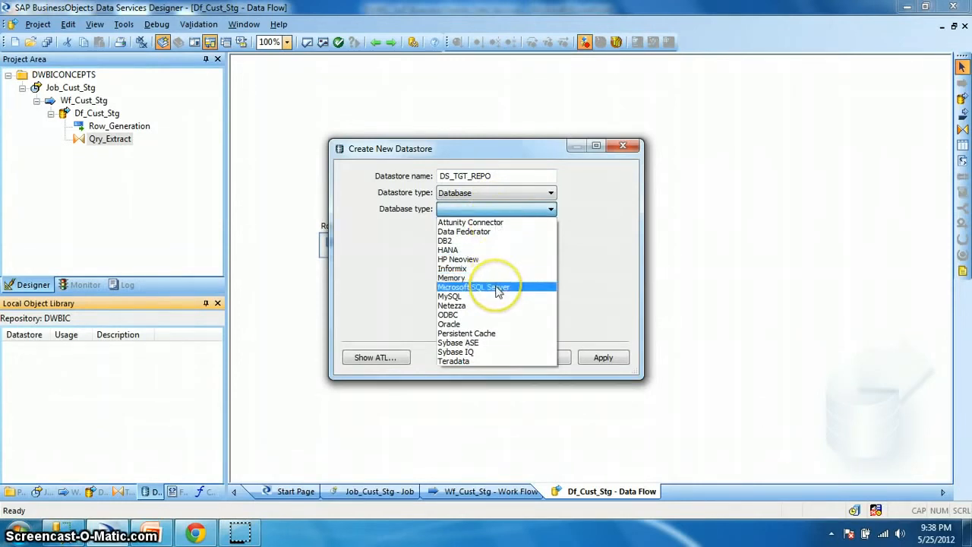
{"action": "left_click", "coordinate": [474, 286]}
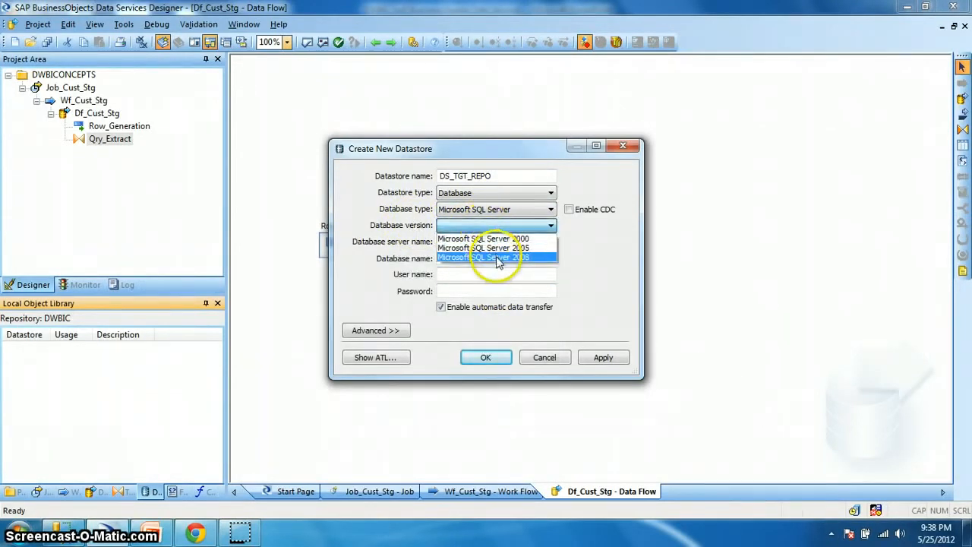
{"action": "left_click", "coordinate": [497, 259]}
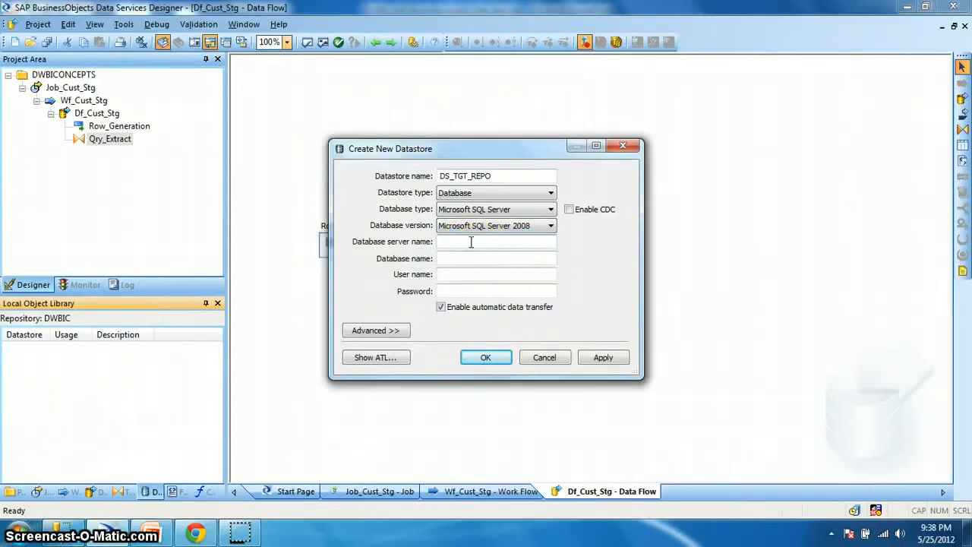
Point it at server USGP-R9FKYY, database TGT_REPO, user sa, and save the connection.
{"action": "type", "text": "USGP-R9FKYY"}
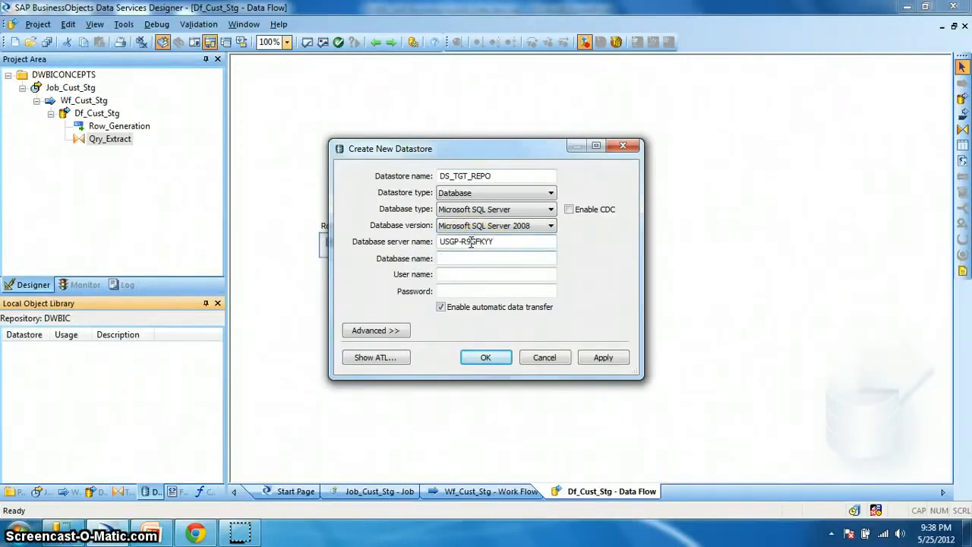
{"action": "type", "text": "TGT_REPO"}
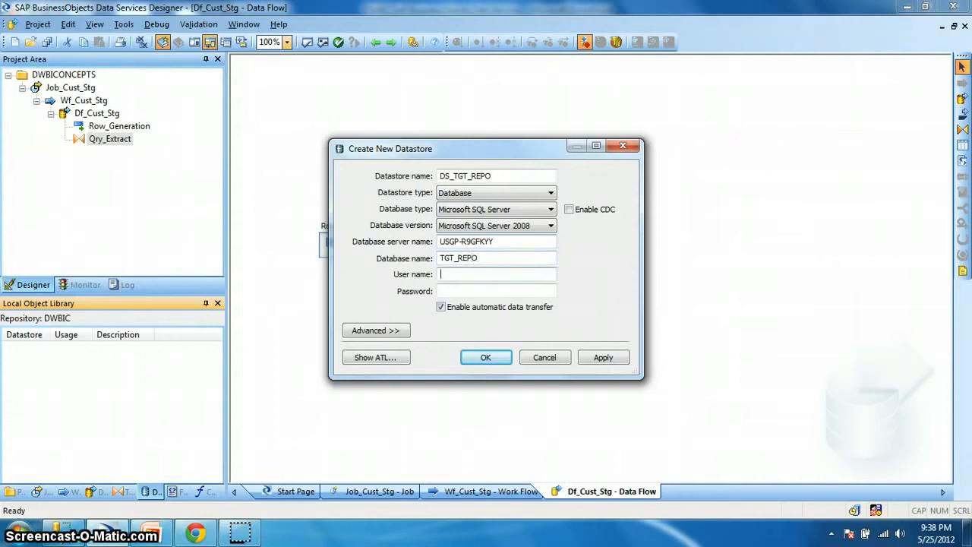
{"action": "type", "text": "sa"}
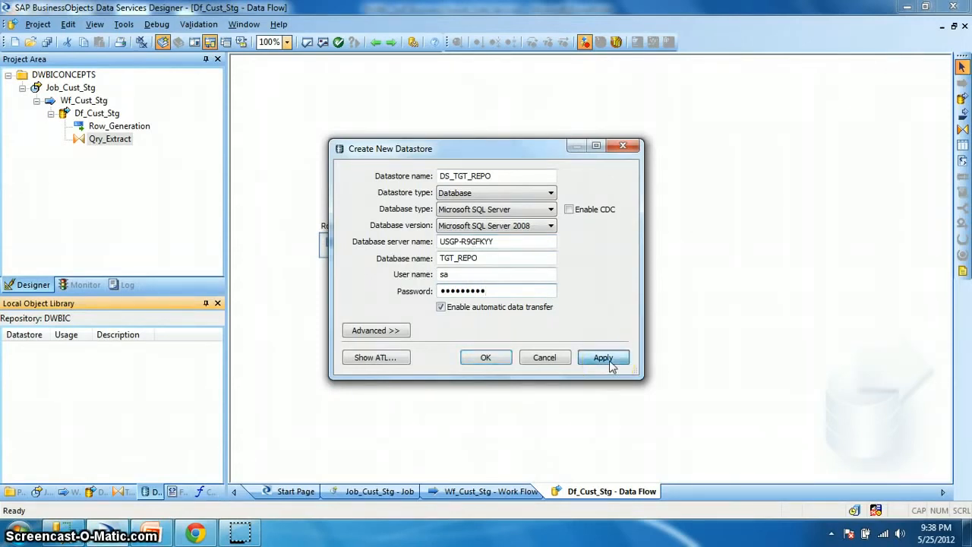
{"action": "left_click", "coordinate": [486, 357]}
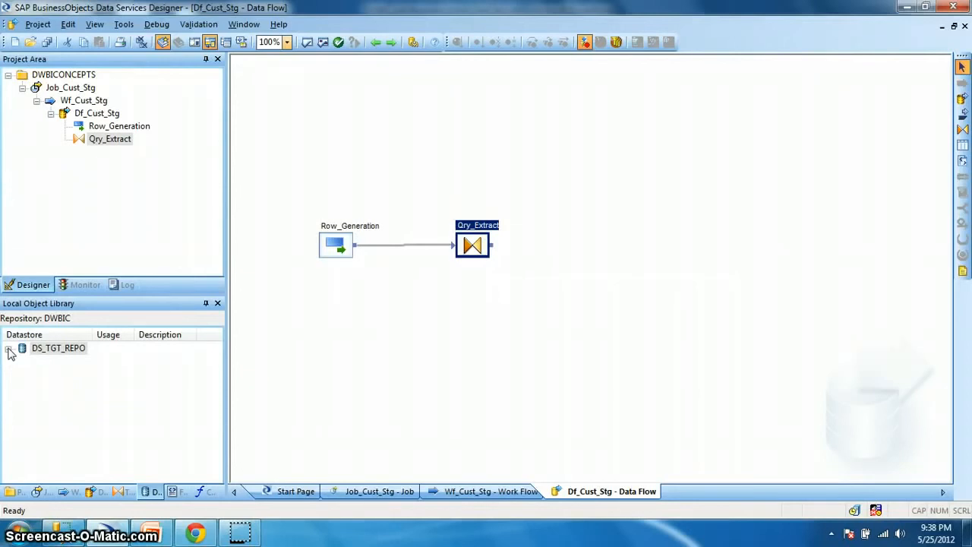
Expand DS_TGT_REPO in the Local Object Library and browse its Tables and Template Tables.
{"action": "left_click", "coordinate": [9, 348]}
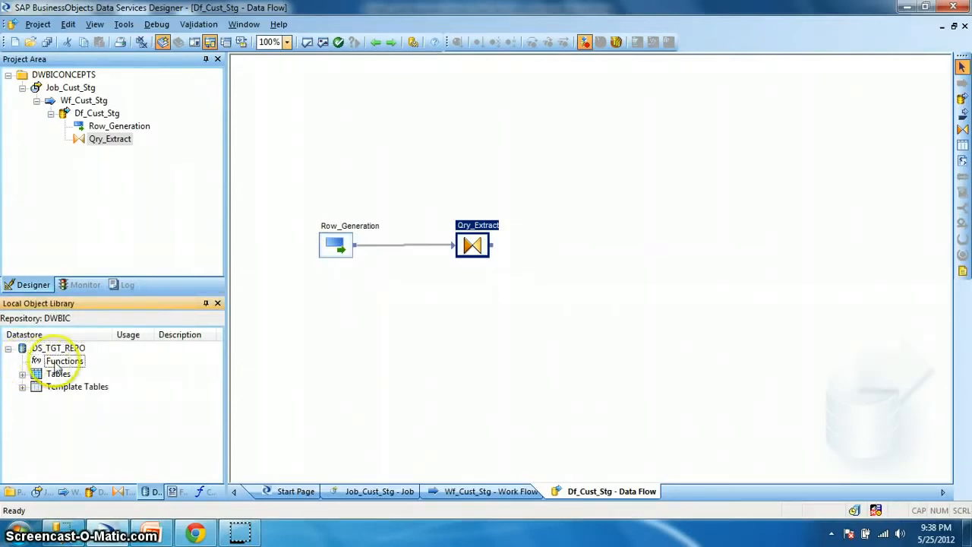
{"action": "left_click", "coordinate": [64, 362]}
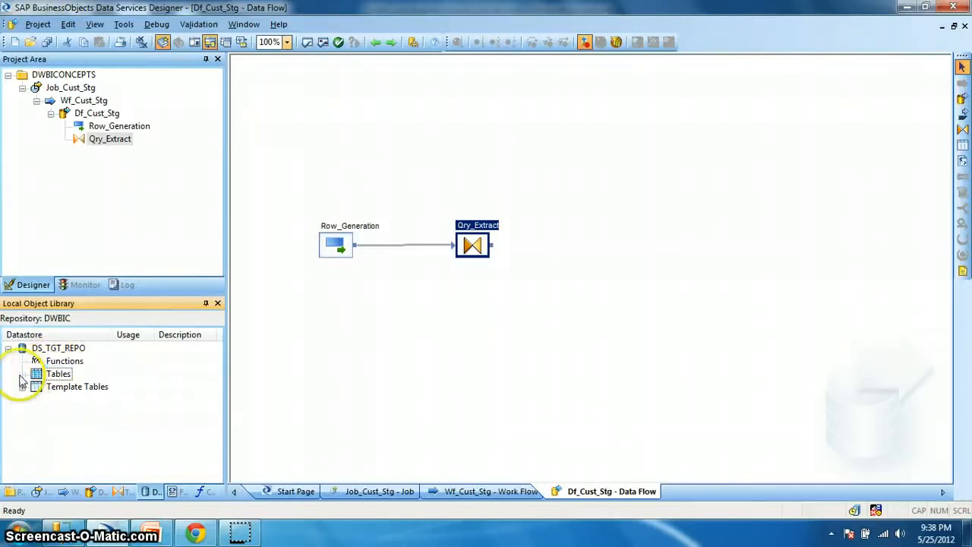
{"action": "left_click", "coordinate": [57, 374]}
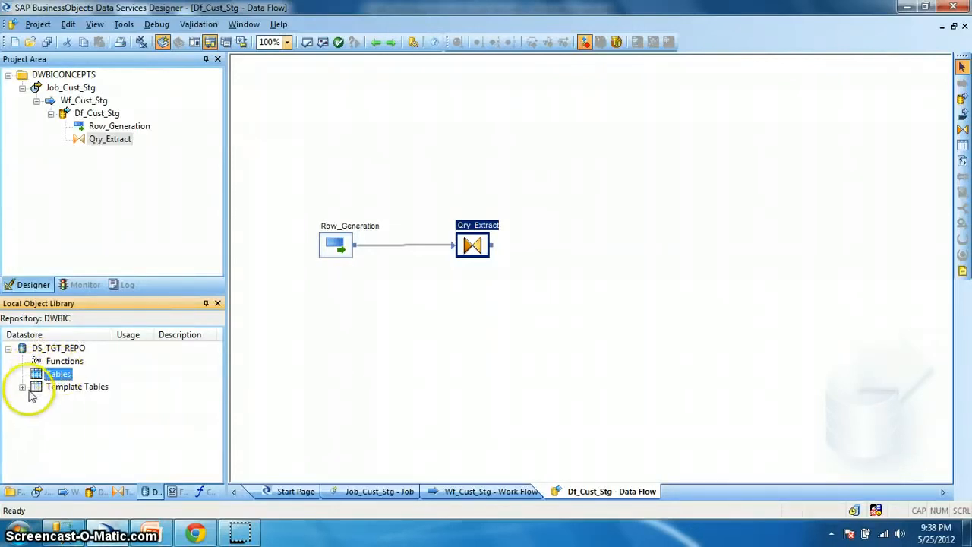
{"action": "left_click", "coordinate": [76, 387]}
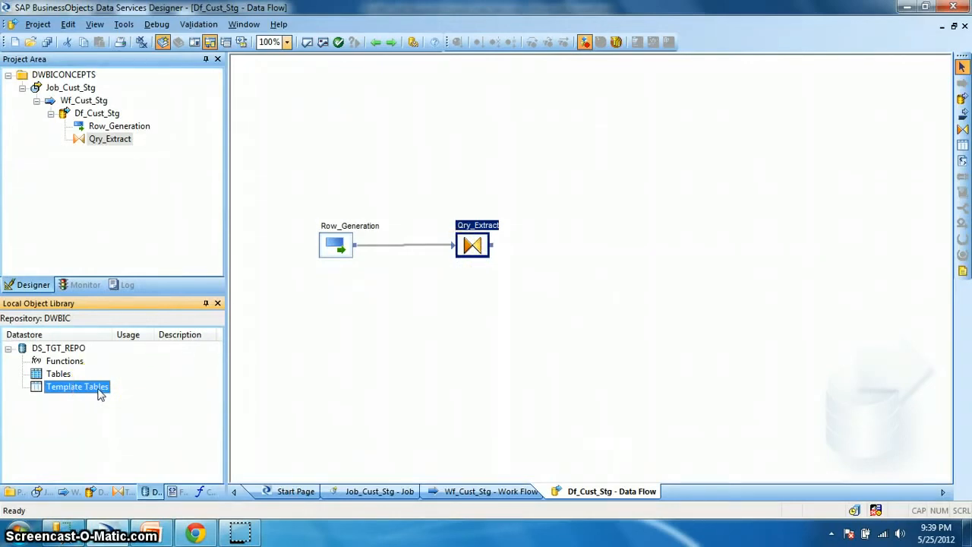
Choose Template Tables under DS_TGT_REPO as the target kind for the data flow.
{"action": "left_click", "coordinate": [58, 374]}
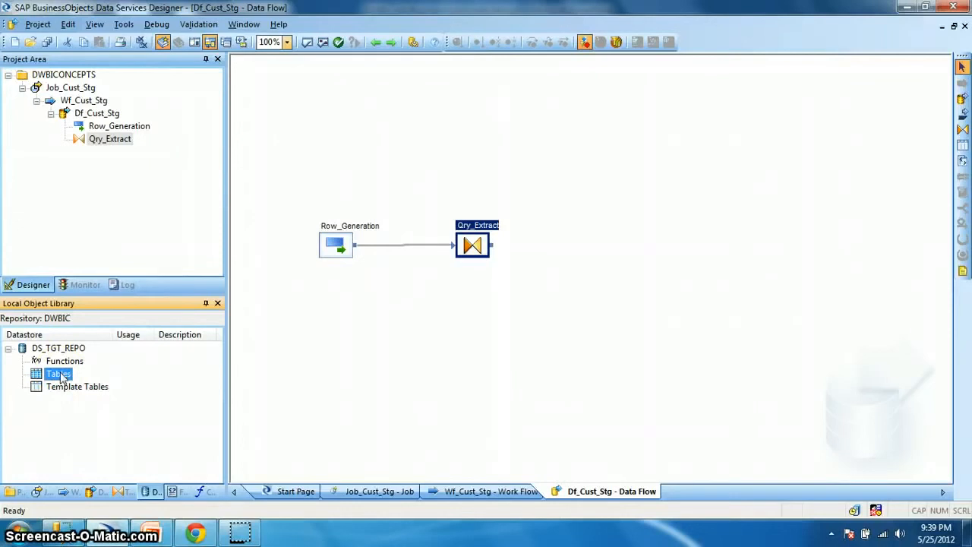
{"action": "right_click", "coordinate": [57, 373]}
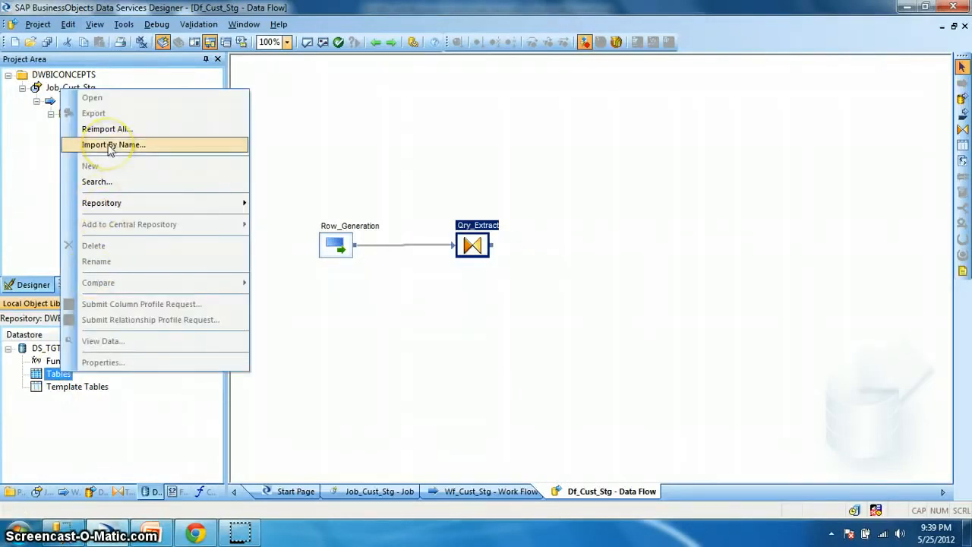
{"action": "mouse_move", "coordinate": [106, 128]}
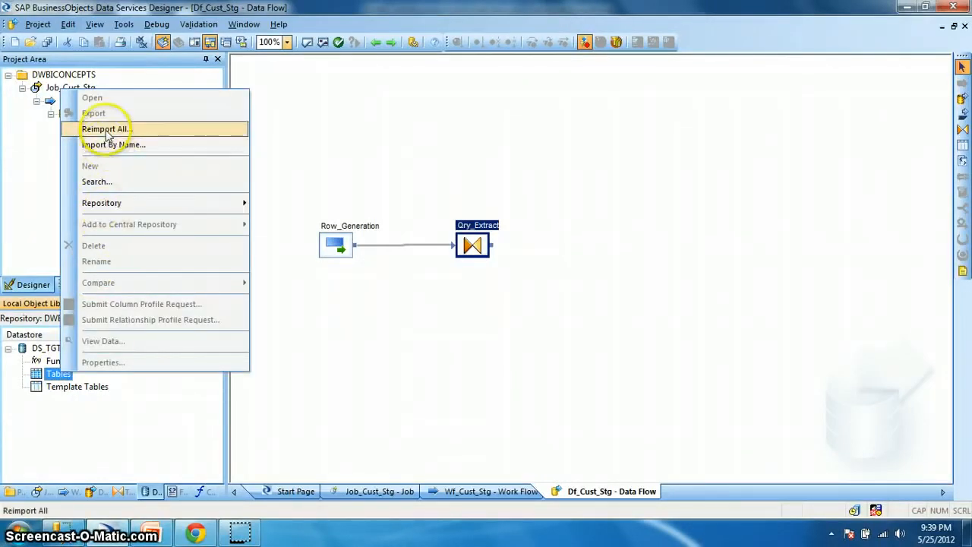
{"action": "mouse_move", "coordinate": [382, 164]}
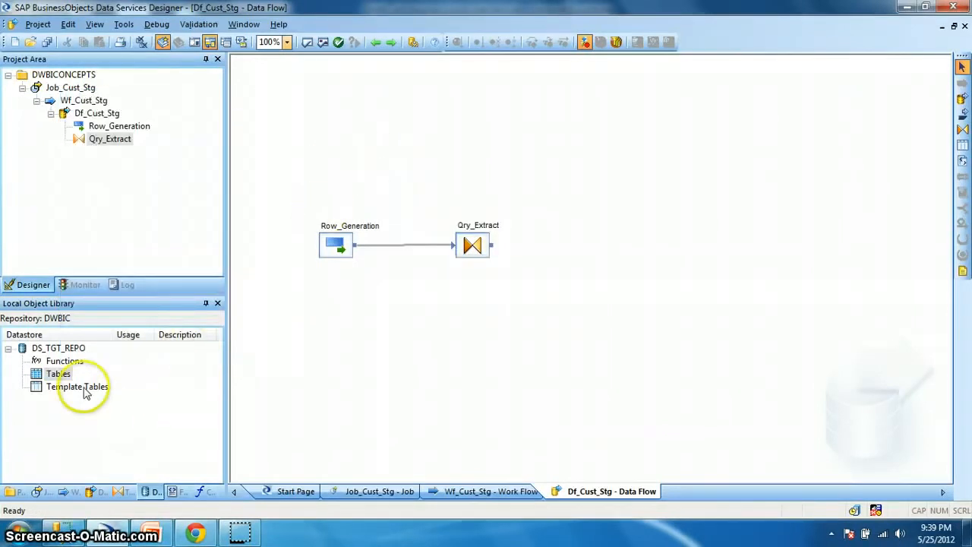
{"action": "left_click", "coordinate": [76, 386]}
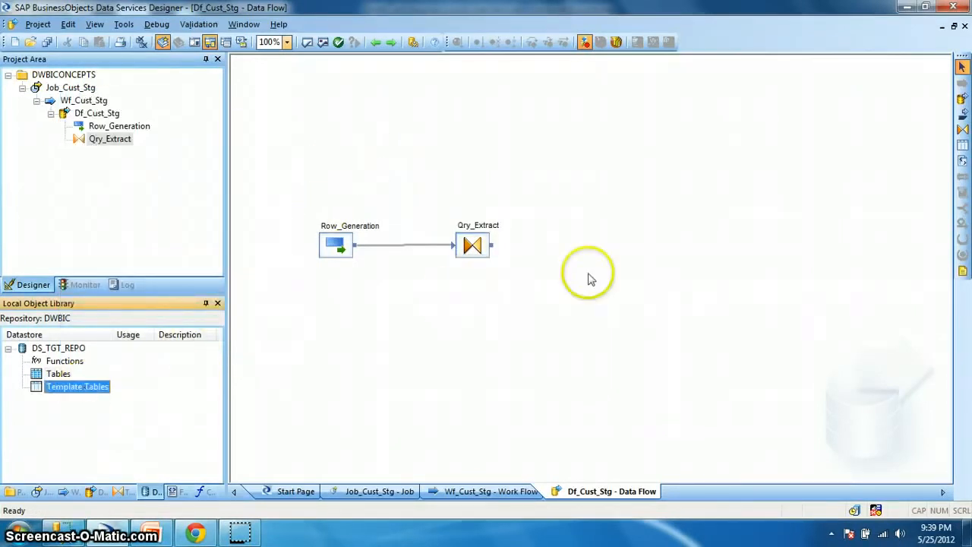
{"action": "mouse_move", "coordinate": [131, 387]}
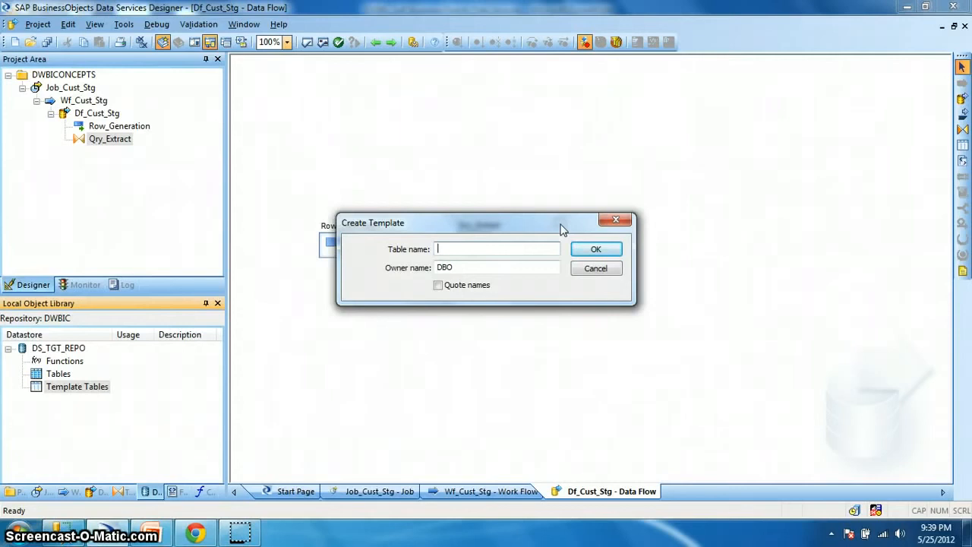
Place a template table named CUST_STG in the Df_Cust_Stg data flow.
{"action": "type", "text": "CUST"}
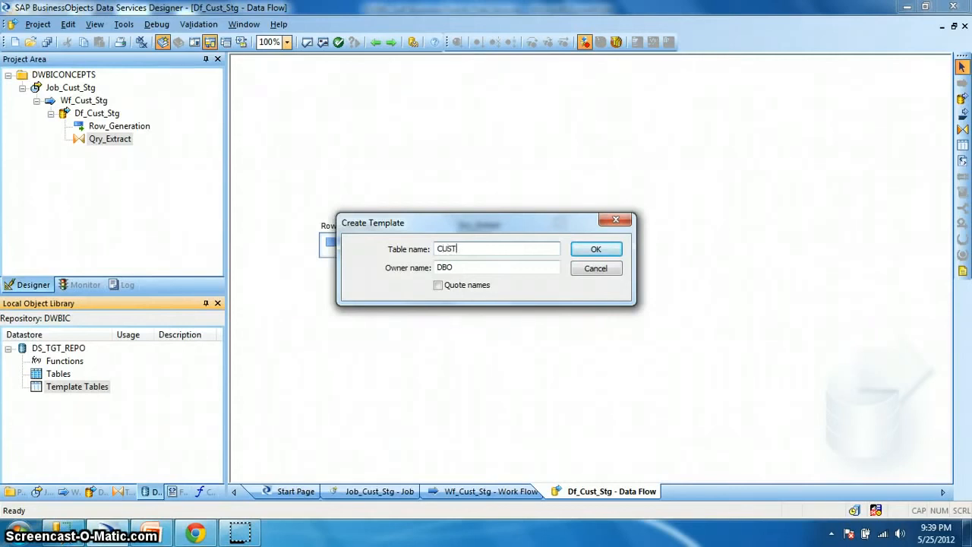
{"action": "type", "text": "_STG"}
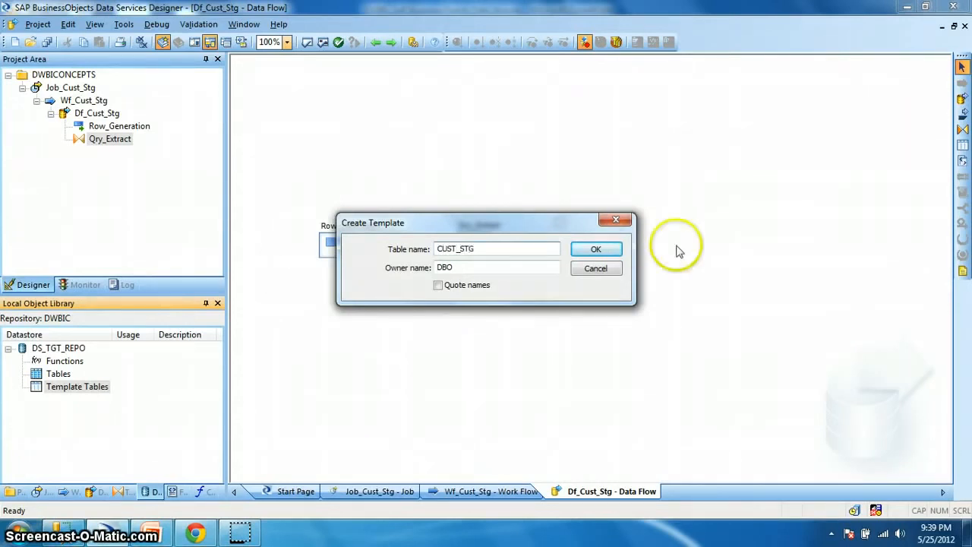
{"action": "left_click", "coordinate": [596, 250]}
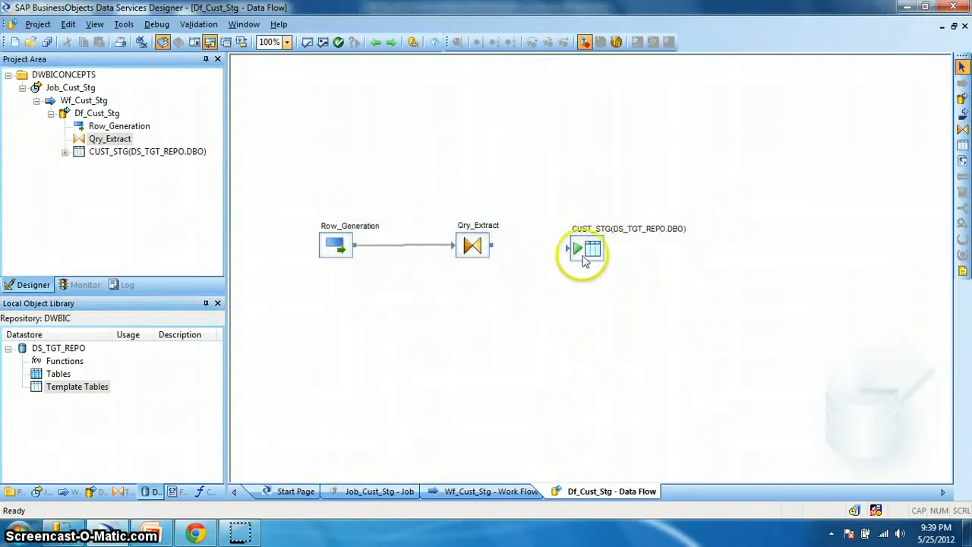
{"action": "left_click", "coordinate": [592, 246]}
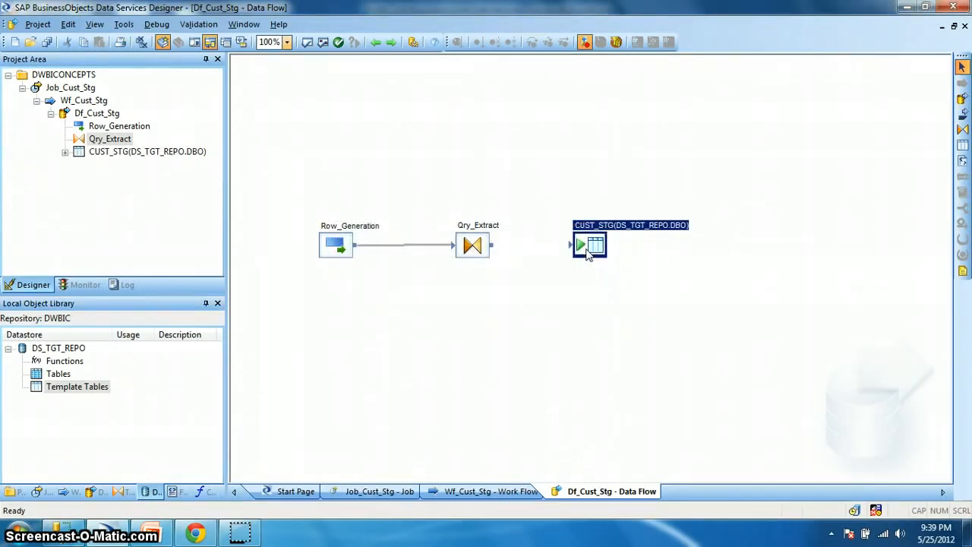
Dismiss the missing input schema error, link Qry_Extract to CUST_STG and show its table editor.
{"action": "double_click", "coordinate": [589, 245]}
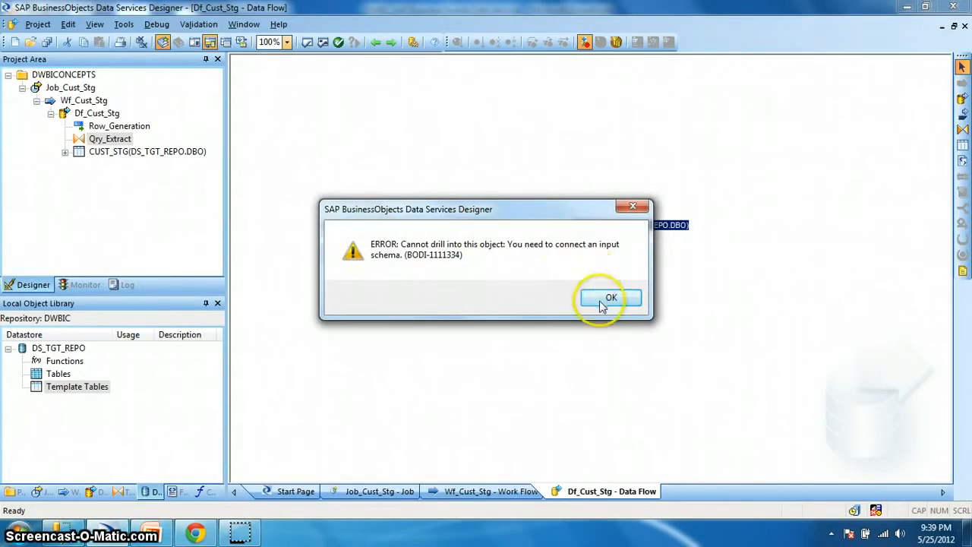
{"action": "left_click", "coordinate": [611, 296]}
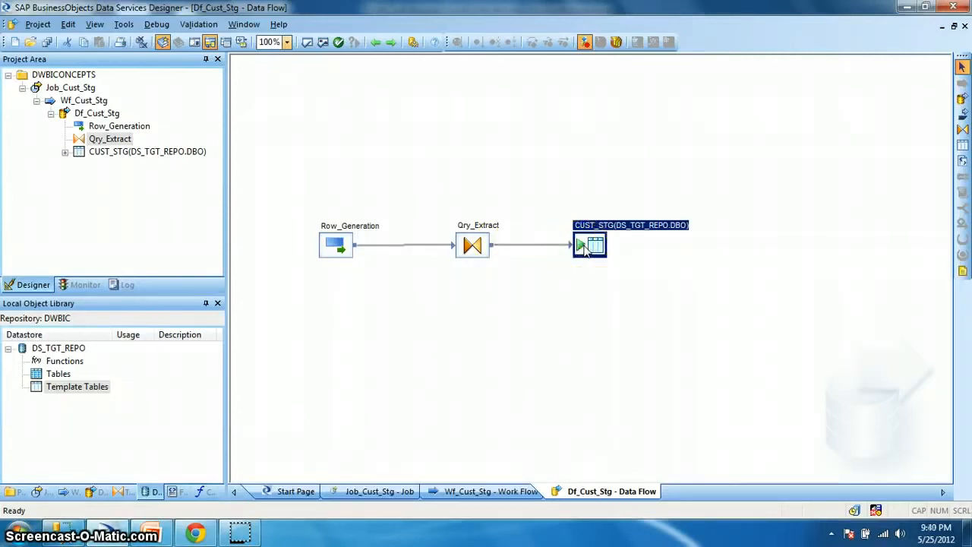
{"action": "double_click", "coordinate": [590, 245]}
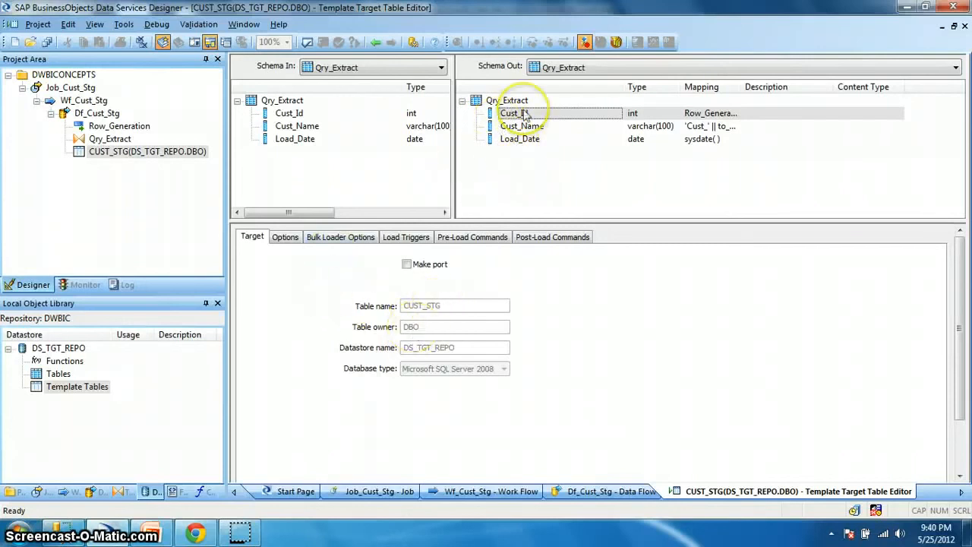
{"action": "left_click", "coordinate": [522, 124]}
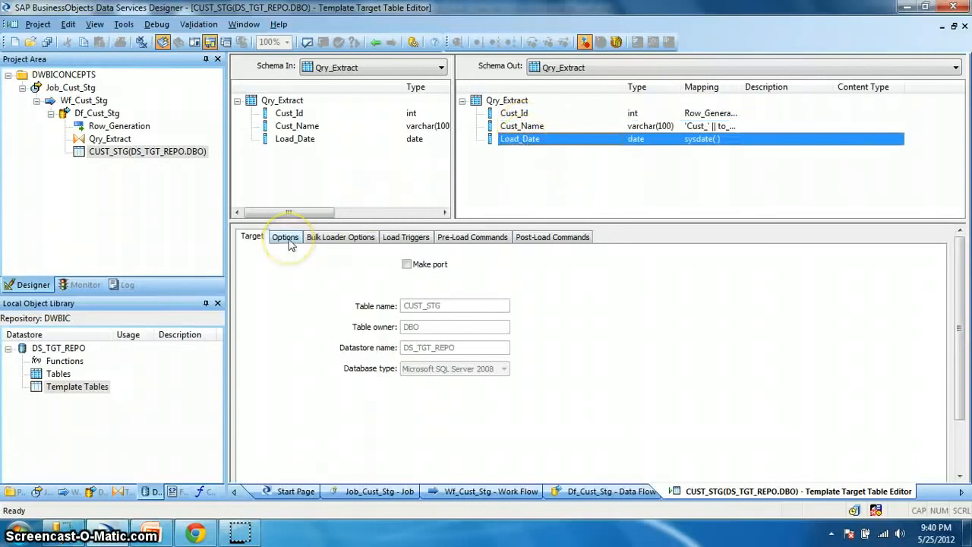
{"action": "left_click", "coordinate": [285, 237]}
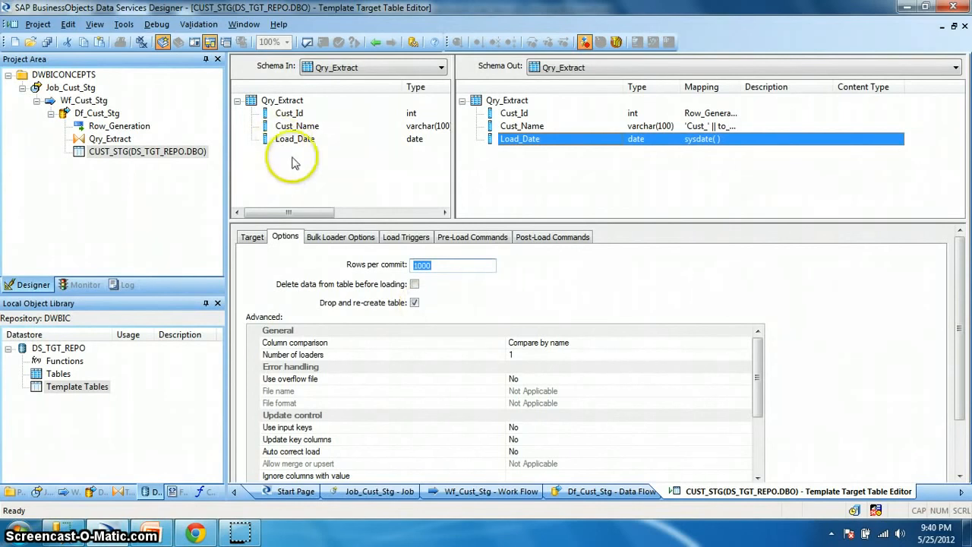
{"action": "mouse_move", "coordinate": [517, 169]}
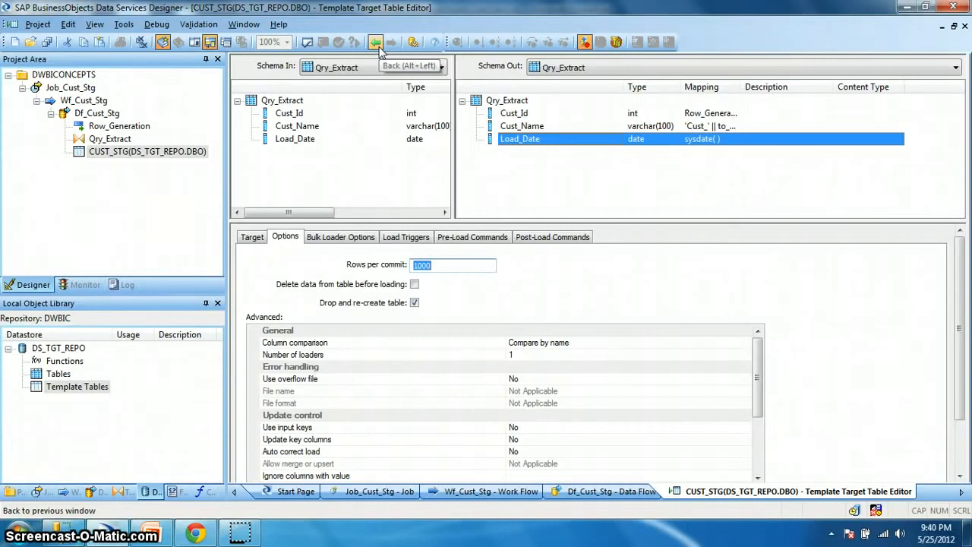
{"action": "left_click", "coordinate": [370, 43]}
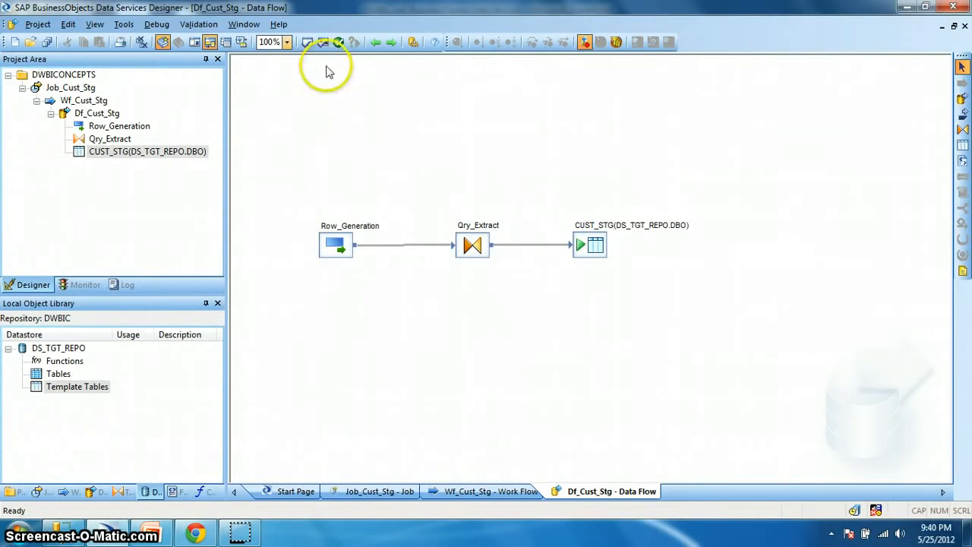
{"action": "mouse_move", "coordinate": [322, 42]}
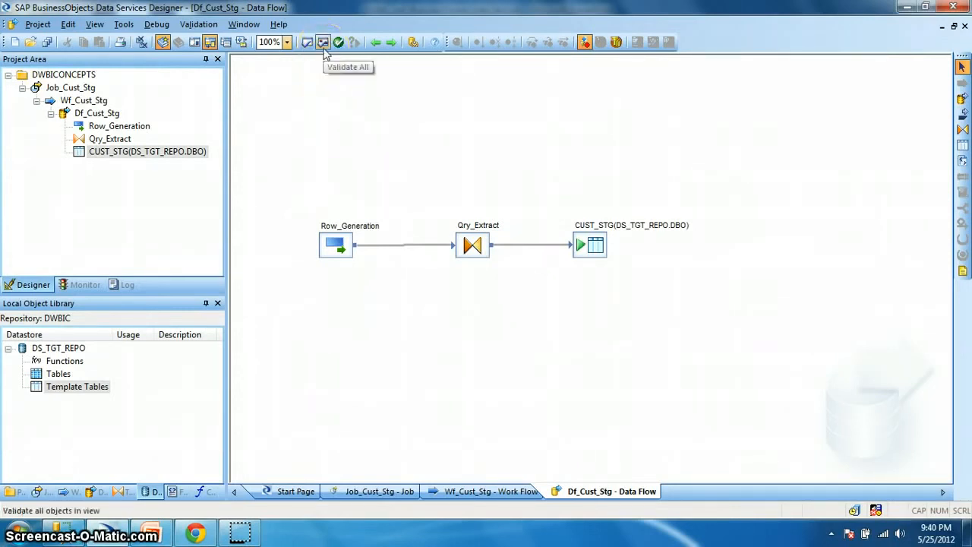
Validate all objects in the data flow, then switch to the Job_Cust_Stg job workspace.
{"action": "left_click", "coordinate": [324, 42]}
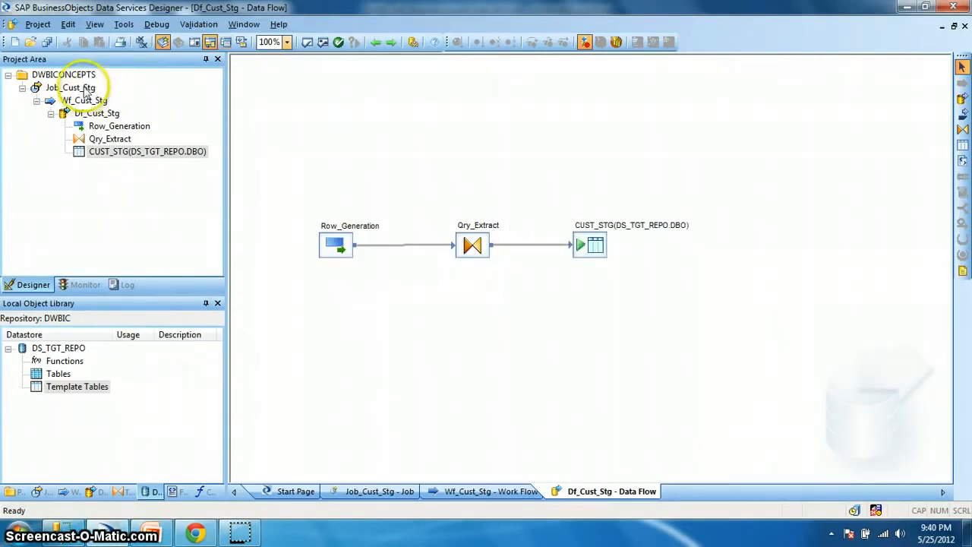
{"action": "left_click", "coordinate": [70, 87]}
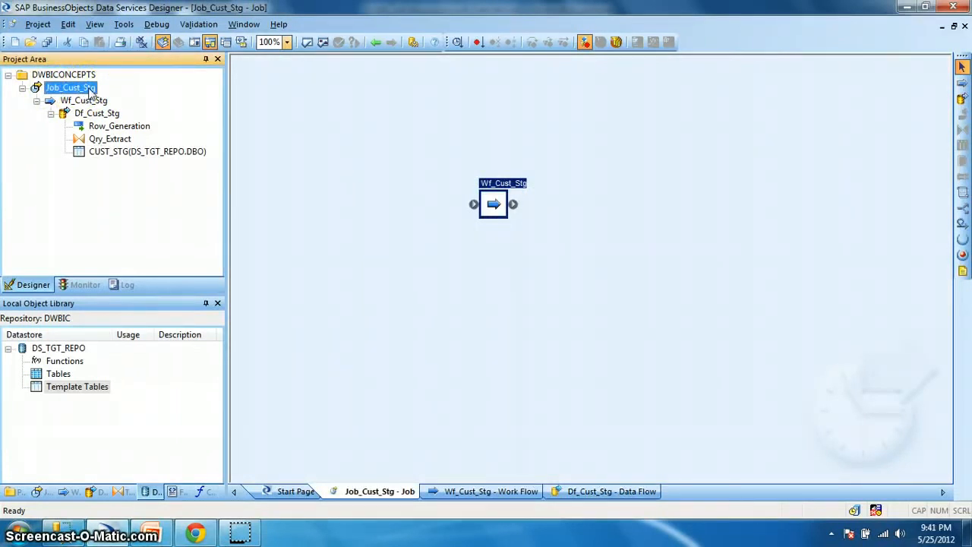
Execute Job_Cust_Stg, saving all changes and keeping default execution properties.
{"action": "right_click", "coordinate": [67, 87]}
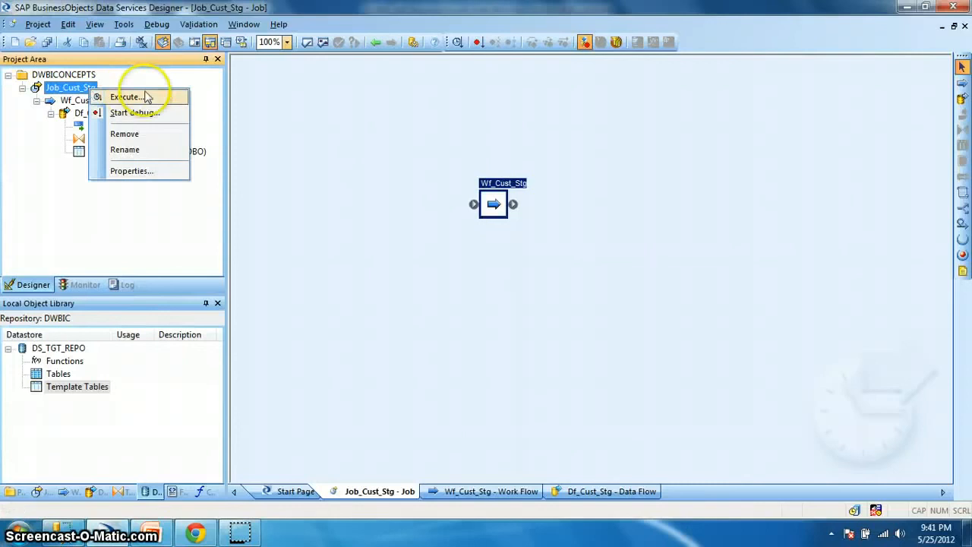
{"action": "left_click", "coordinate": [128, 97]}
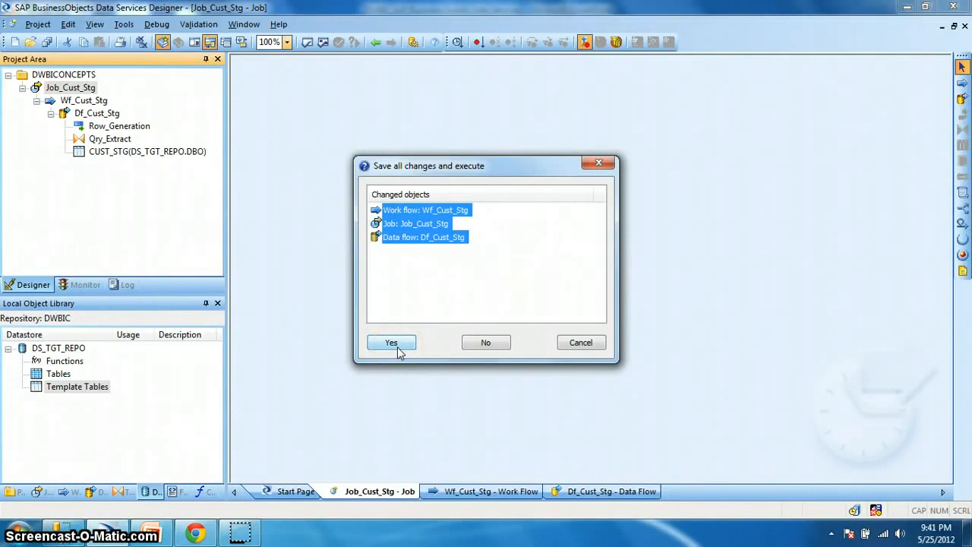
{"action": "left_click", "coordinate": [392, 343]}
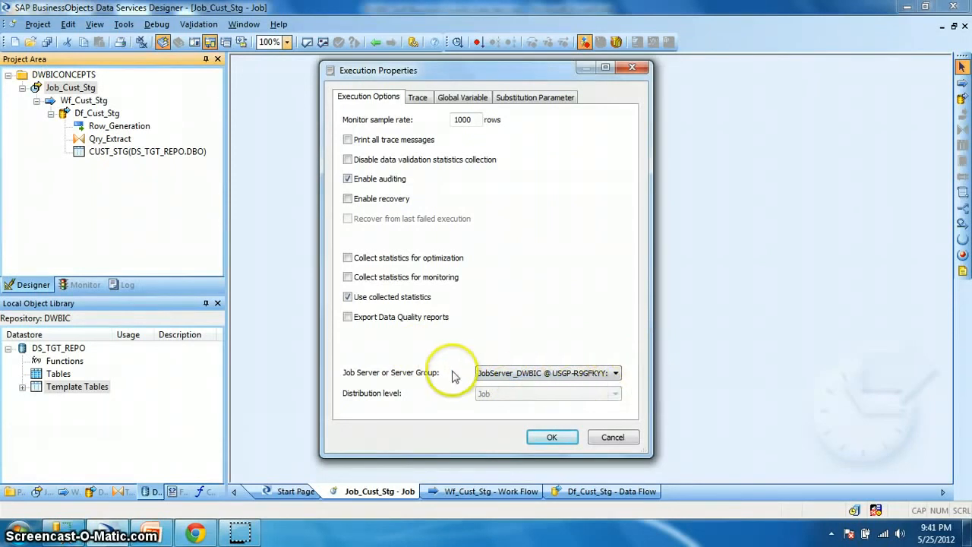
{"action": "mouse_move", "coordinate": [553, 406]}
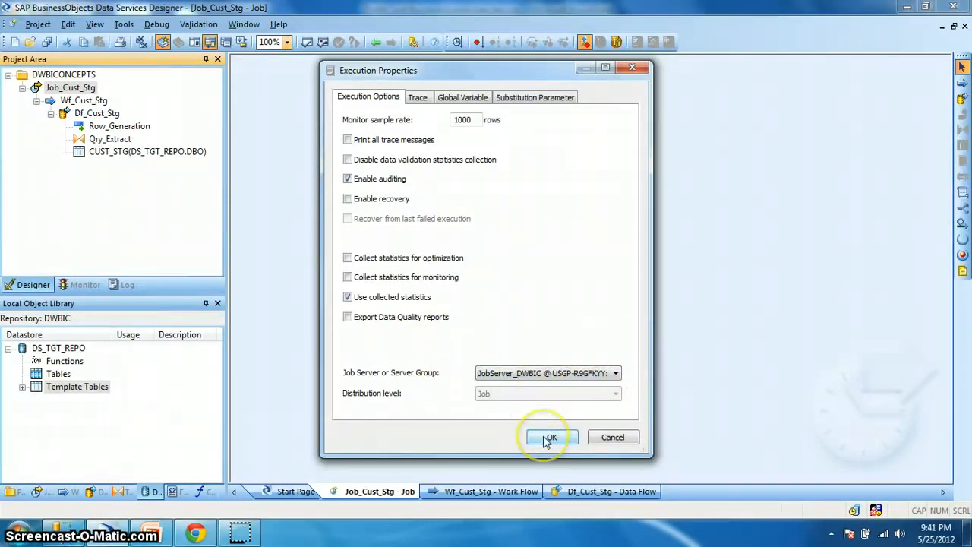
{"action": "left_click", "coordinate": [550, 438]}
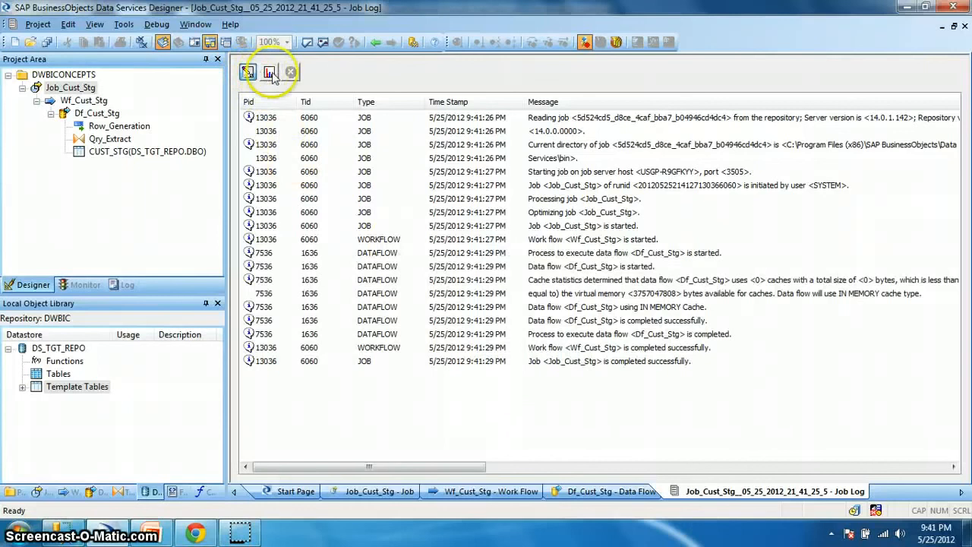
{"action": "left_click", "coordinate": [269, 71]}
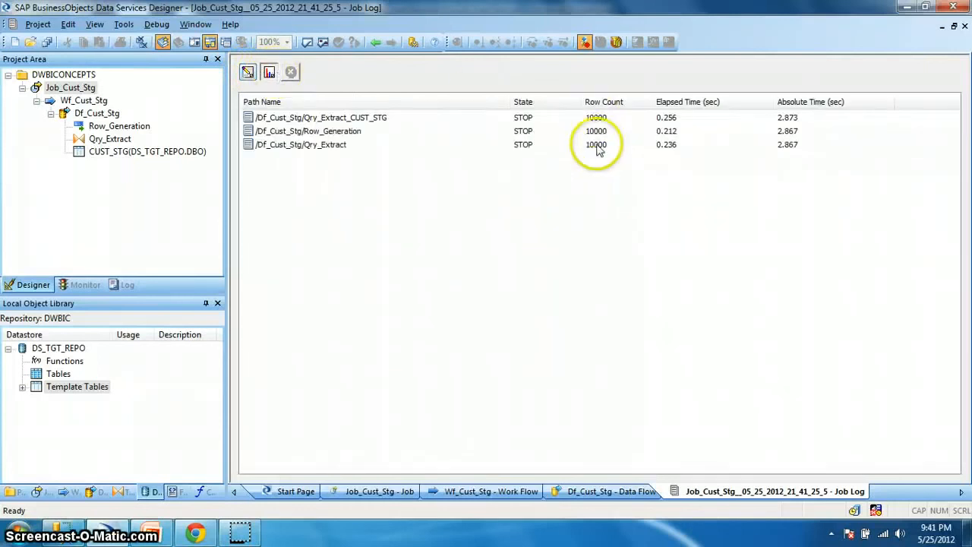
{"action": "mouse_move", "coordinate": [676, 150]}
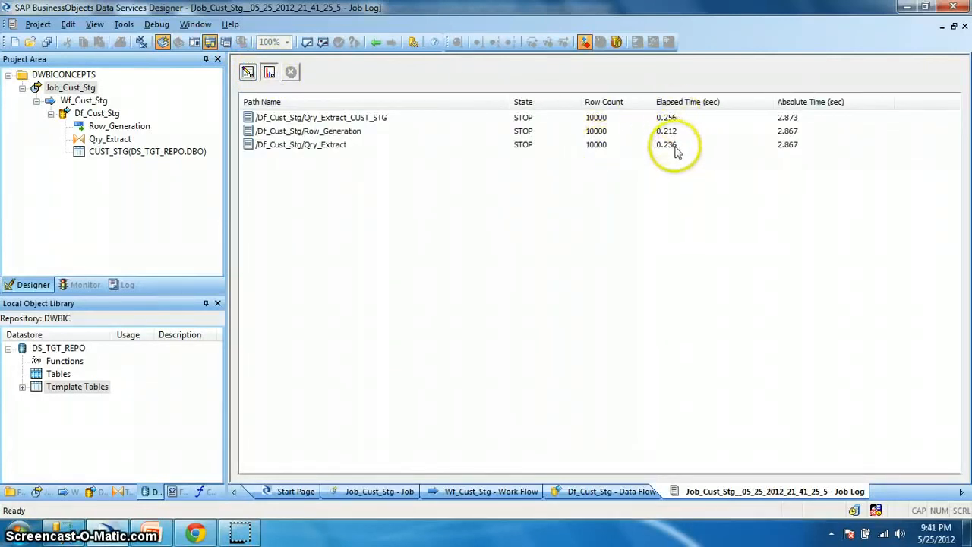
{"action": "mouse_move", "coordinate": [289, 73]}
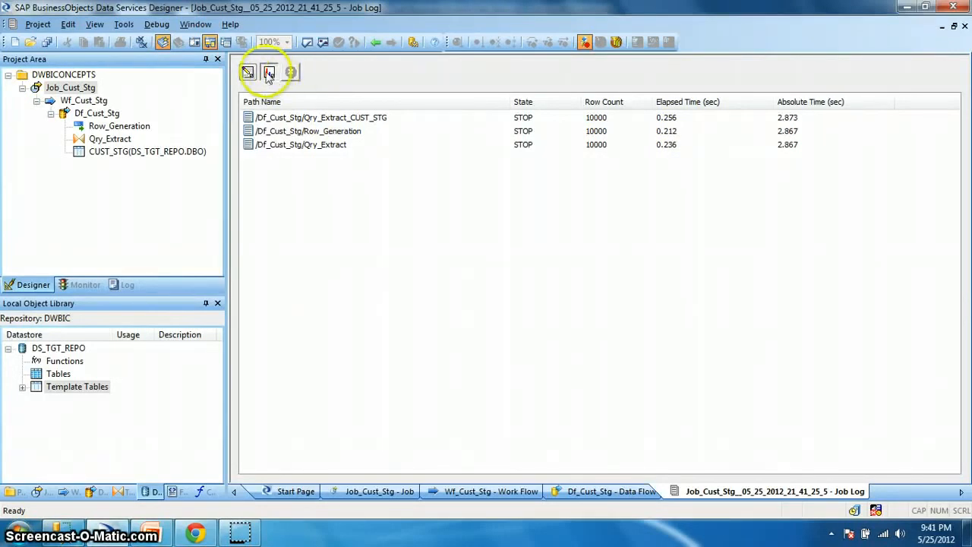
{"action": "left_click", "coordinate": [249, 71]}
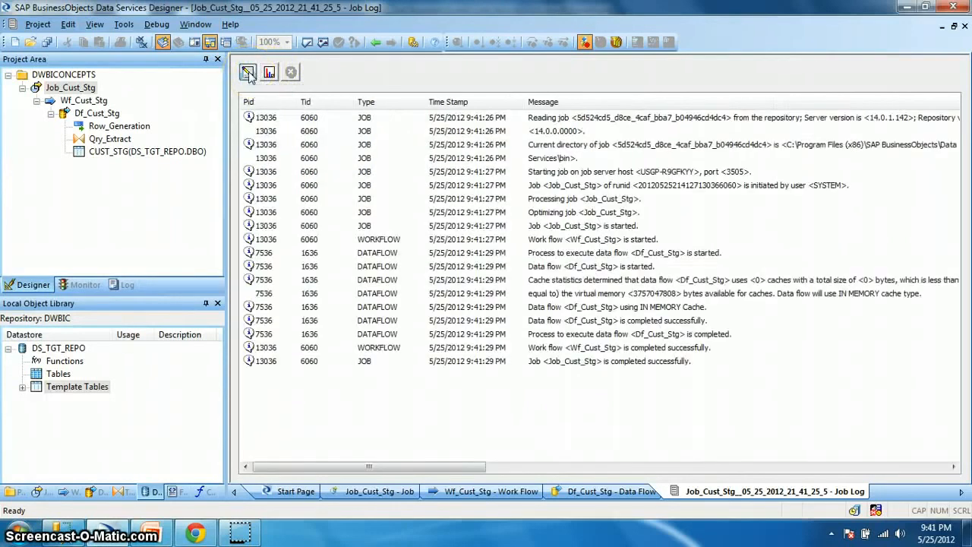
{"action": "left_click", "coordinate": [574, 362]}
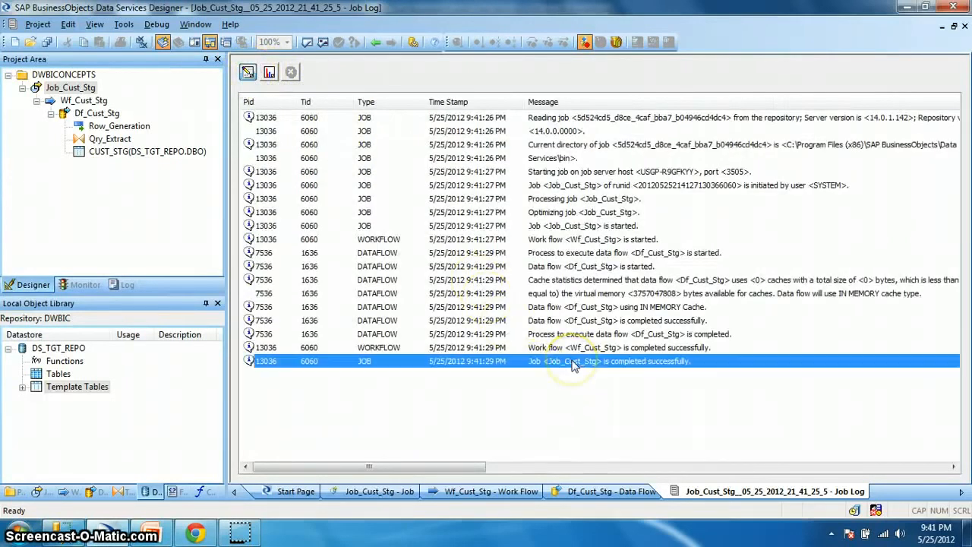
{"action": "mouse_move", "coordinate": [377, 45]}
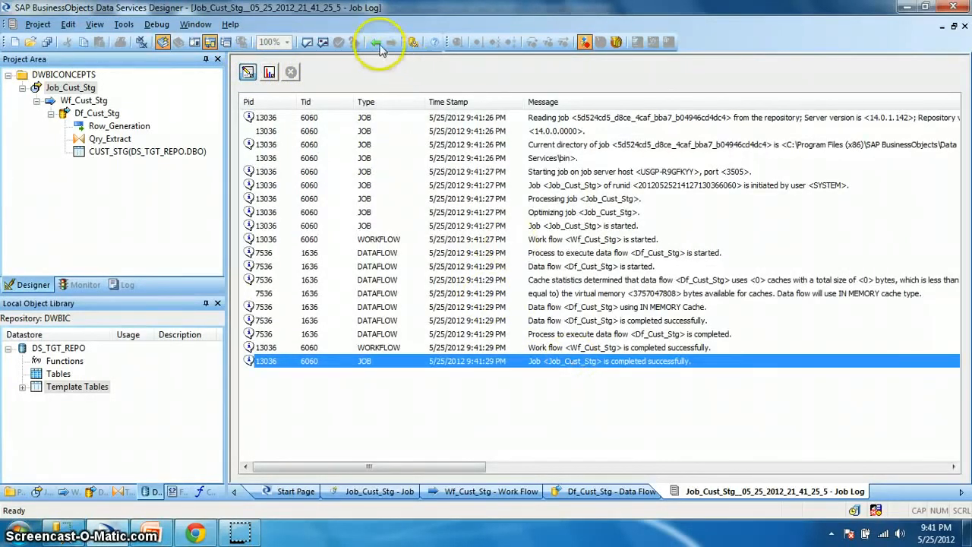
View CUST_STG's loaded rows (Cust_1, Cust_2… with load date 2012.05.25) and collapse the job tree.
{"action": "left_click", "coordinate": [374, 43]}
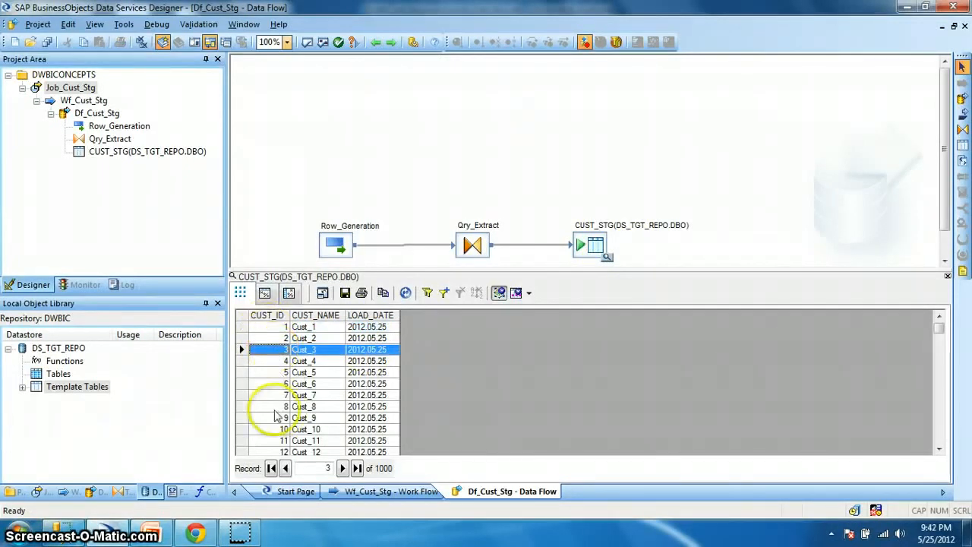
{"action": "left_click", "coordinate": [304, 408]}
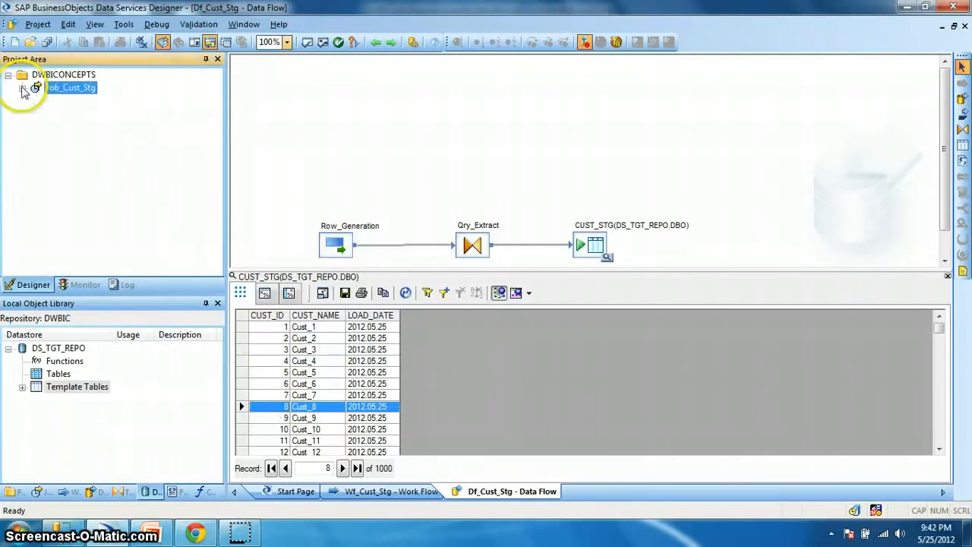
{"action": "left_click", "coordinate": [23, 87]}
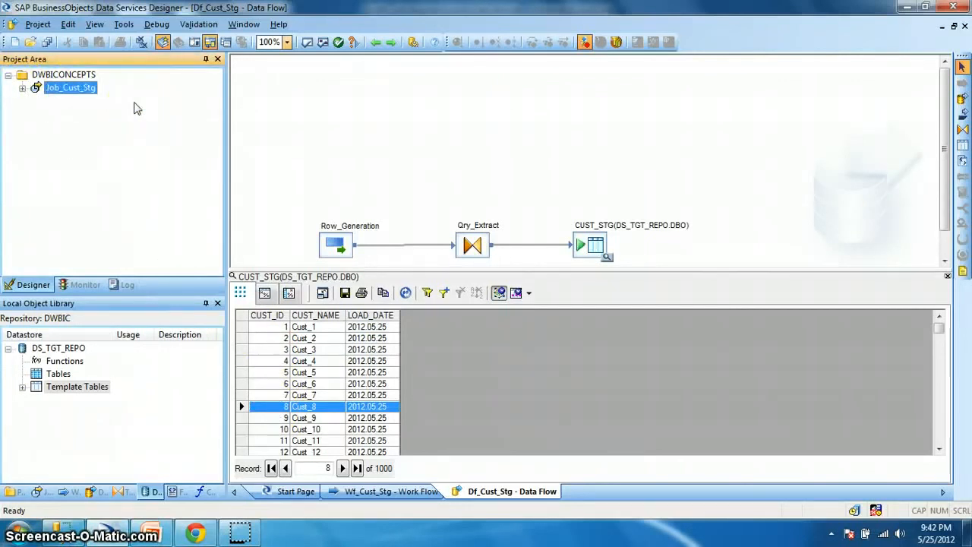